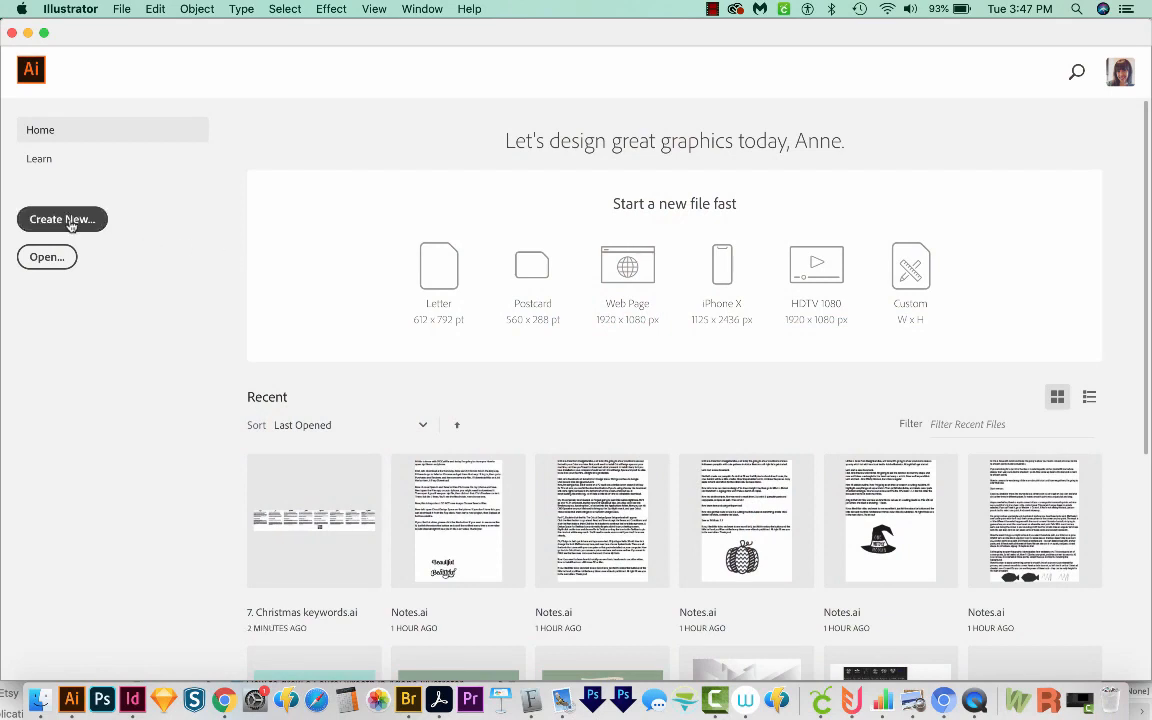
Create a new blank Letter-size document from the Print presets
click(62, 218)
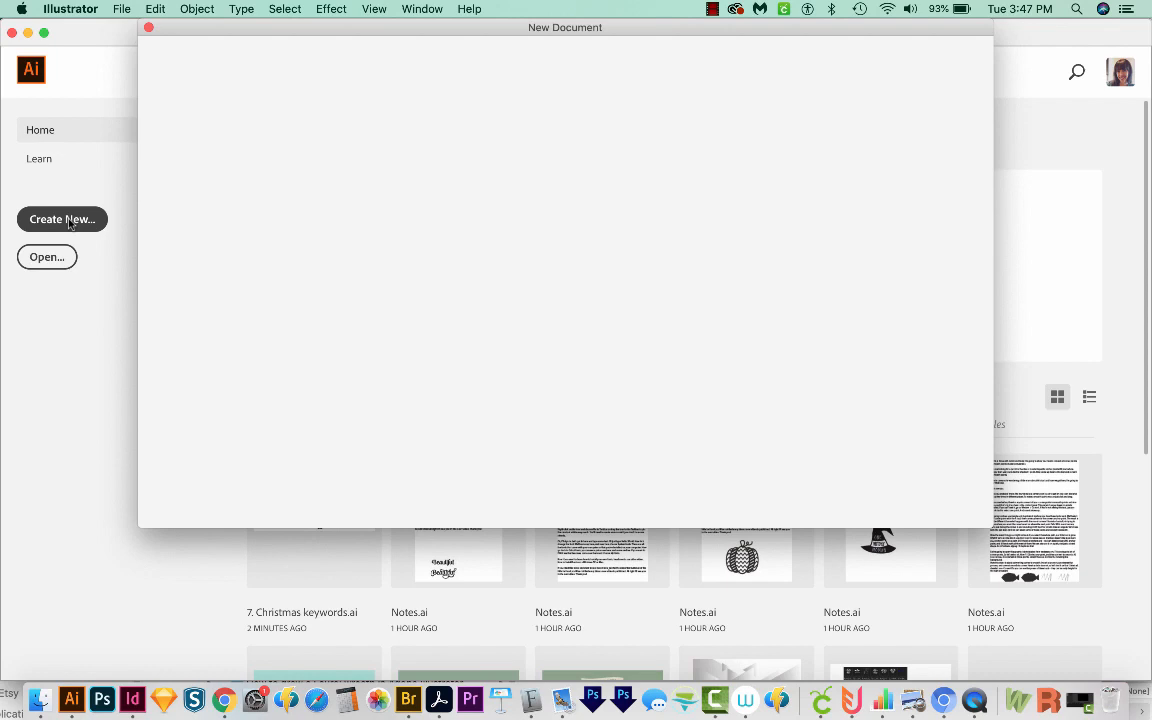
click(62, 218)
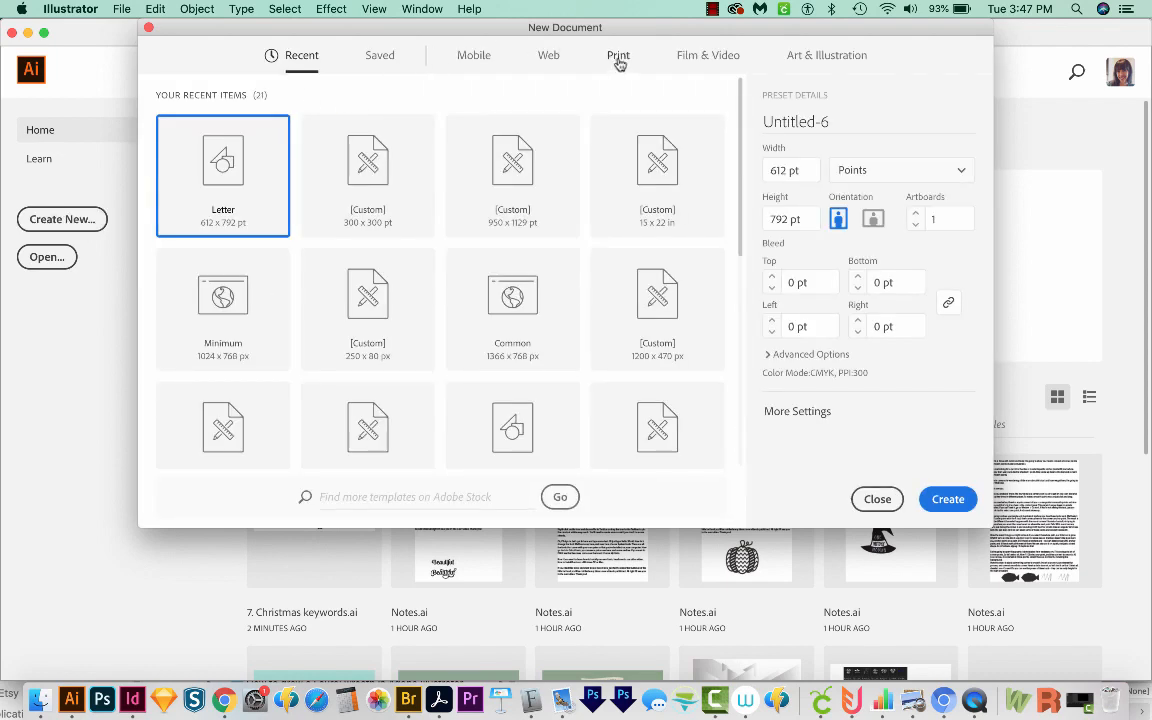
click(618, 56)
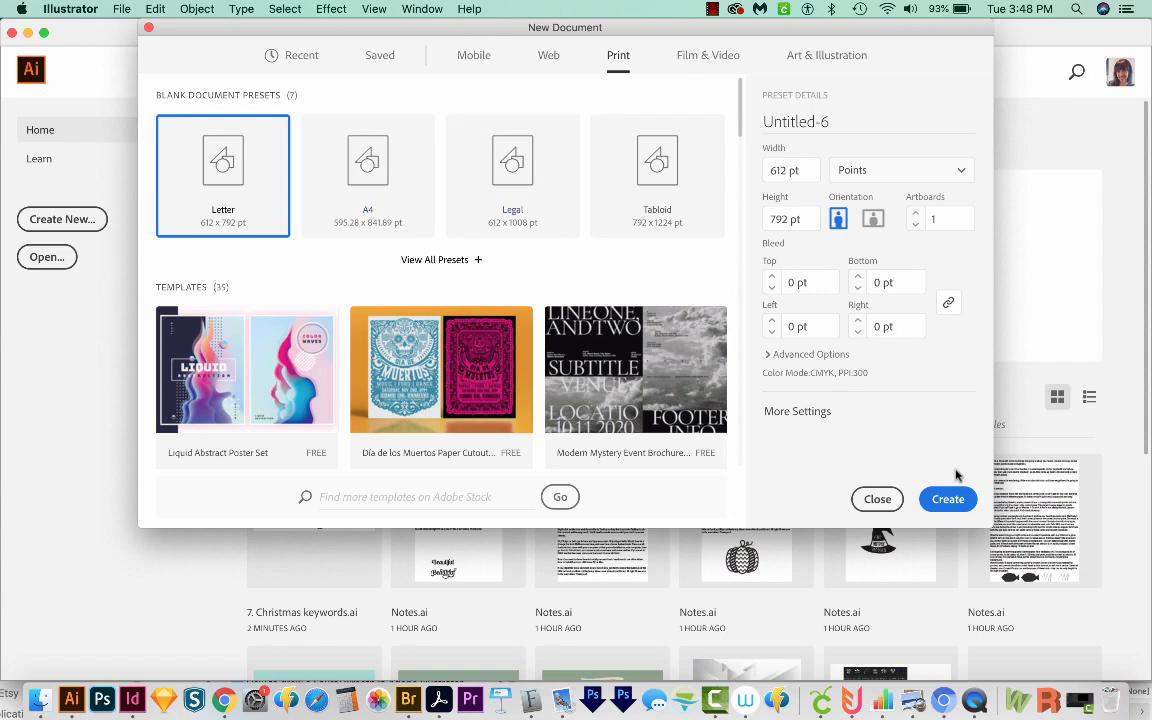
click(948, 500)
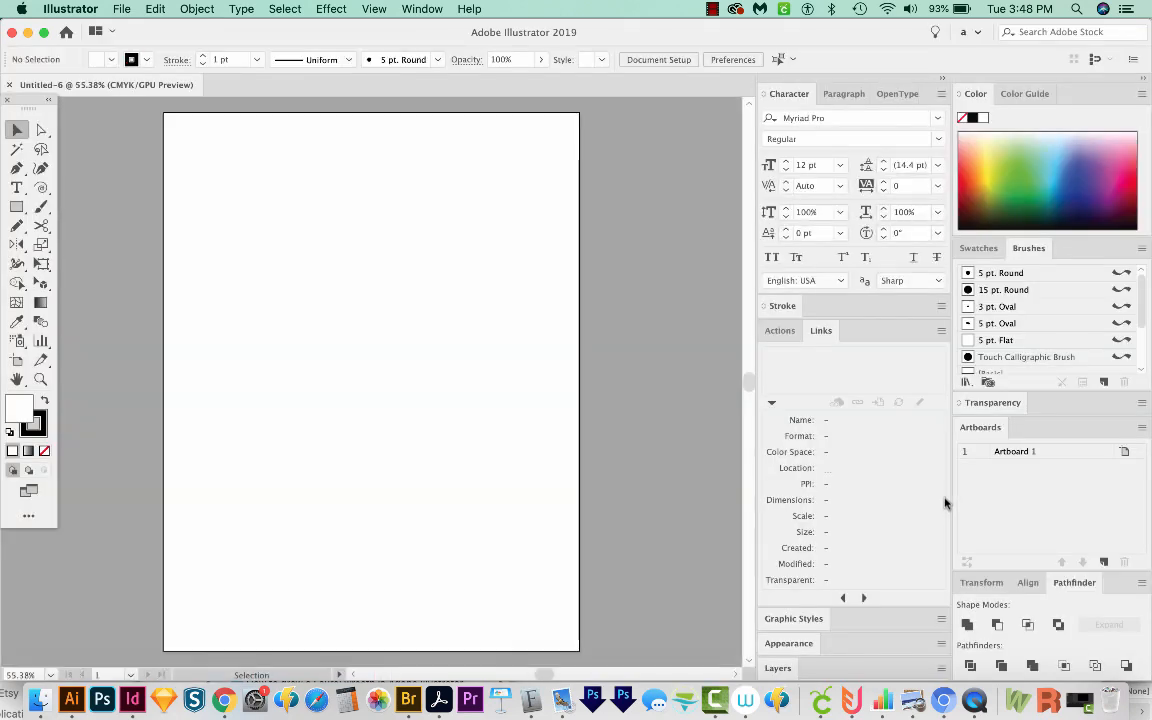
mouse_move(360, 368)
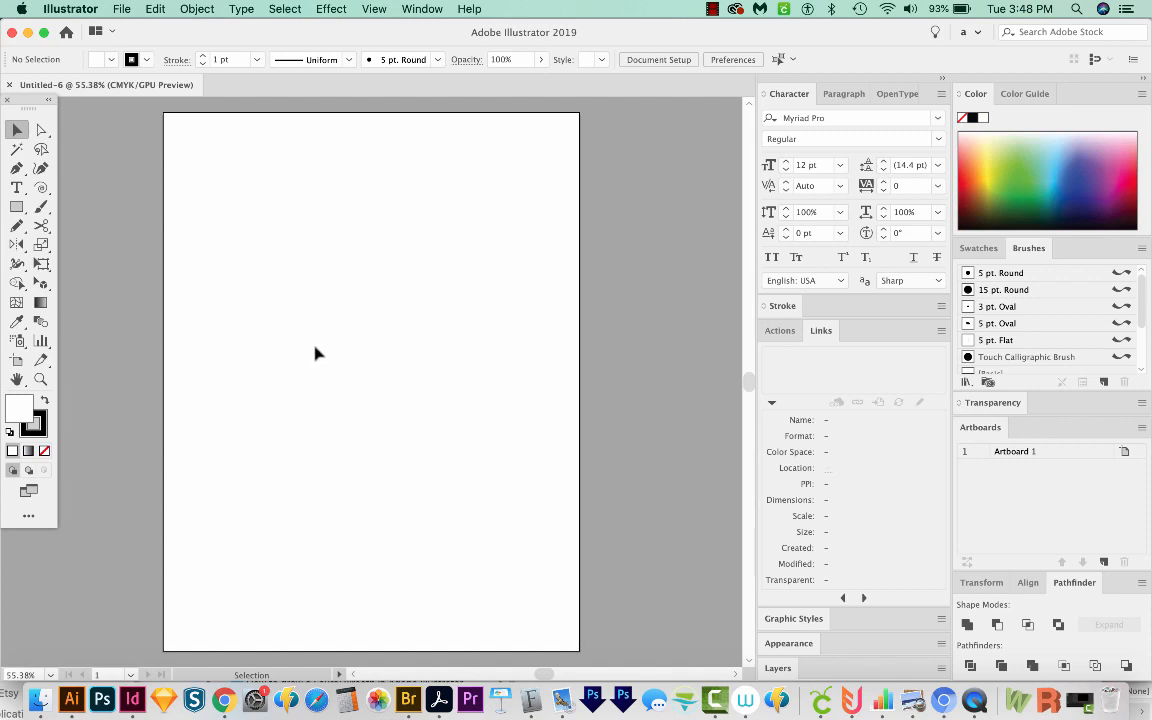
Draw the witch-hat outline with the Pen tool as straight segments, corner to brim
click(40, 152)
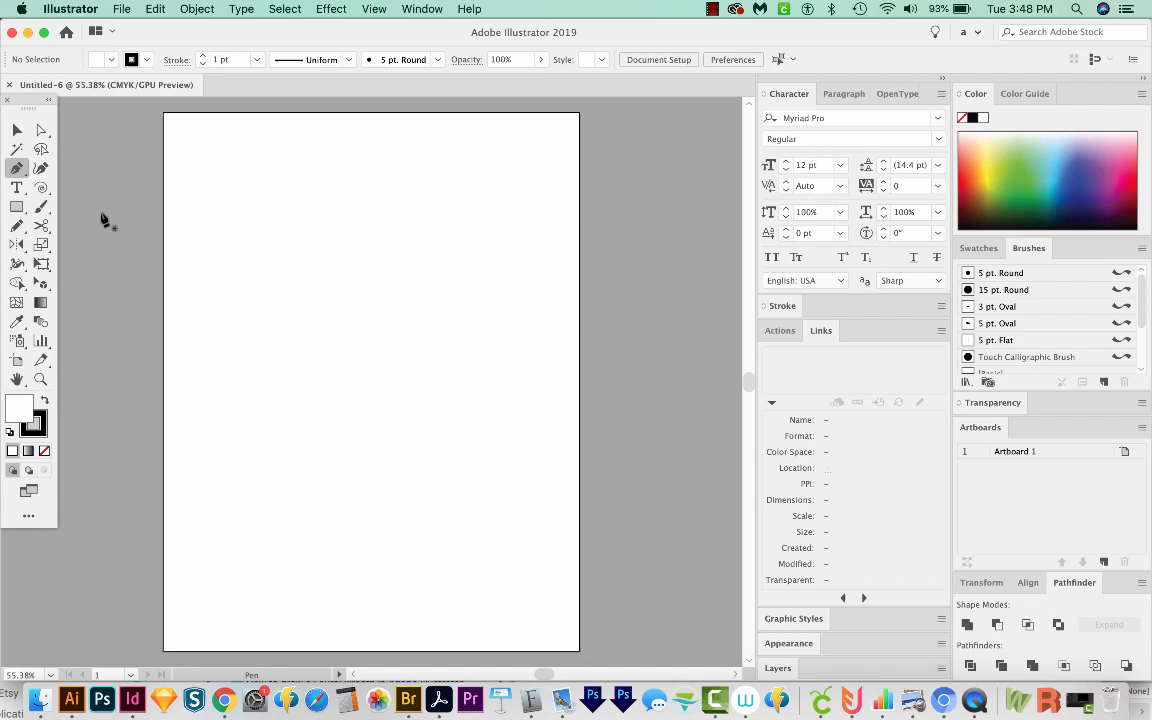
mouse_move(18, 168)
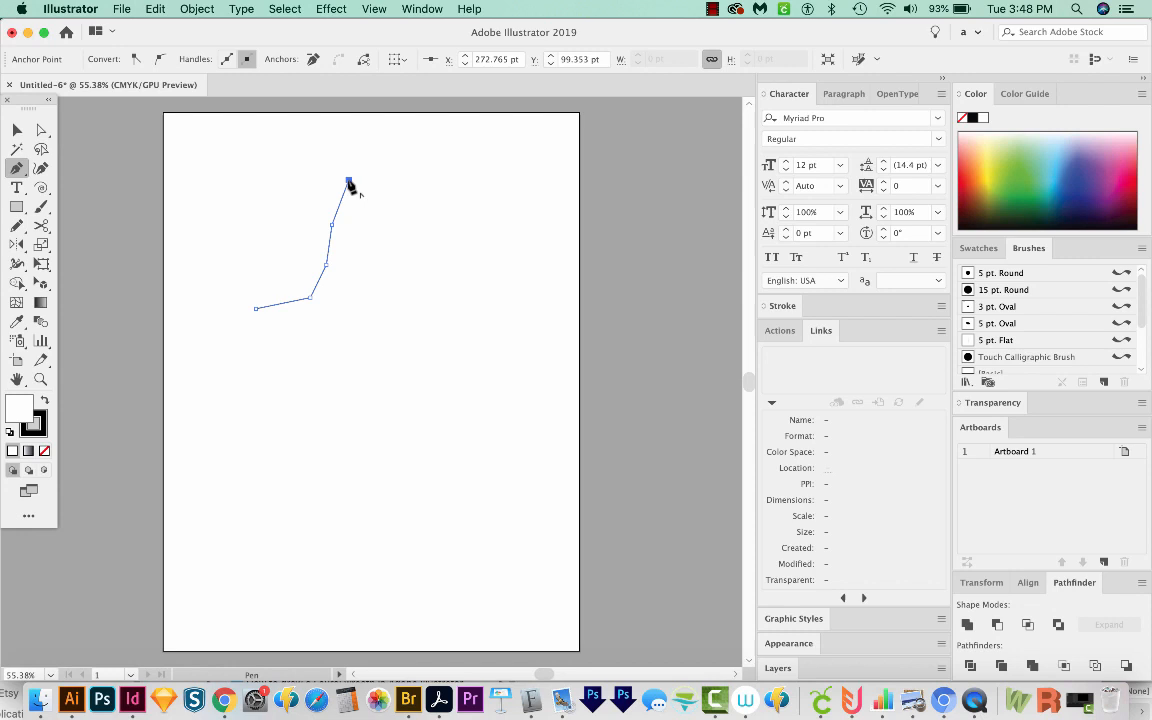
mouse_move(388, 176)
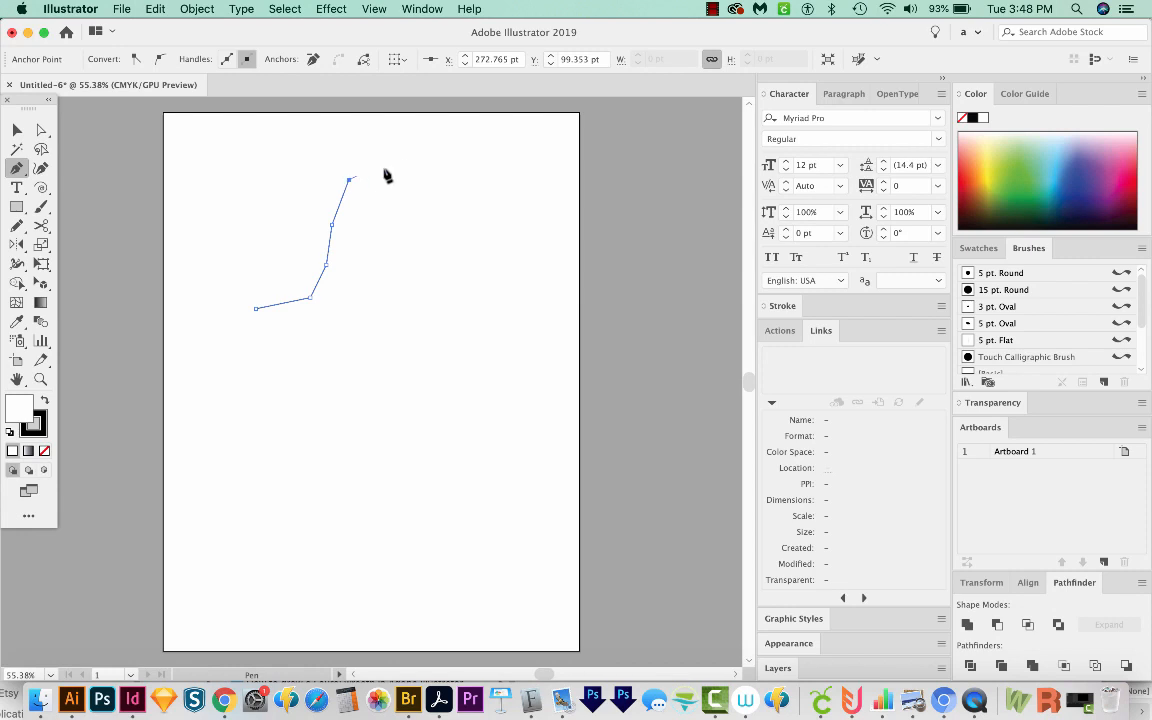
click(392, 164)
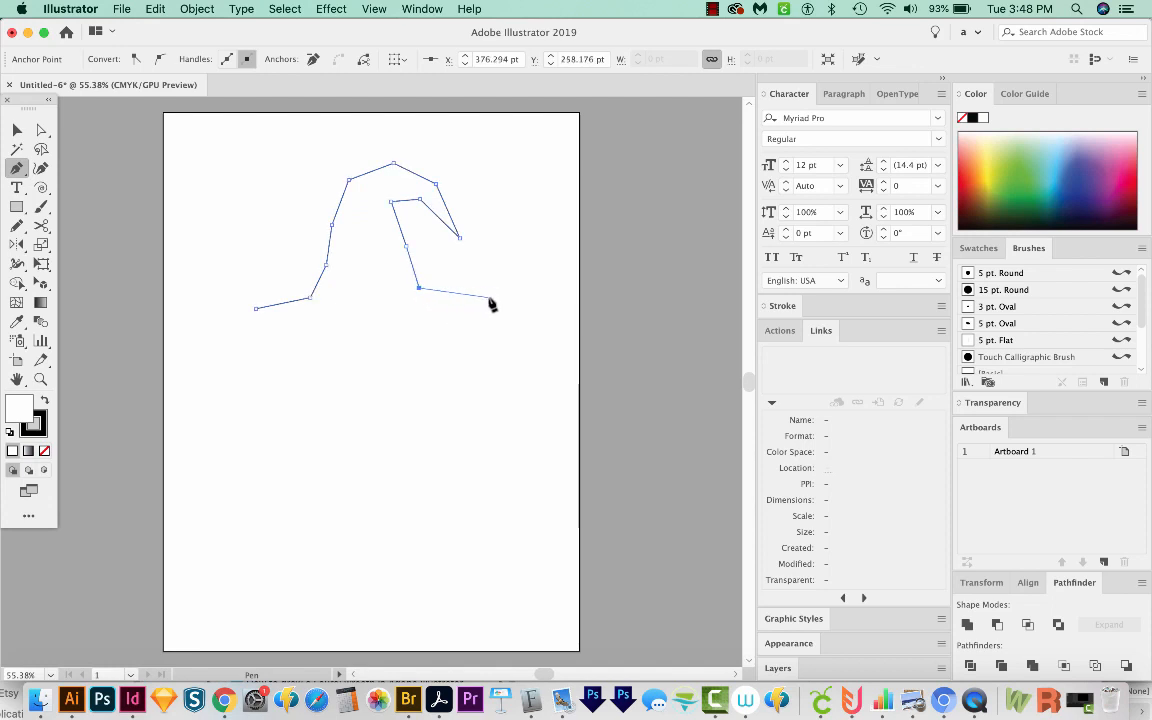
click(488, 300)
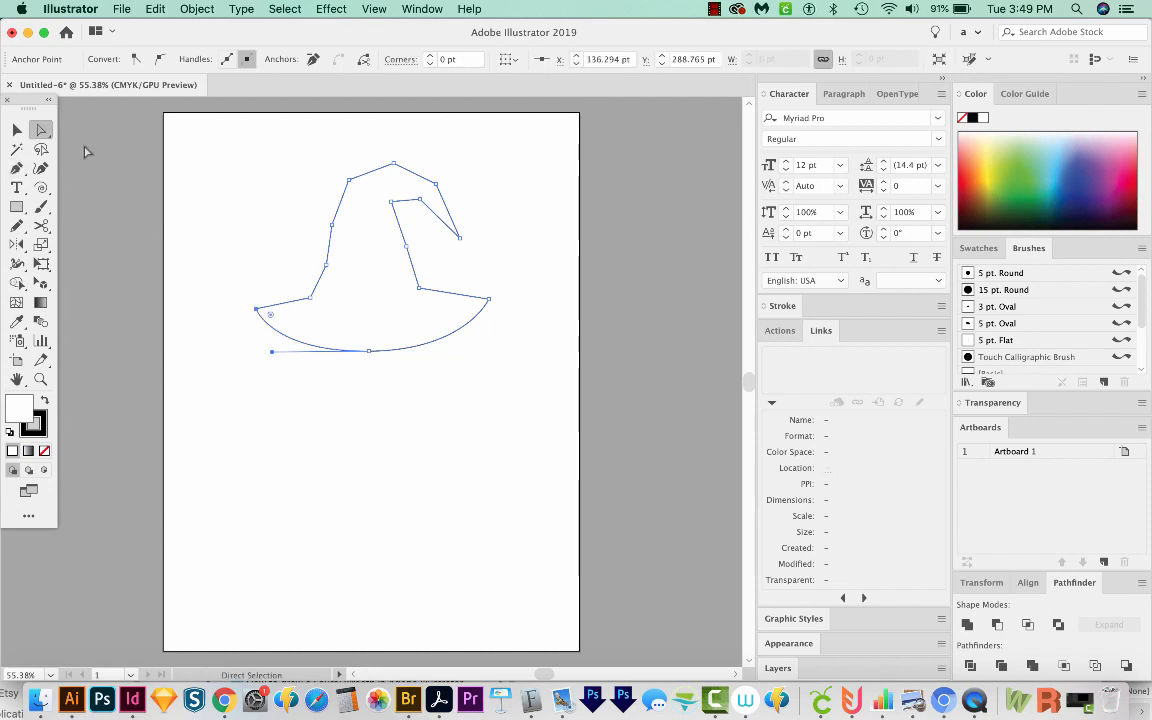
mouse_move(364, 360)
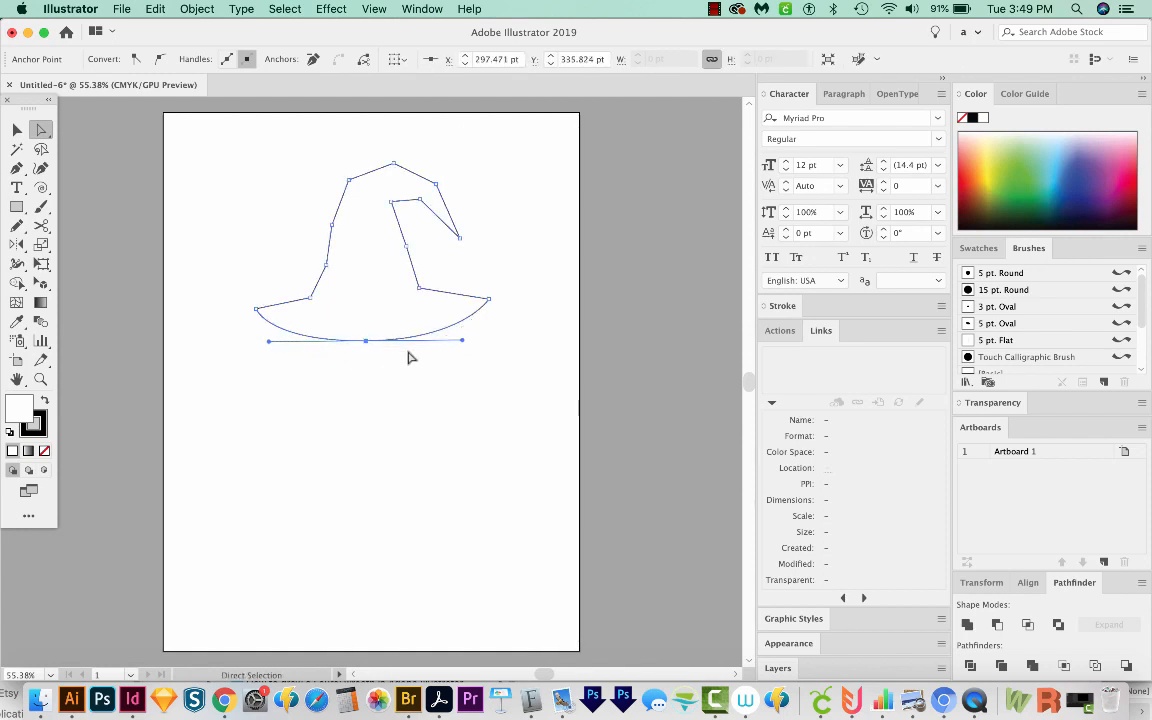
mouse_move(436, 412)
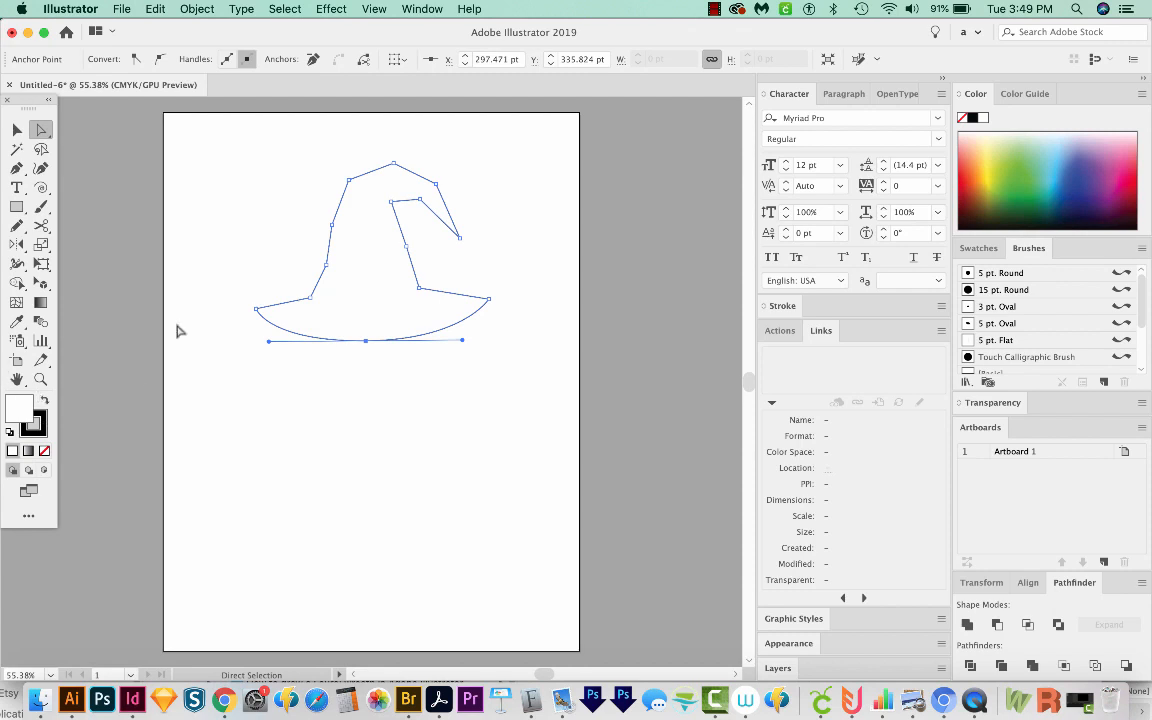
mouse_move(336, 328)
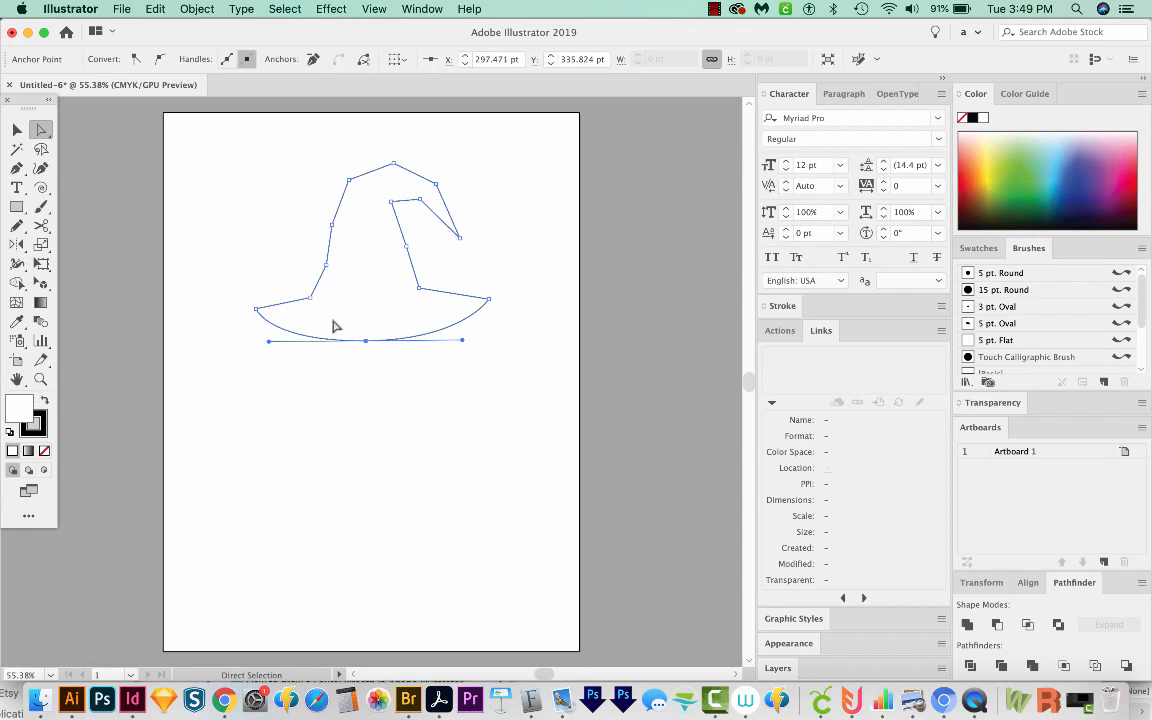
mouse_move(384, 332)
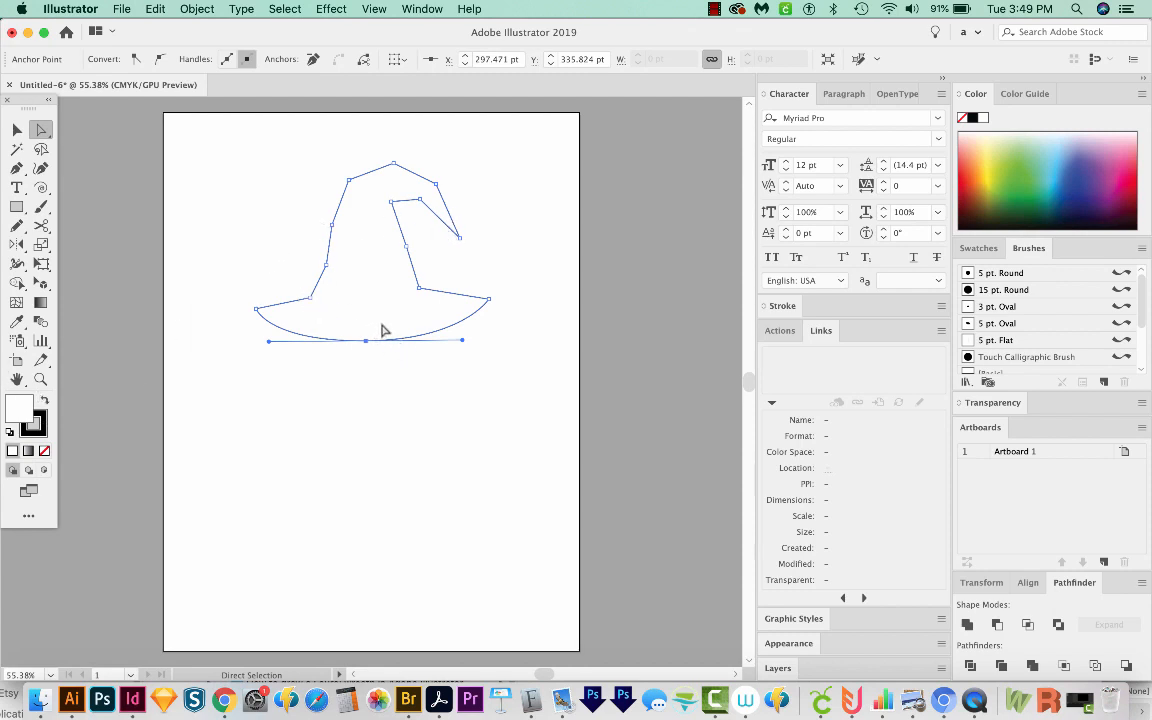
mouse_move(164, 410)
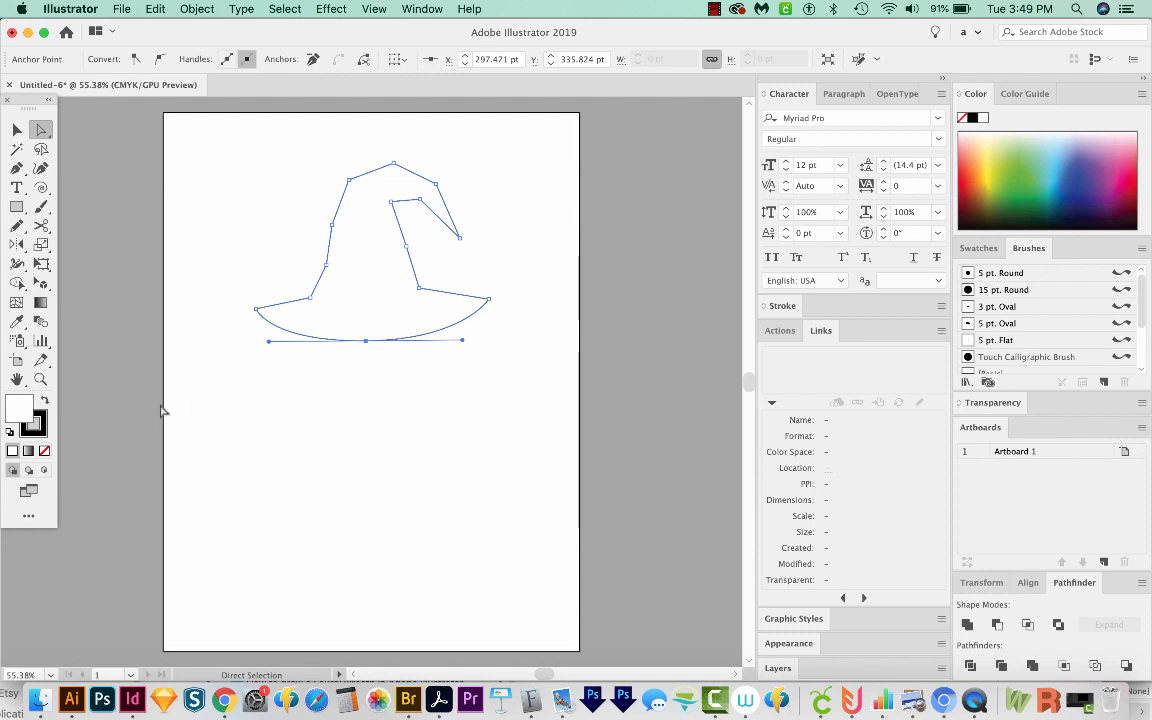
Give the hat shape a solid black fill with no stroke
click(18, 408)
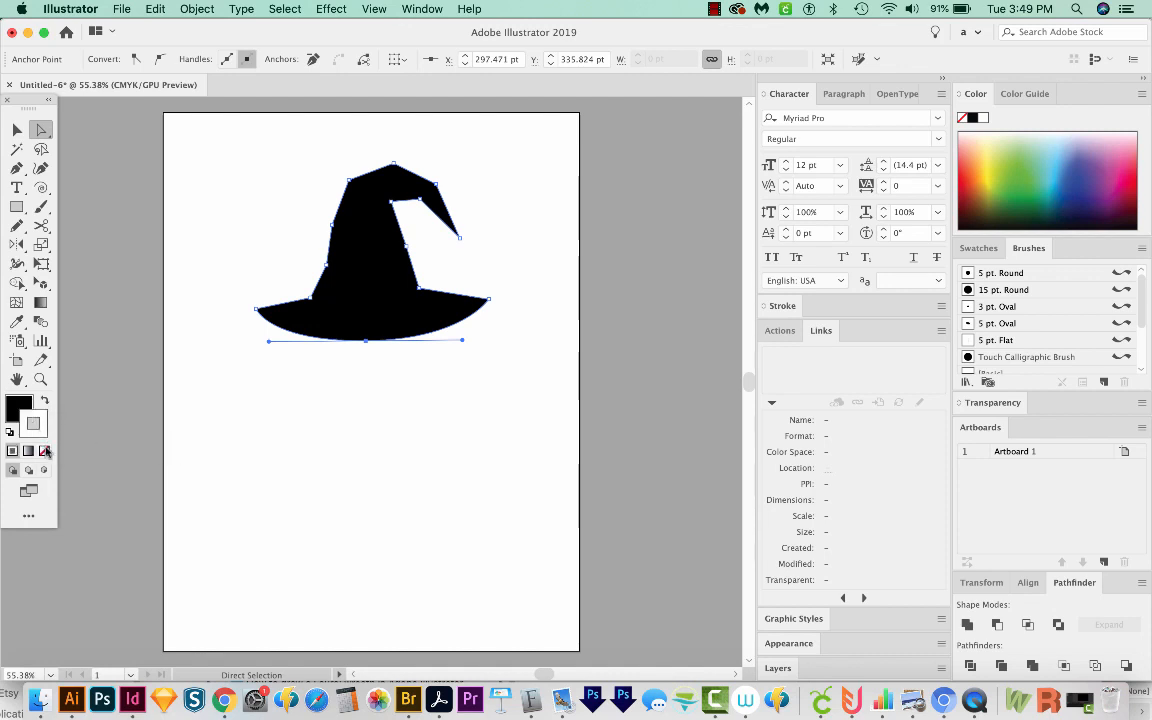
mouse_move(44, 452)
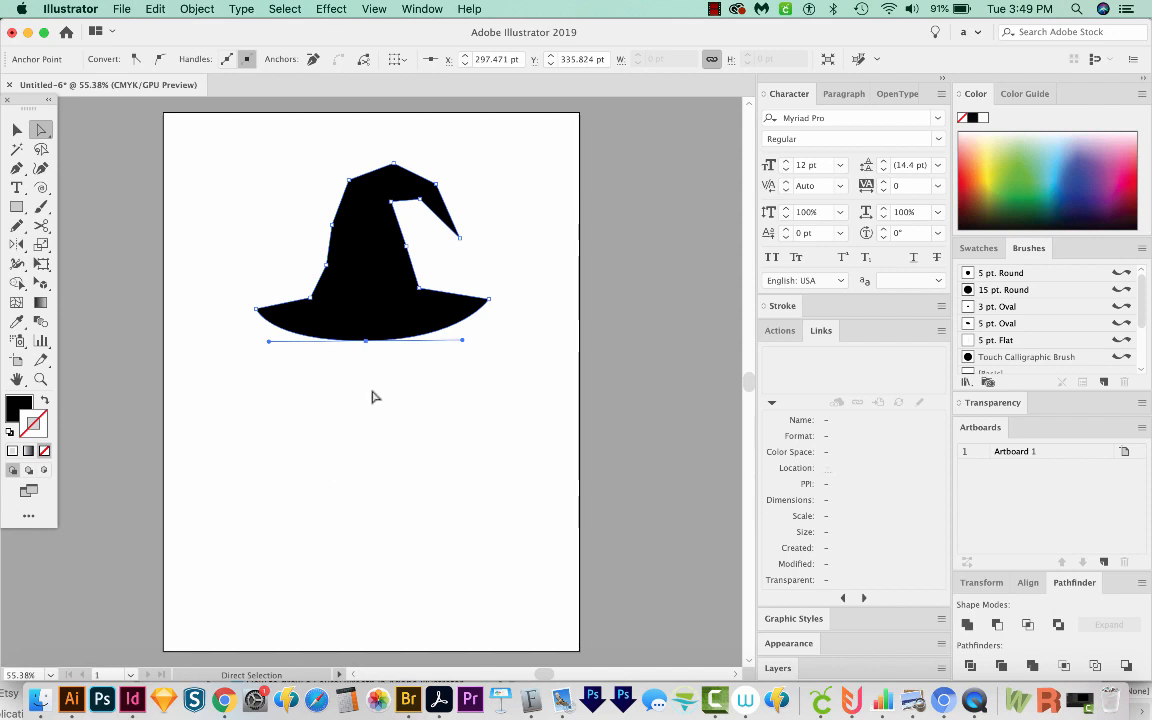
mouse_move(320, 132)
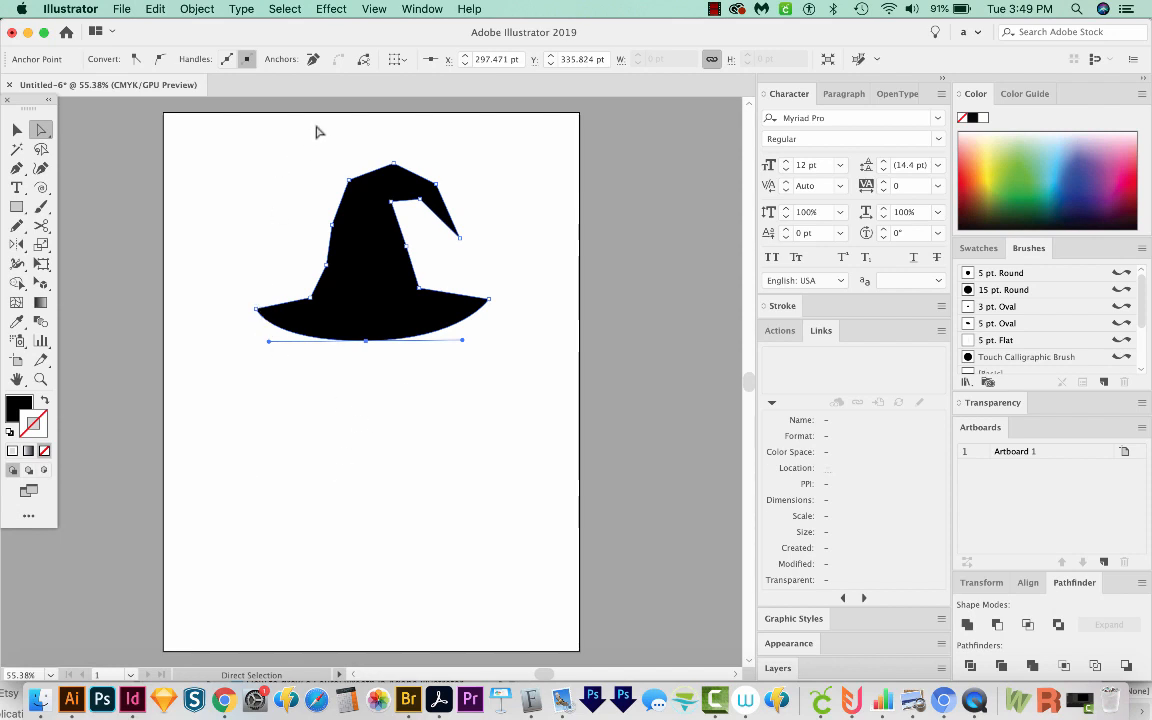
mouse_move(324, 276)
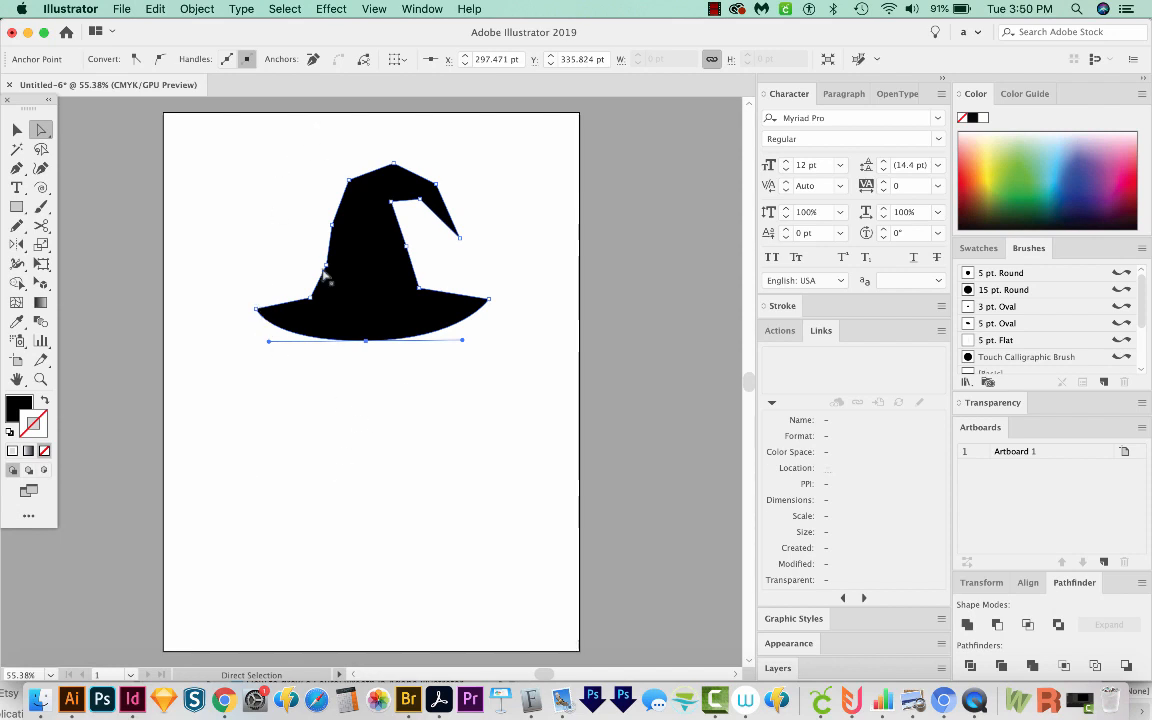
mouse_move(336, 252)
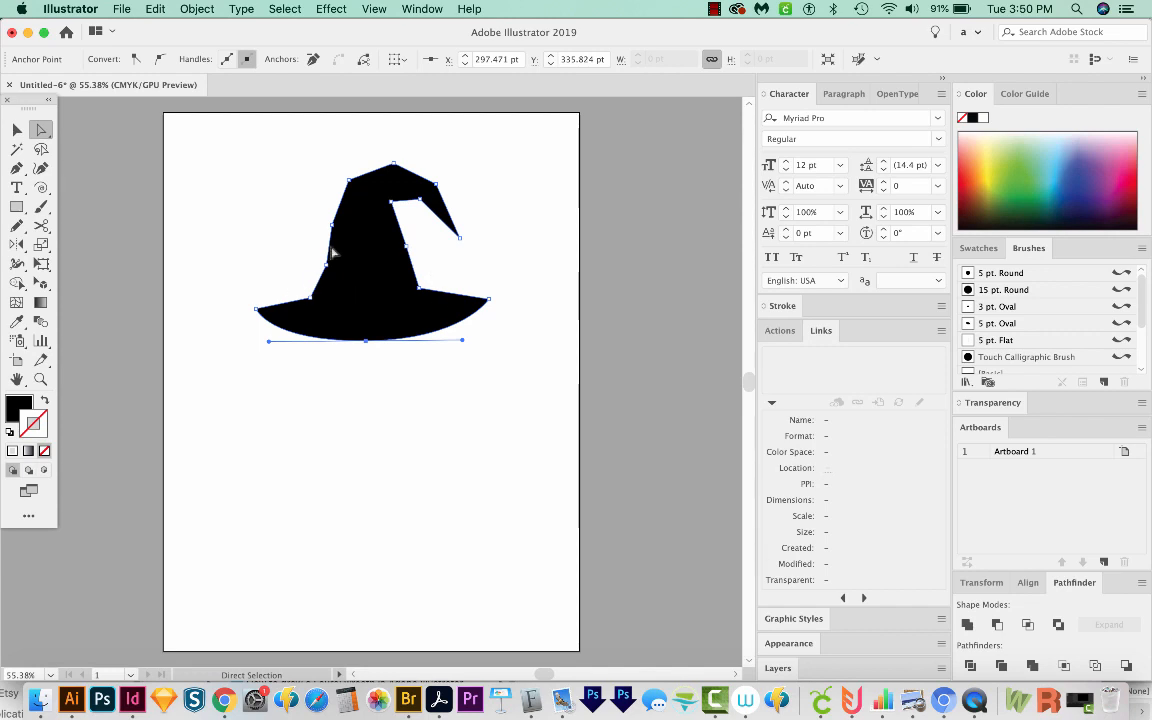
mouse_move(324, 352)
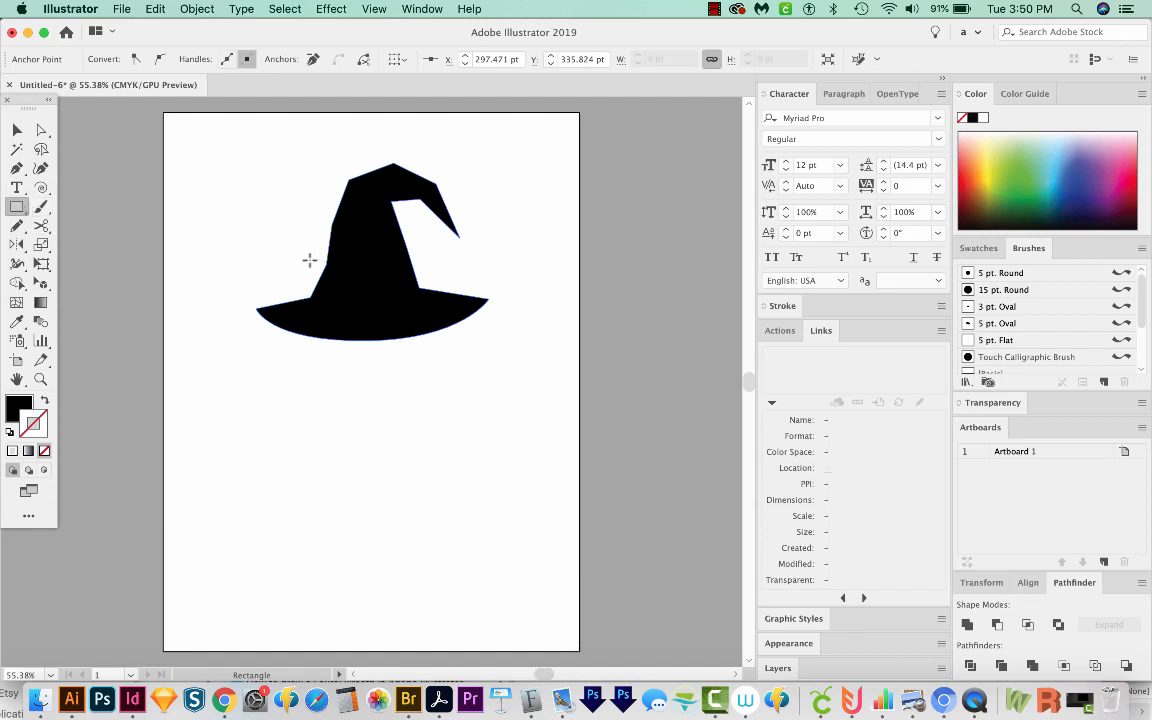
Draw a rectangle across the hat's lower crown and fill it green as a hatband
drag(280, 262, 372, 290)
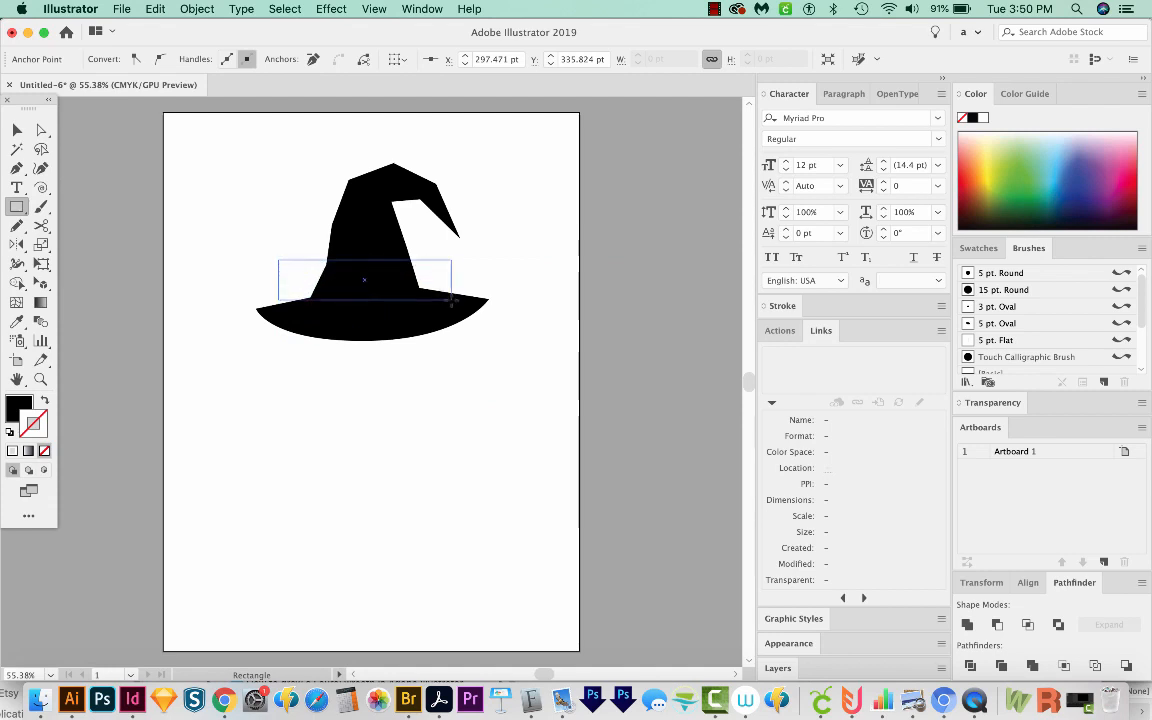
click(364, 280)
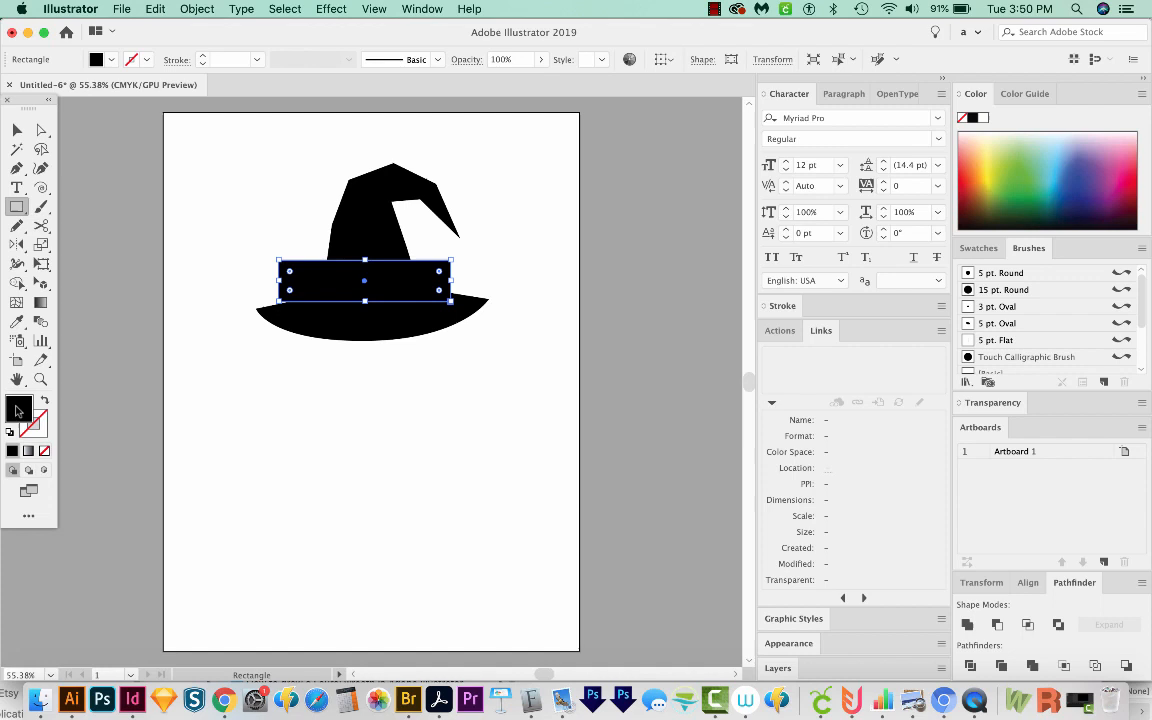
click(1020, 160)
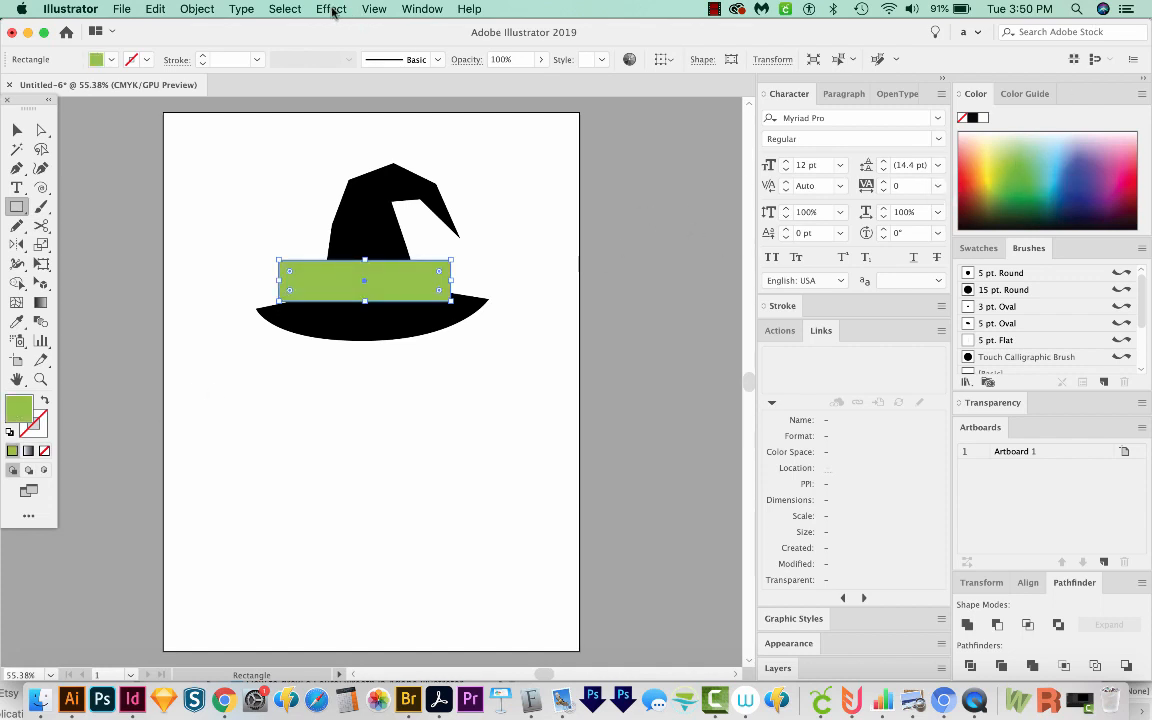
Apply an Arc Upper warp with Arch style to the green band and adjust its bend
click(330, 8)
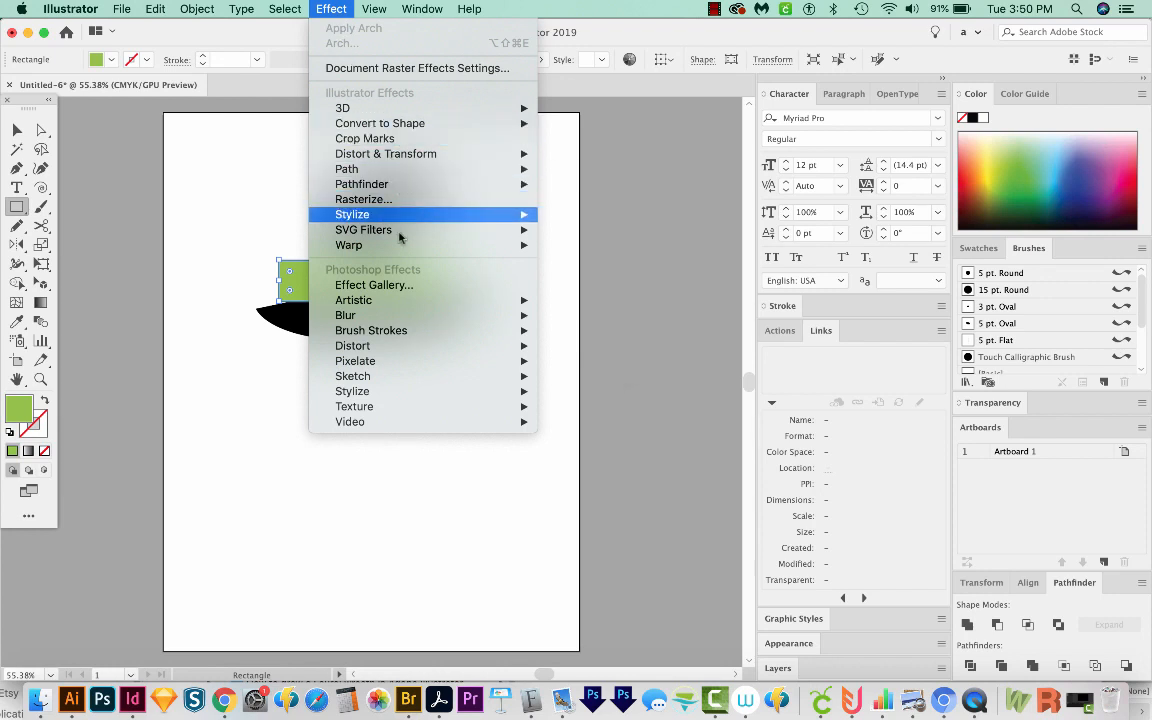
mouse_move(348, 244)
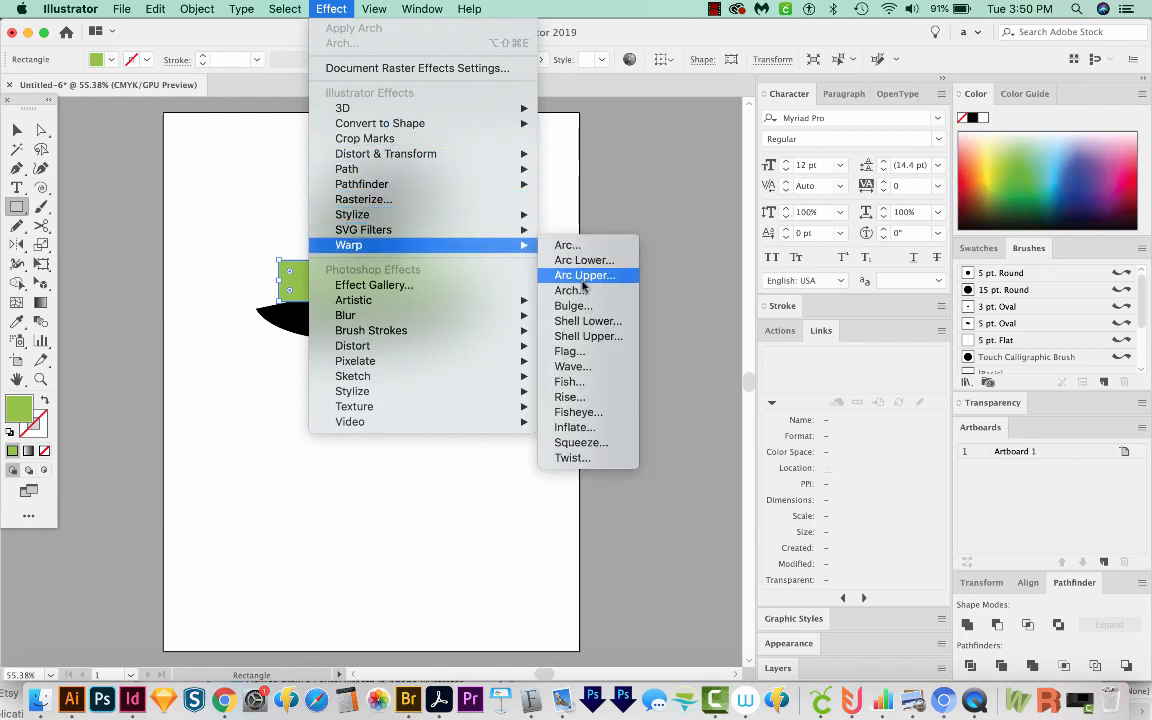
click(568, 290)
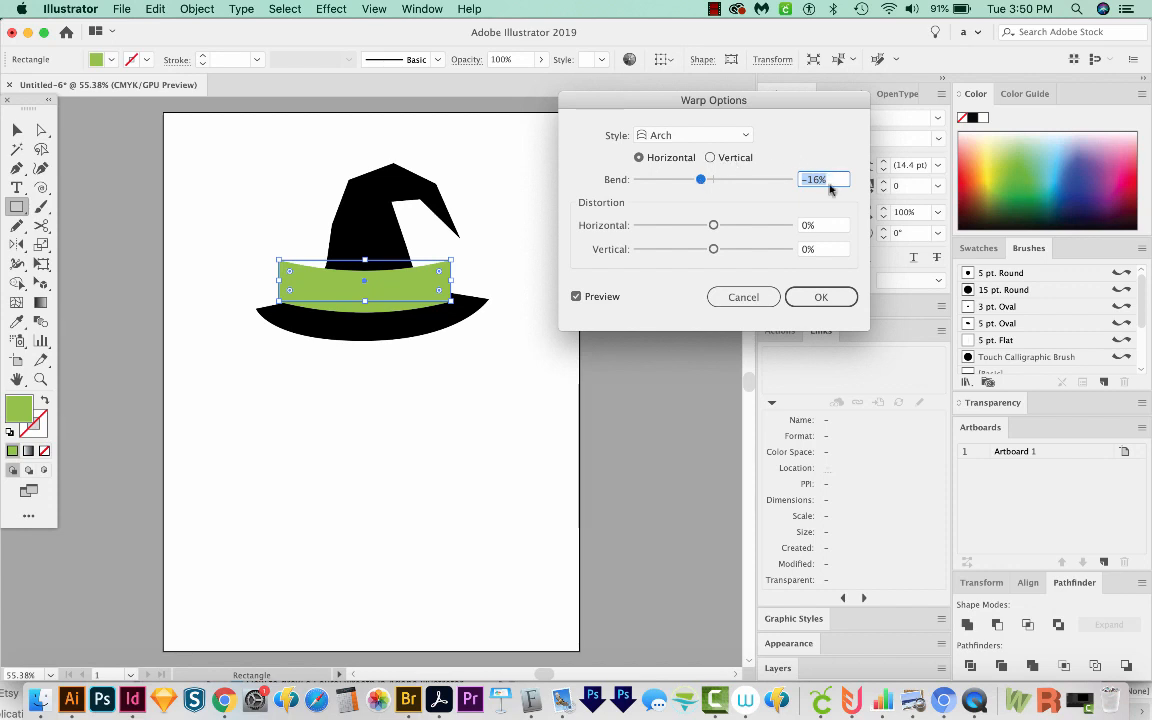
drag(700, 180, 702, 180)
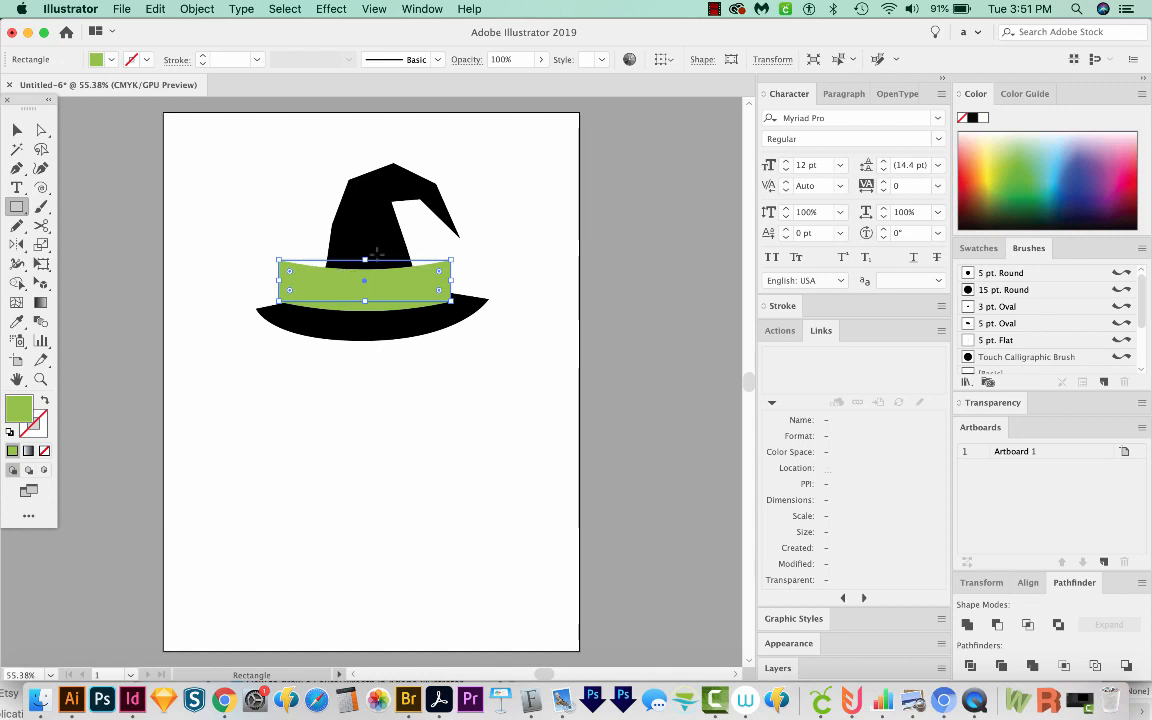
Expand Appearance on the warped band so the arch becomes an ordinary path
click(196, 8)
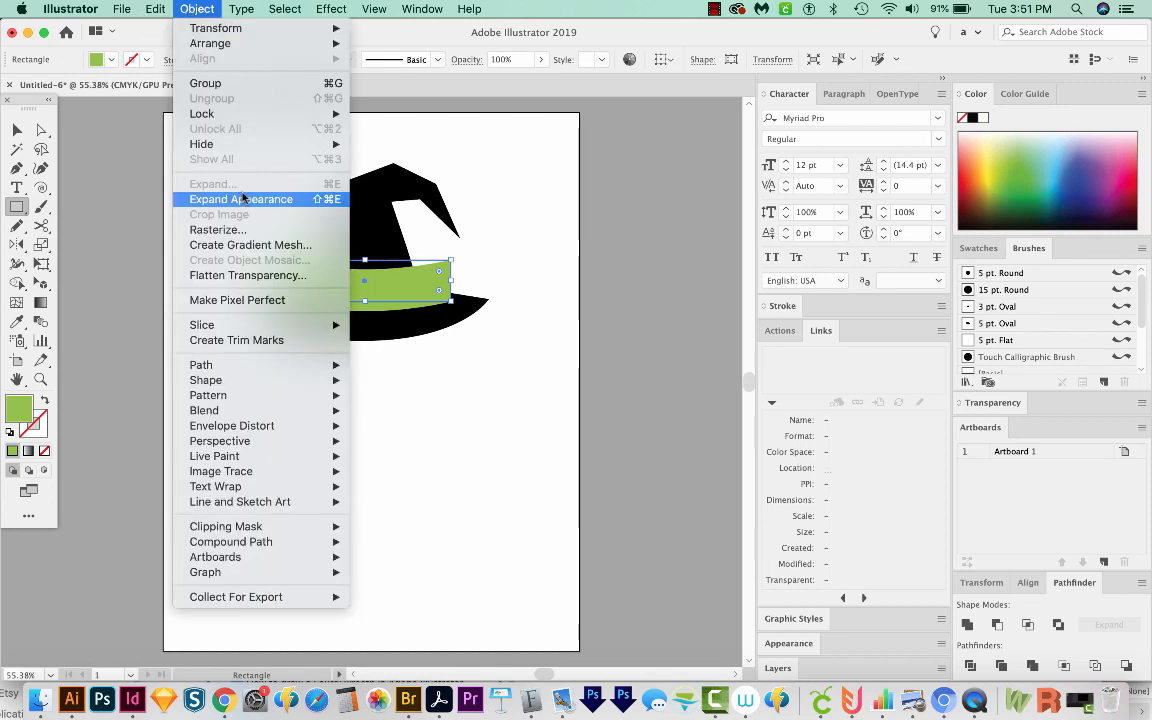
click(240, 200)
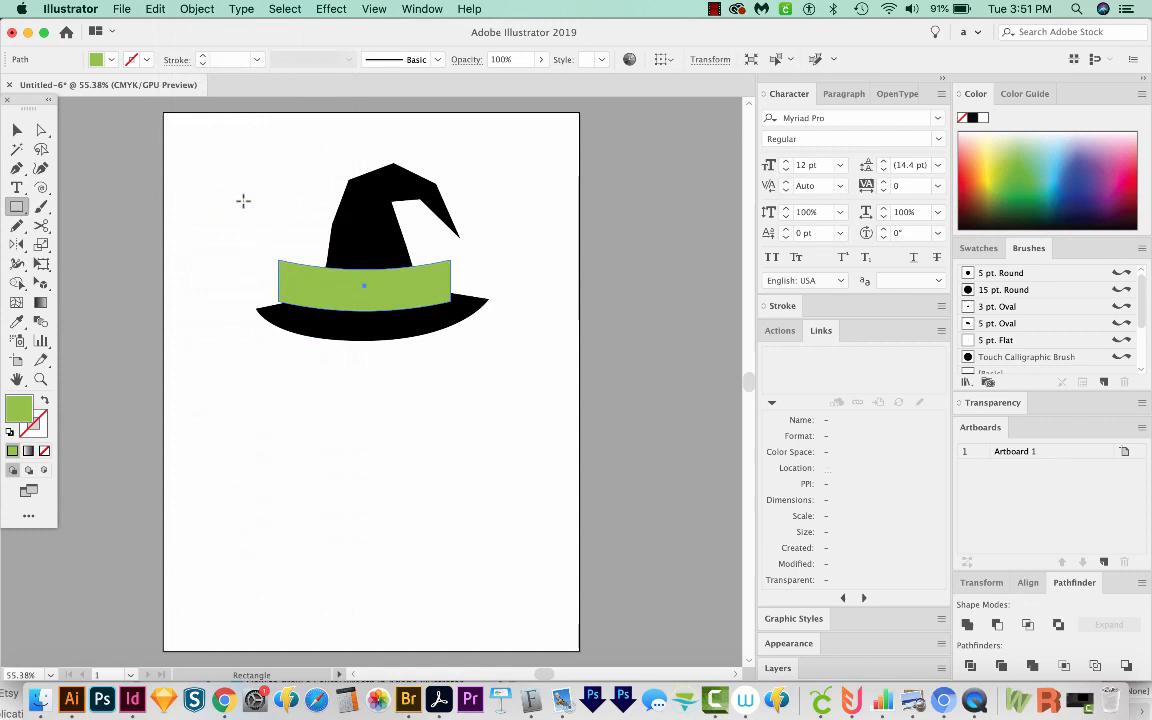
mouse_move(292, 244)
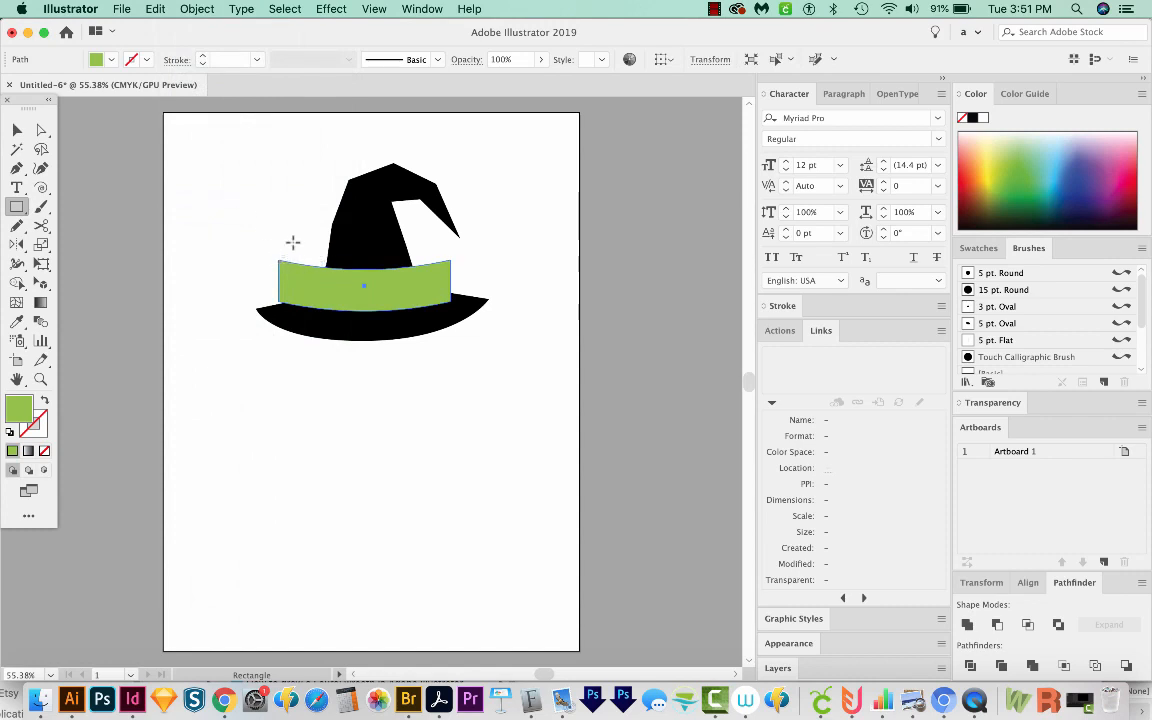
mouse_move(440, 306)
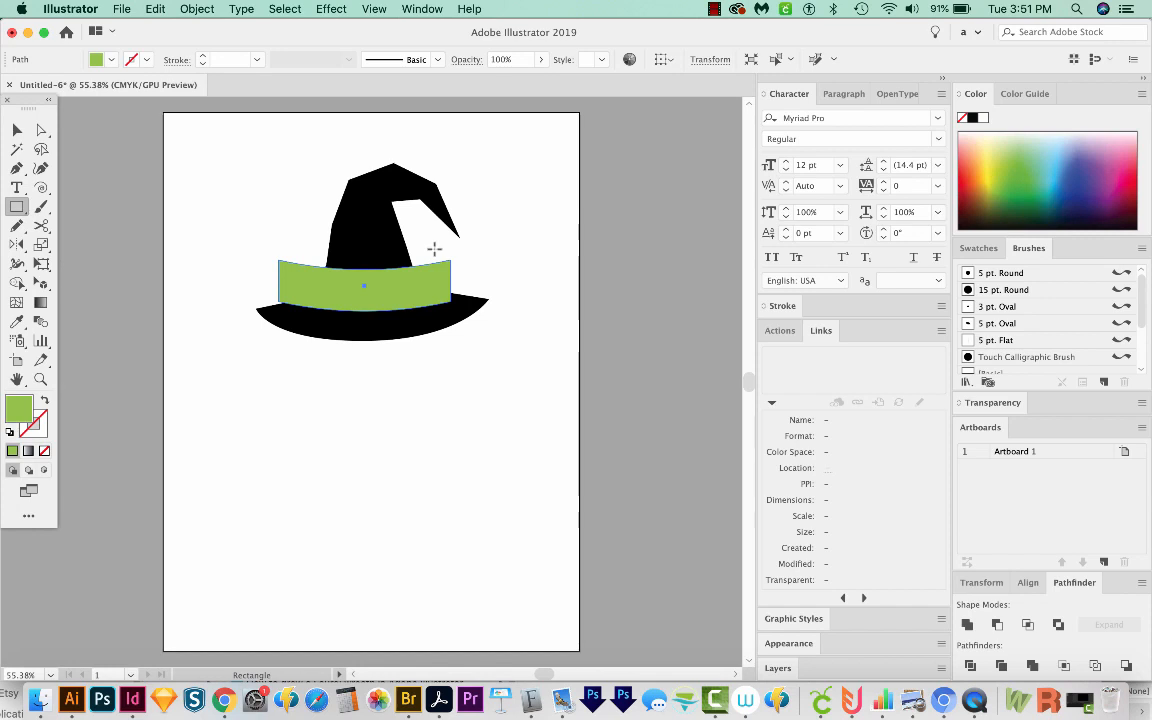
mouse_move(376, 294)
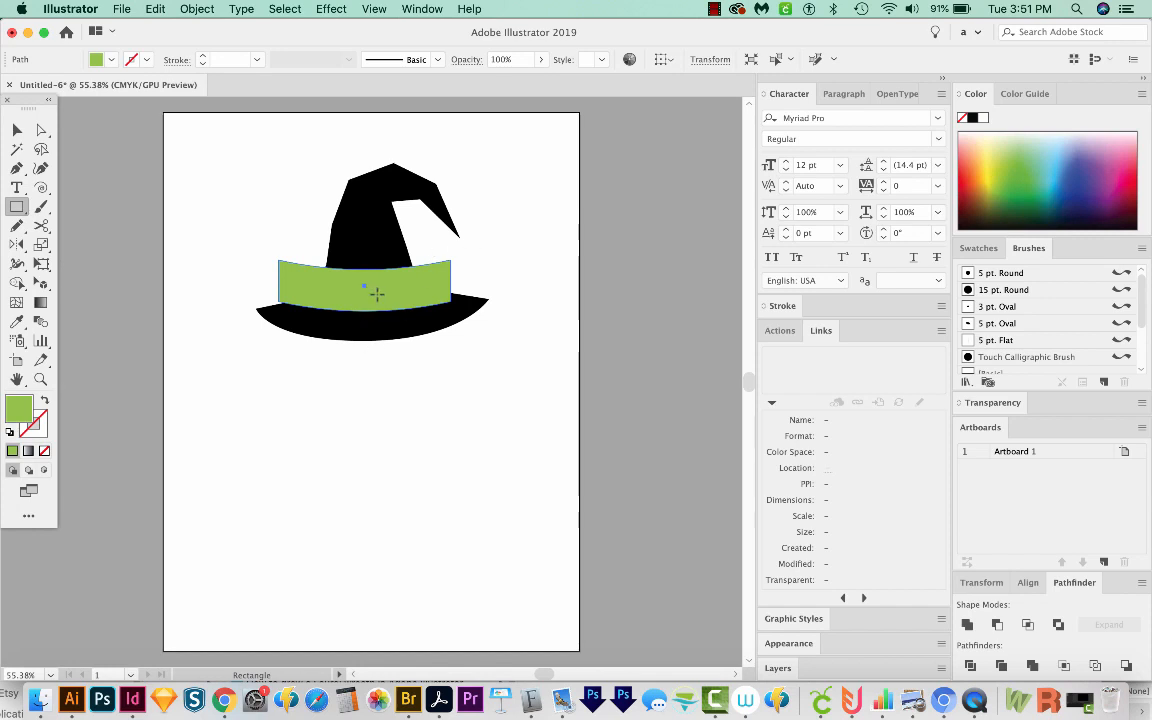
Select the expanded green band to tilt it across the crown
click(16, 130)
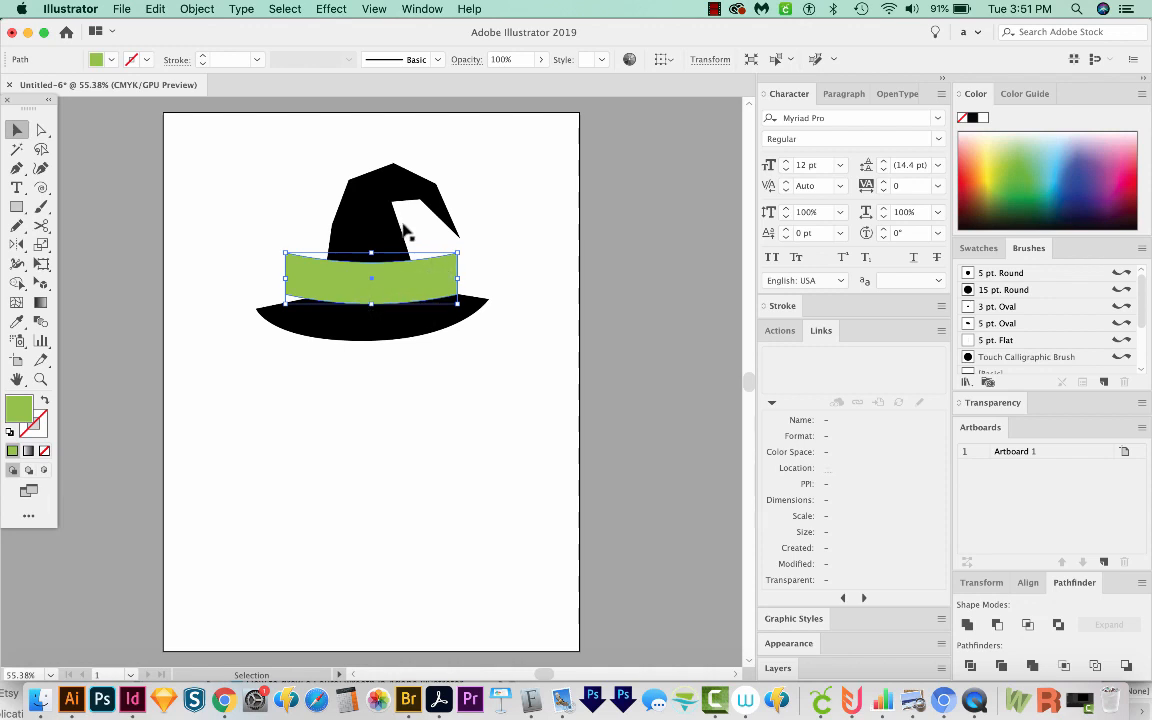
mouse_move(324, 310)
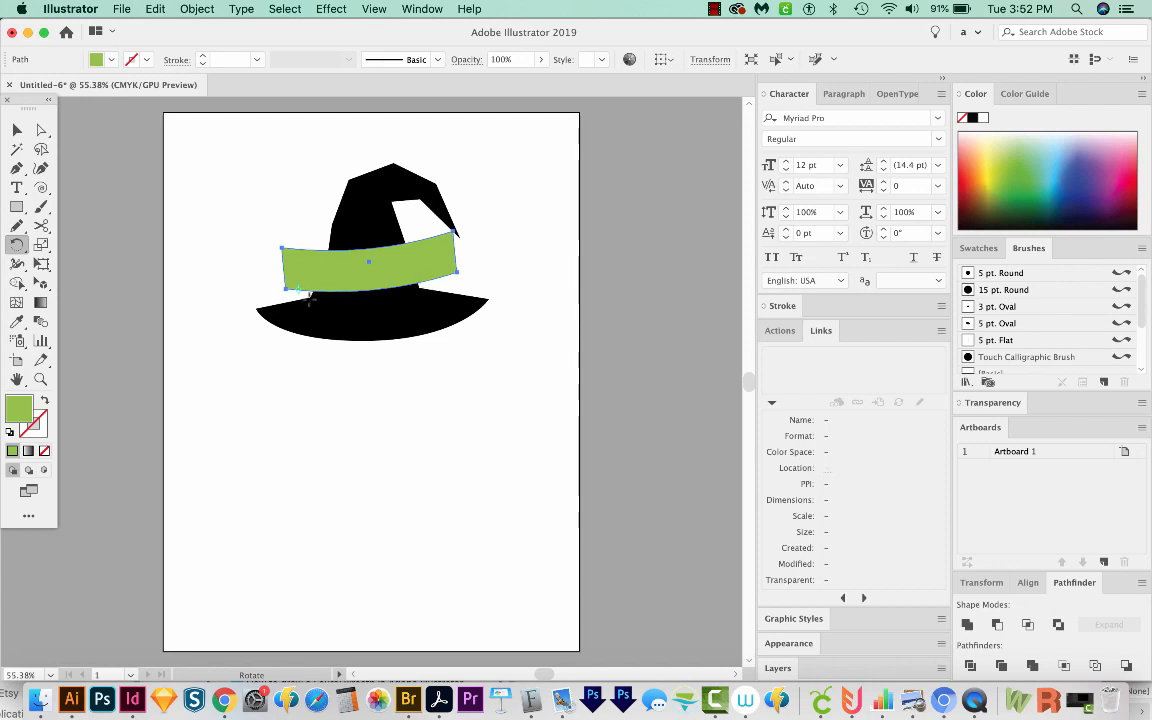
mouse_move(540, 284)
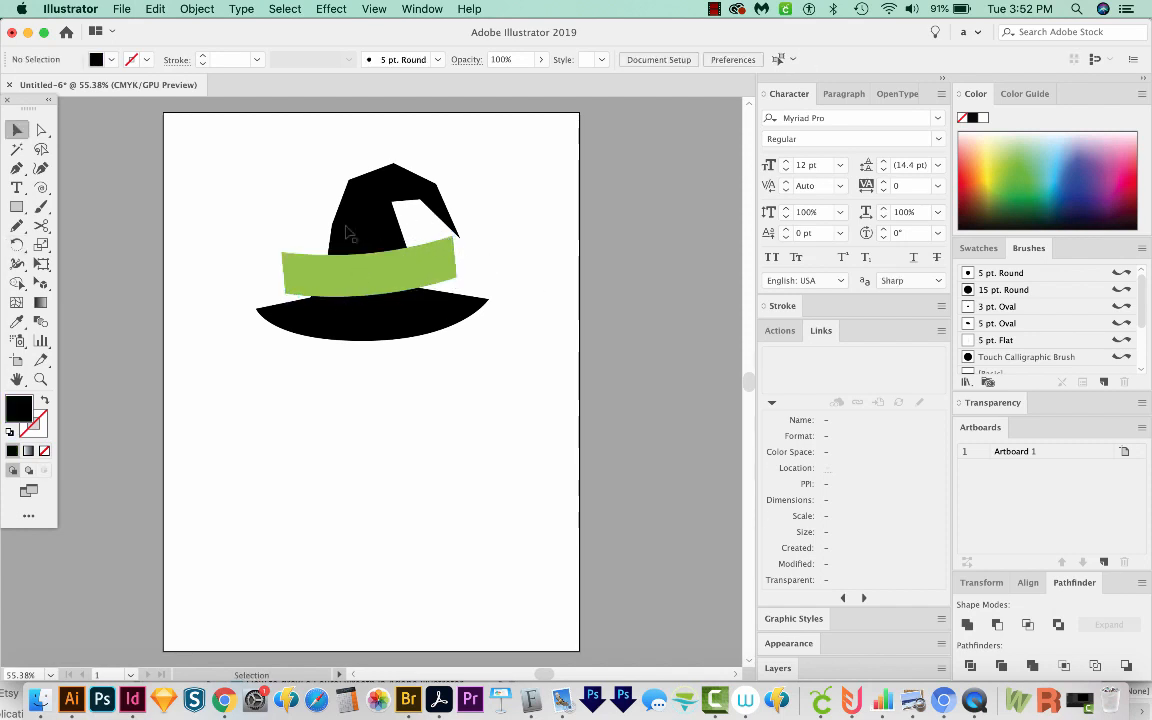
Select the hat with the band and give it thick 10 pt black outline strokes
click(370, 230)
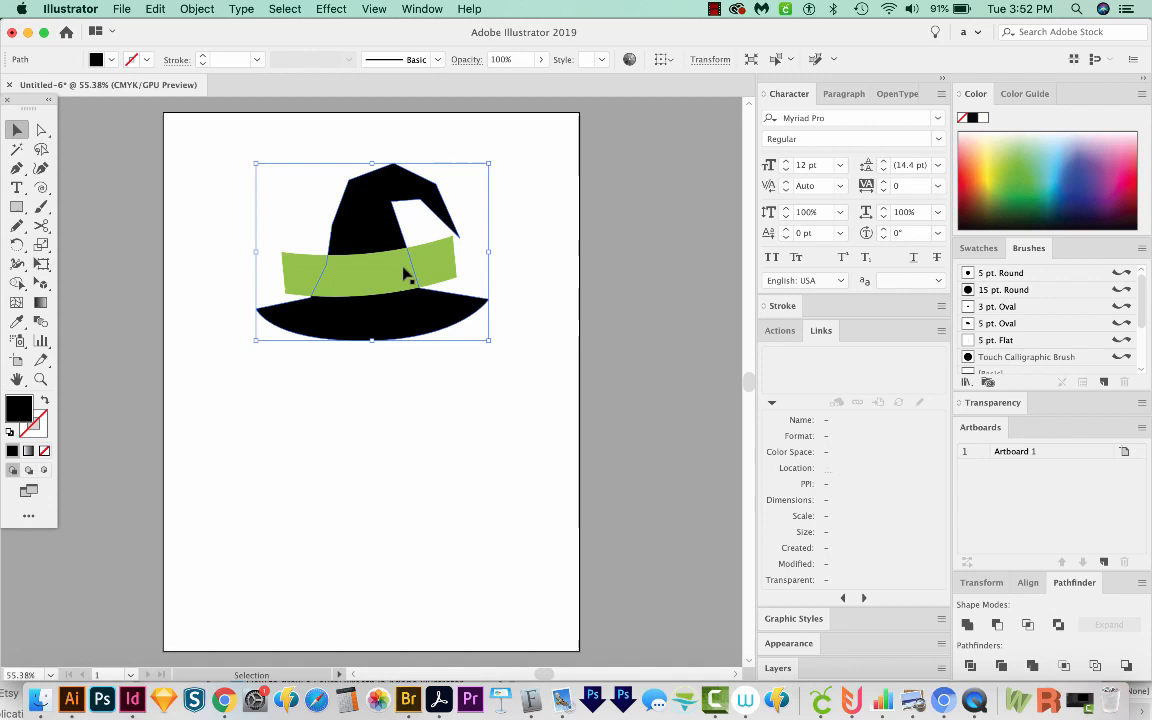
mouse_move(378, 280)
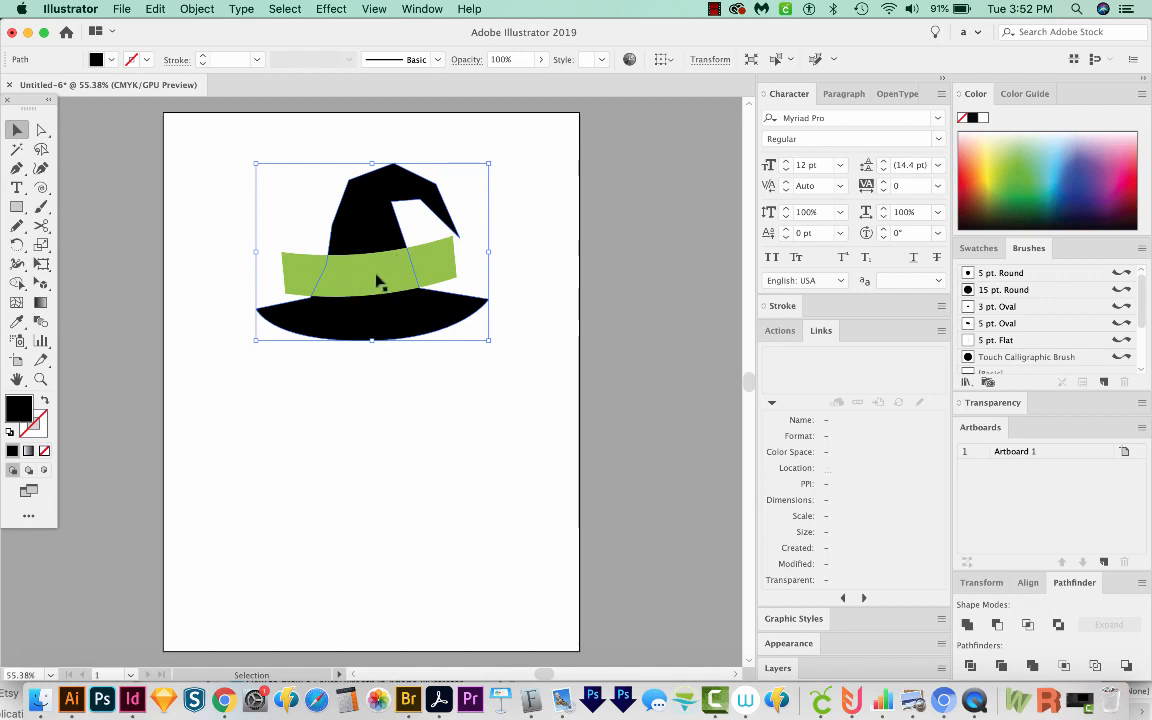
mouse_move(372, 270)
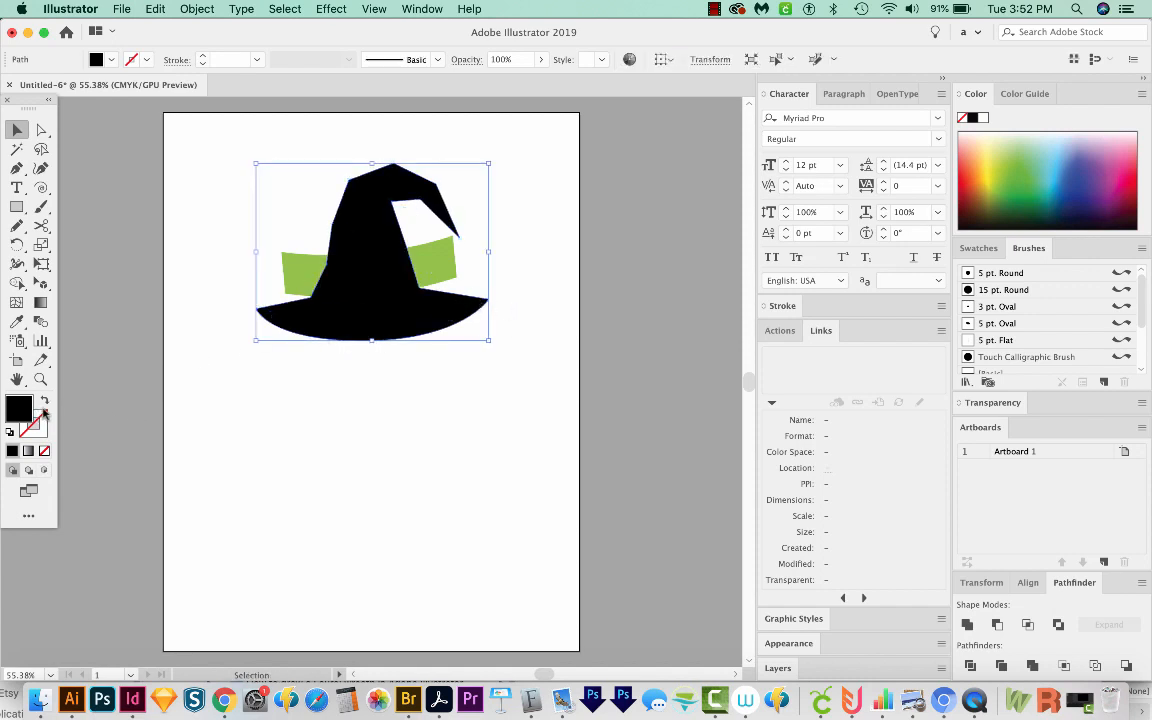
mouse_move(44, 398)
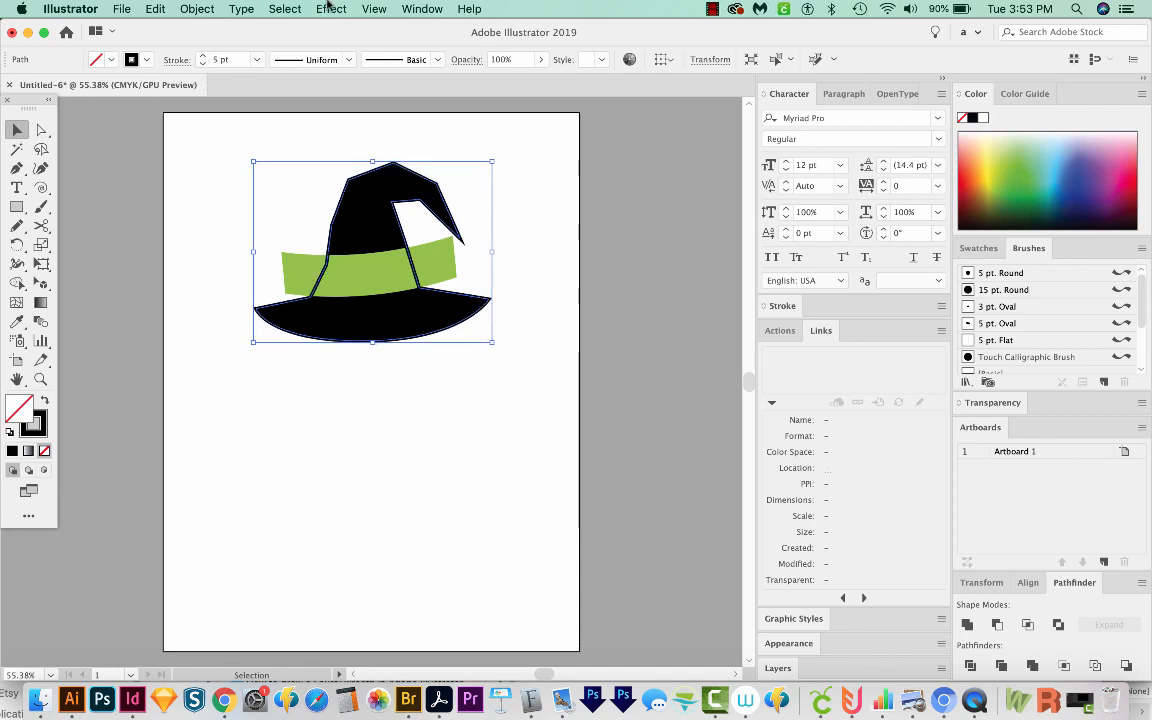
click(422, 8)
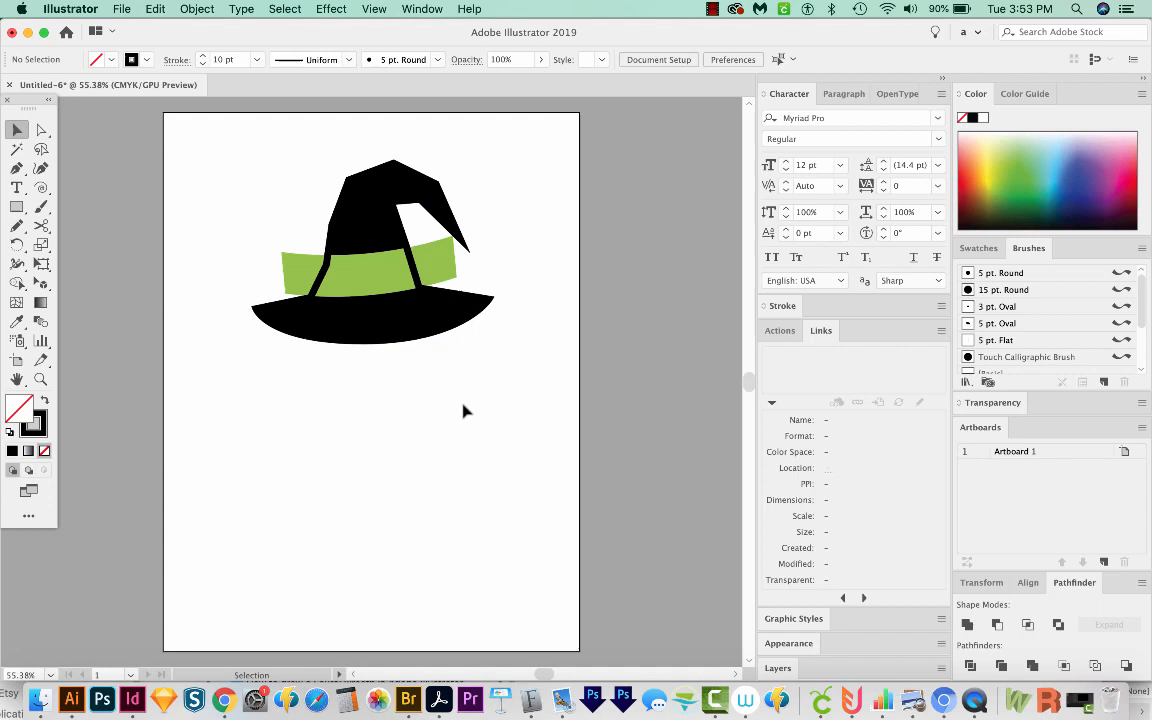
mouse_move(456, 276)
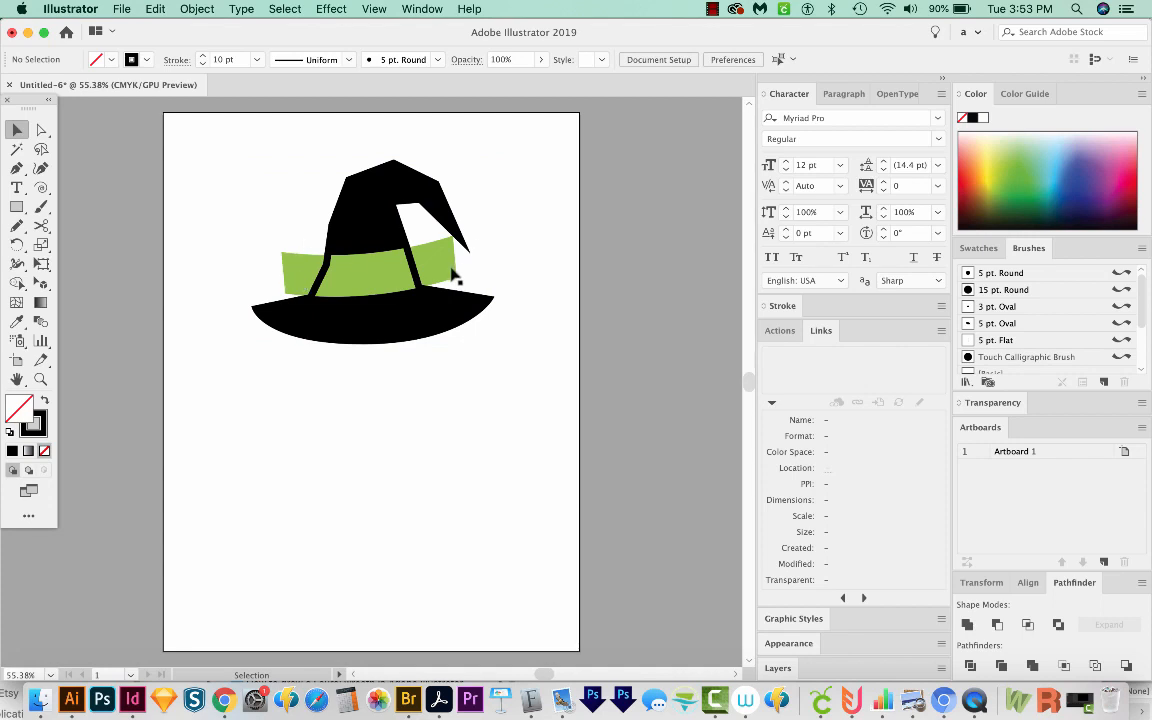
mouse_move(310, 276)
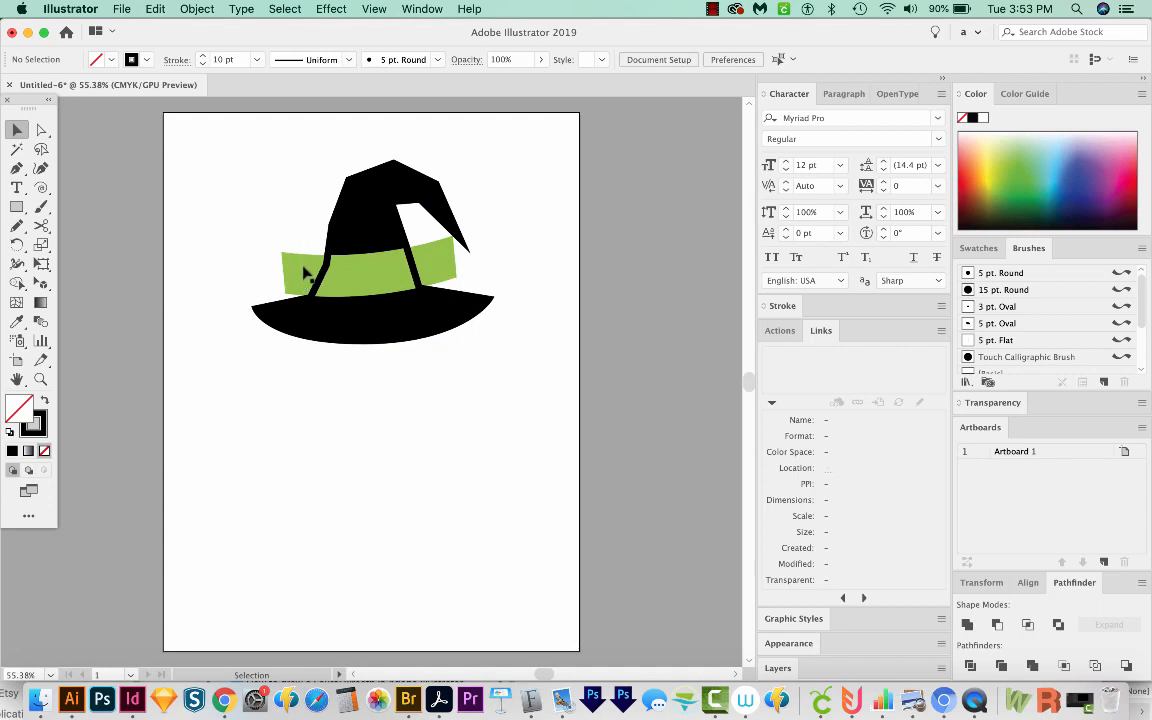
Use the Shape Builder to delete the band pieces outside the hat, then deselect
click(370, 264)
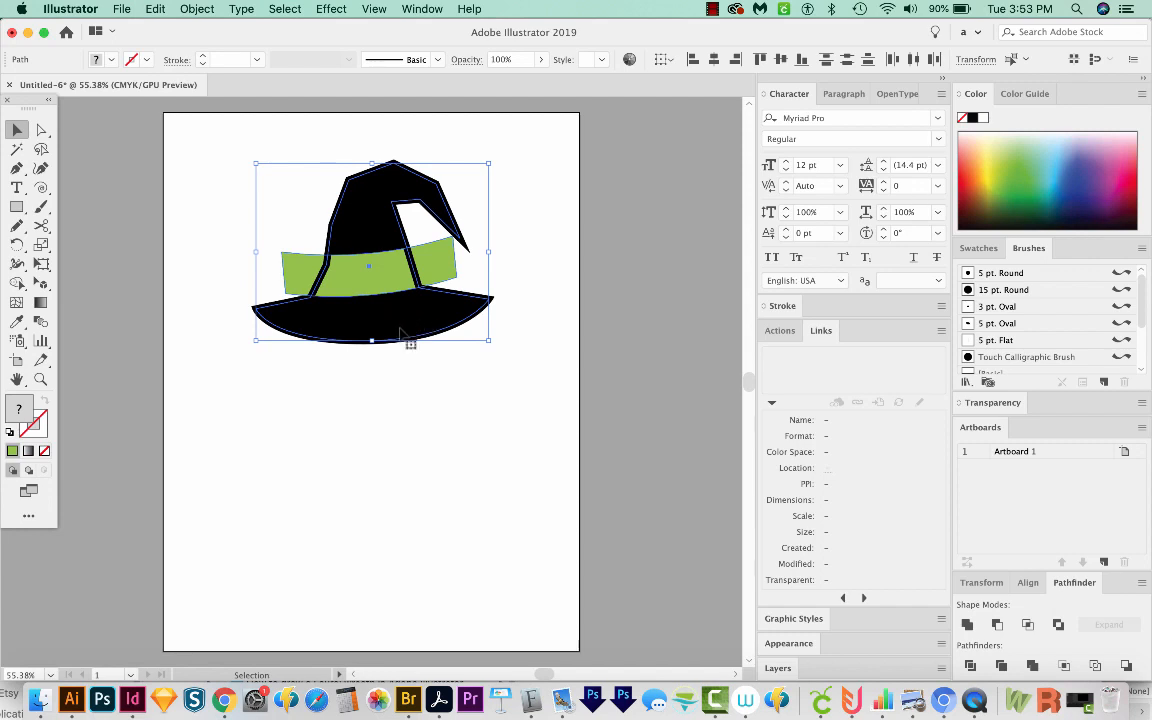
click(18, 284)
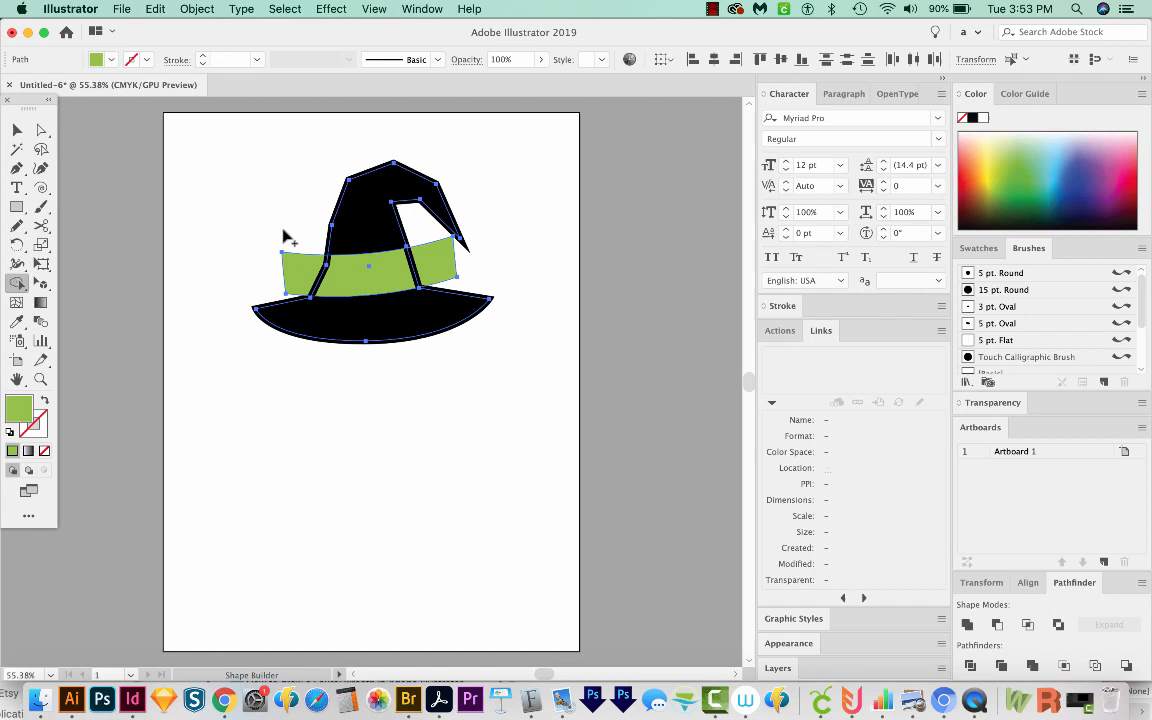
mouse_move(288, 250)
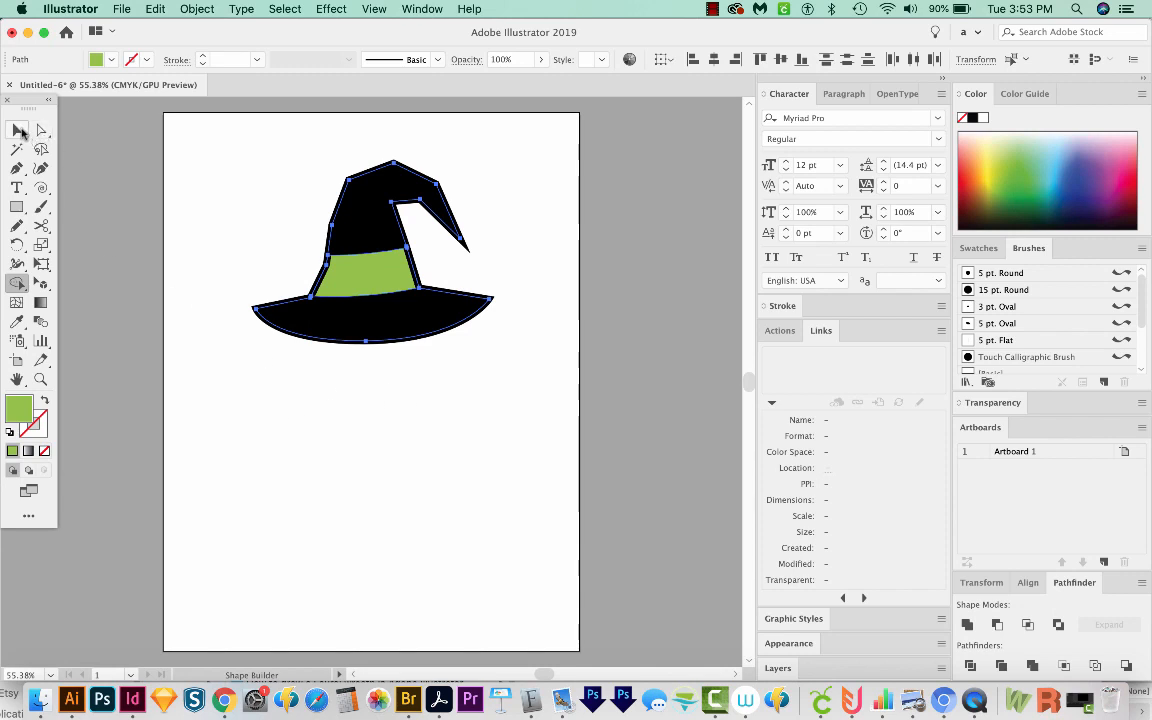
mouse_move(18, 132)
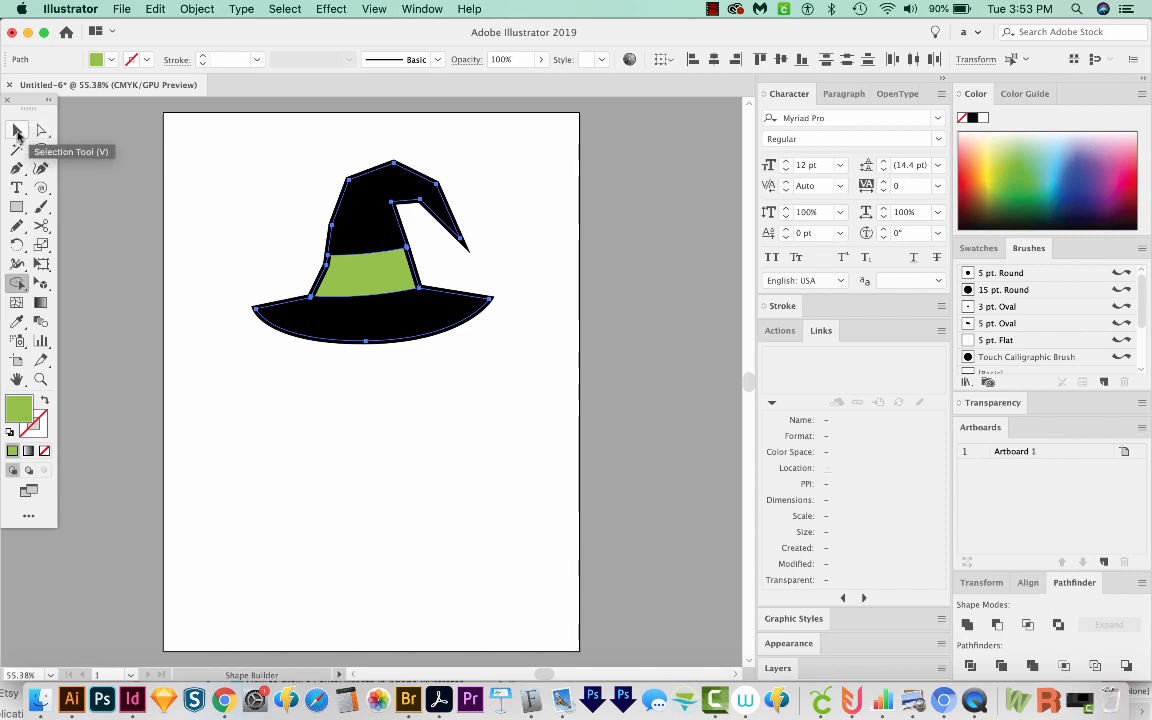
click(16, 130)
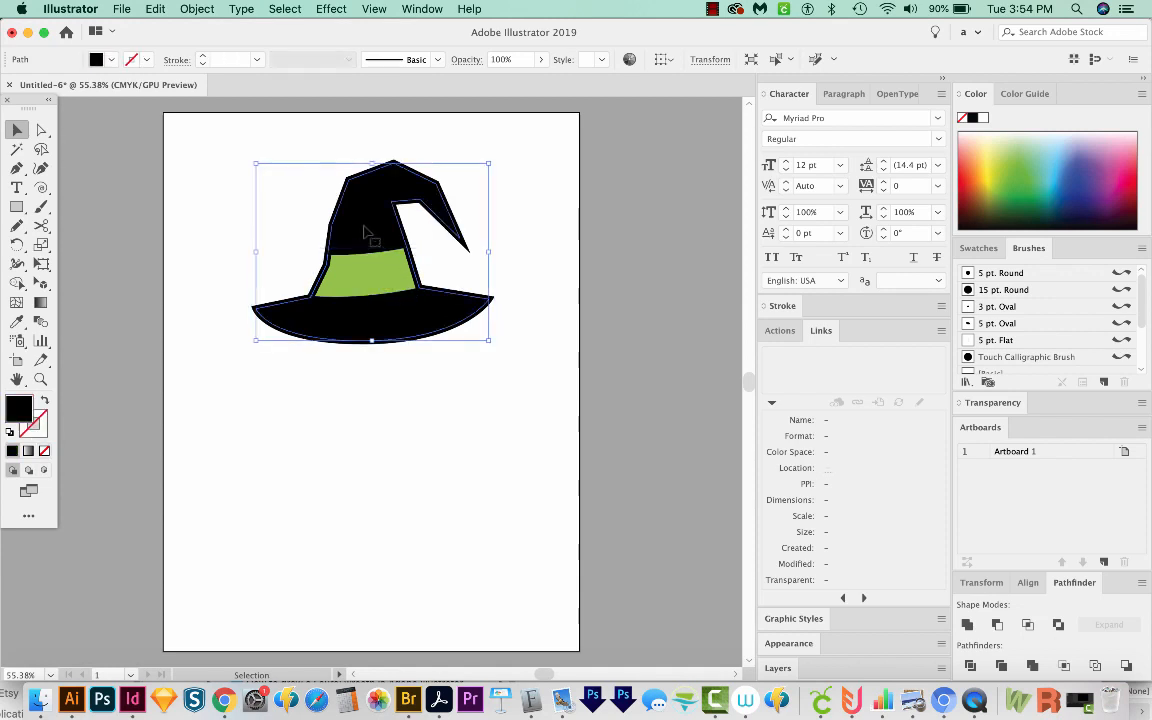
click(418, 392)
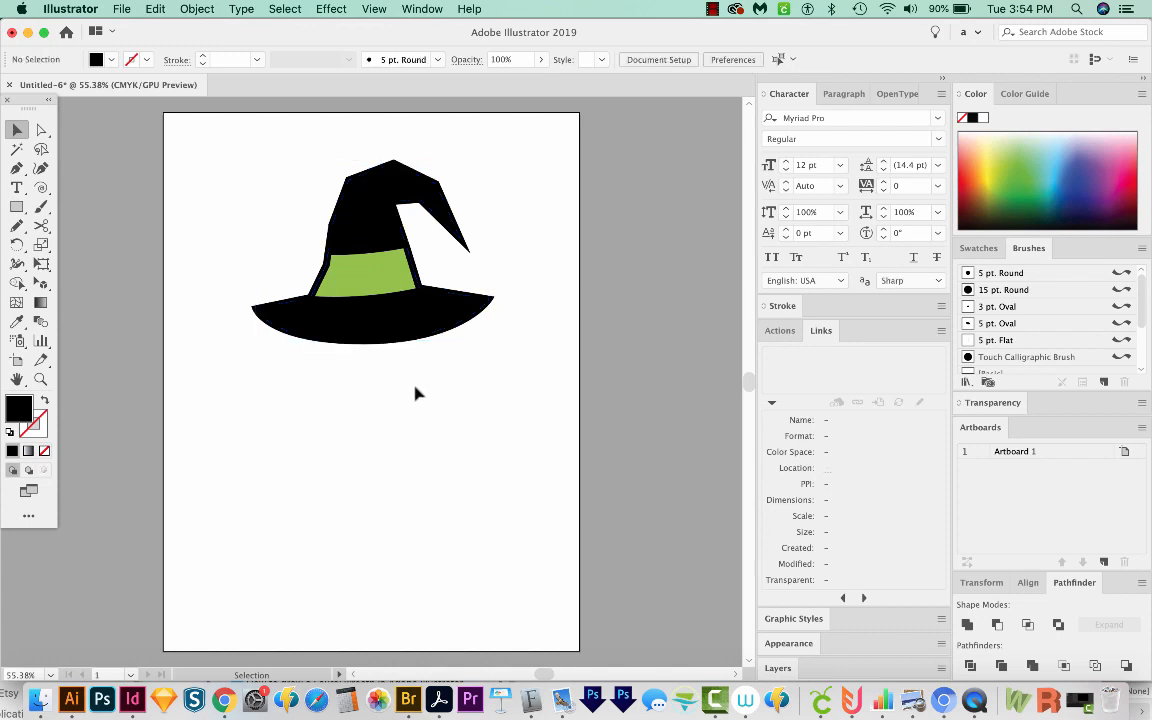
mouse_move(368, 228)
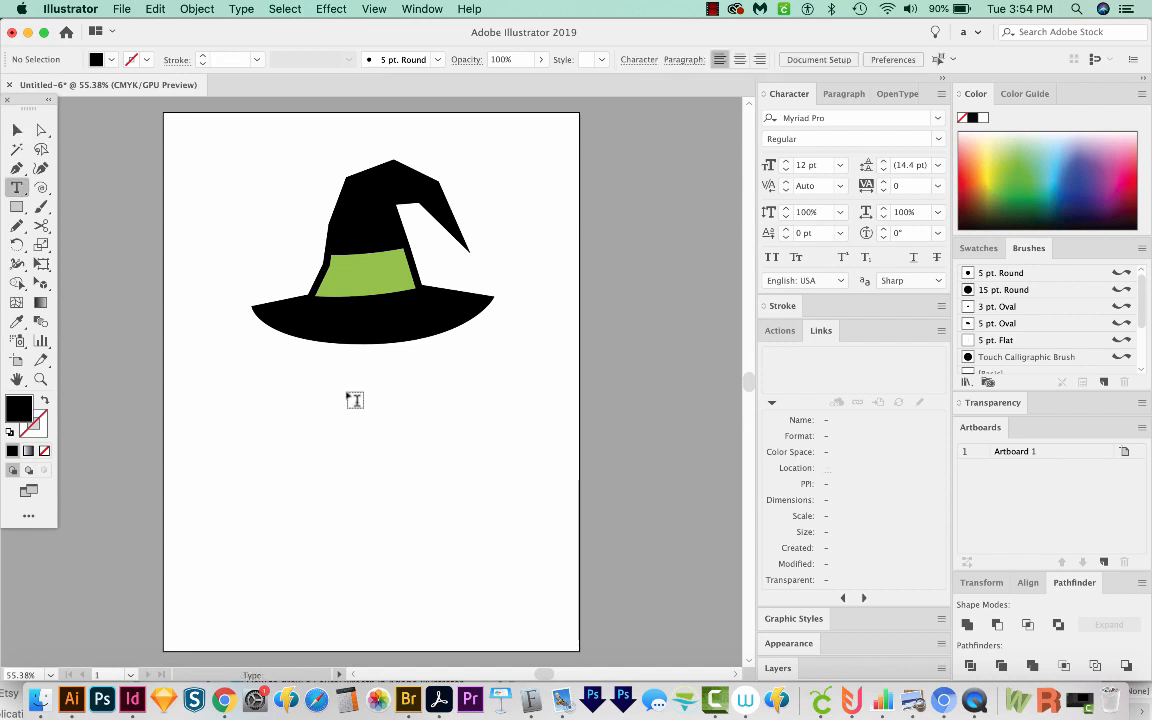
mouse_move(16, 188)
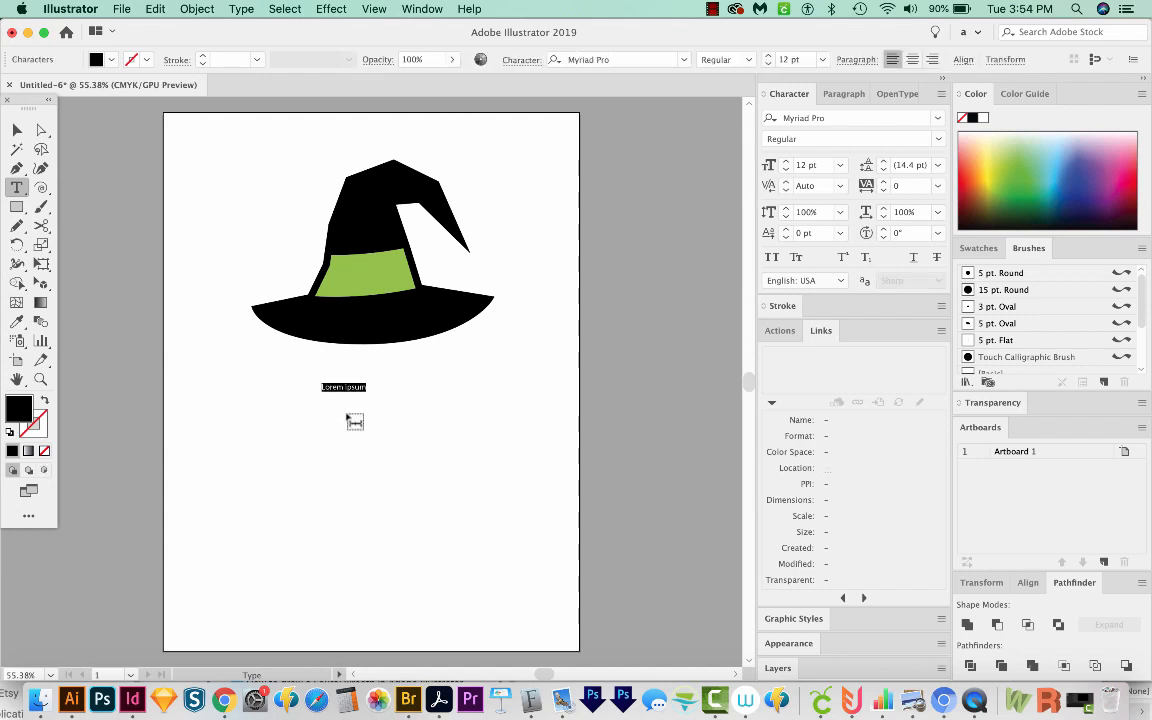
Type ONE and set it in the Barn Dance font for the hat's crown
text(ONE)
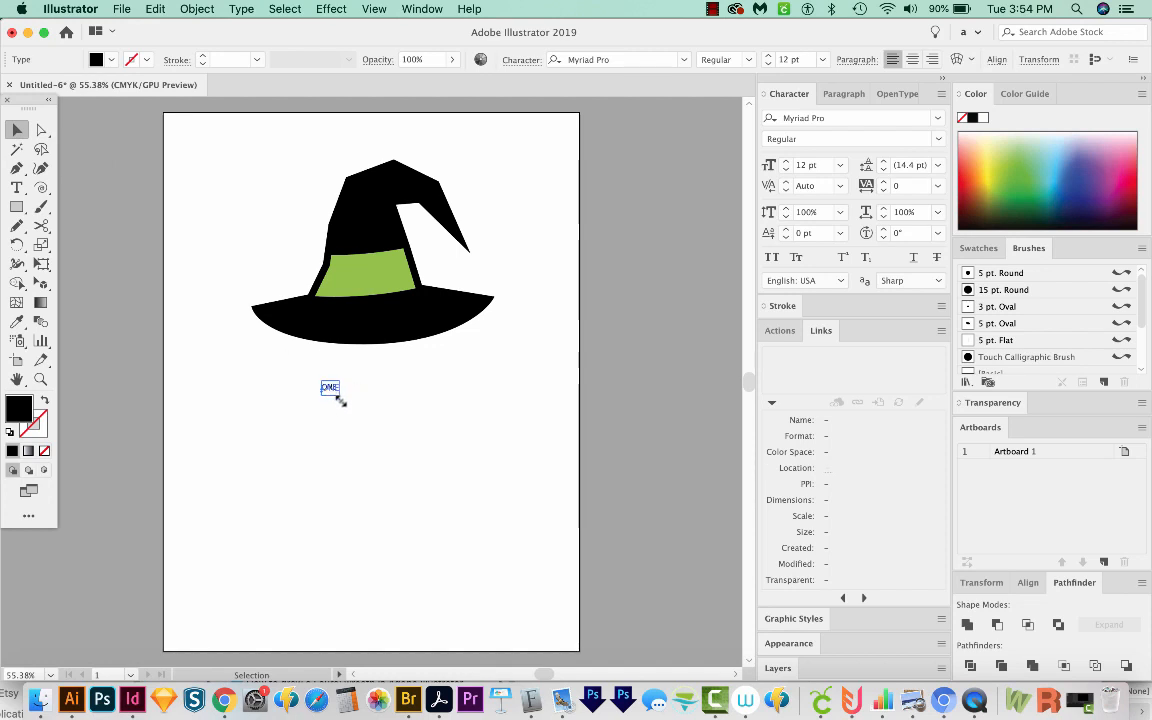
text(ONE)
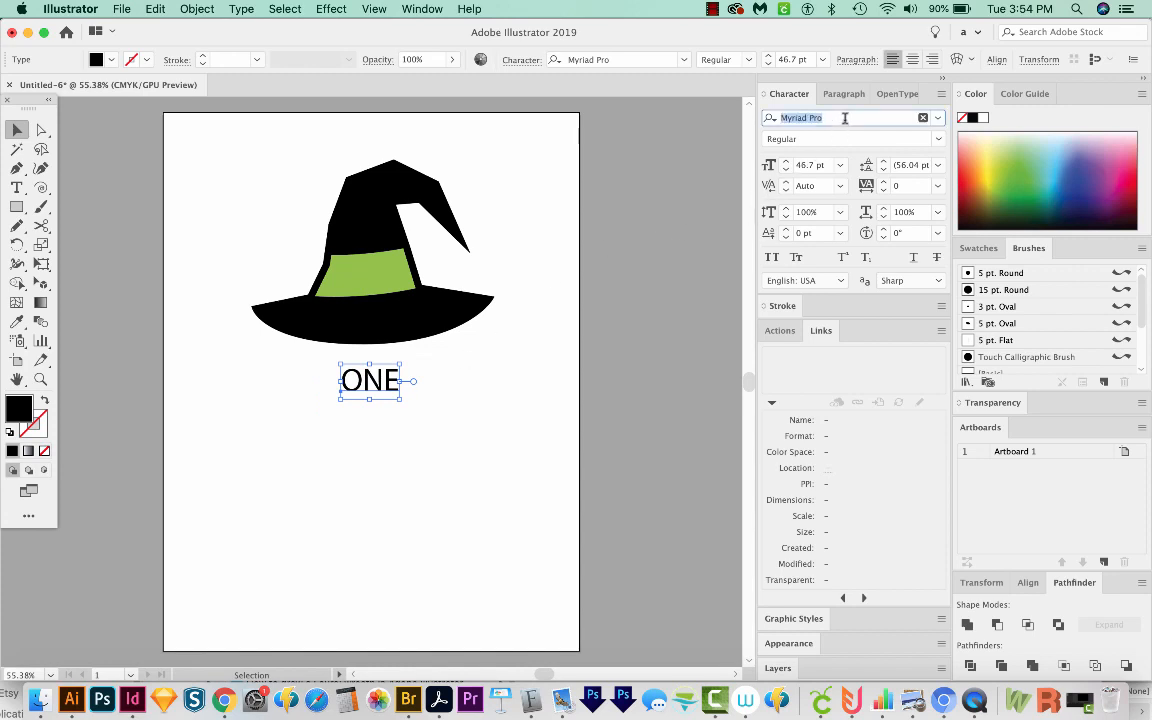
text(barn)
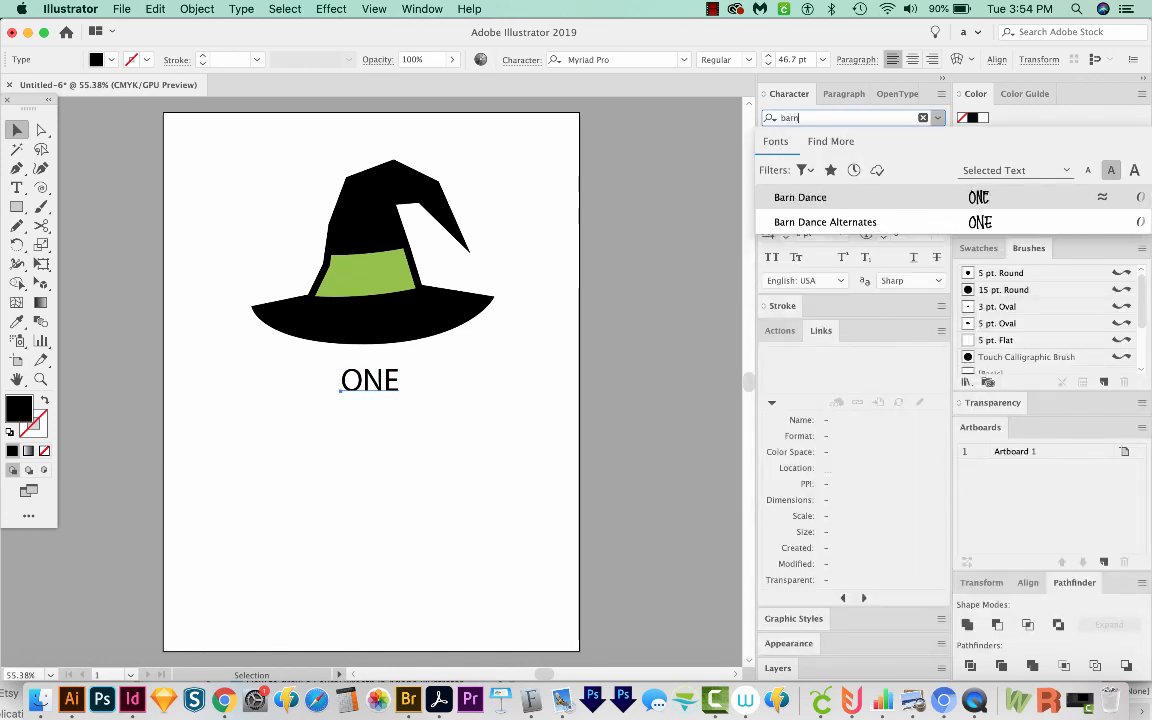
click(800, 198)
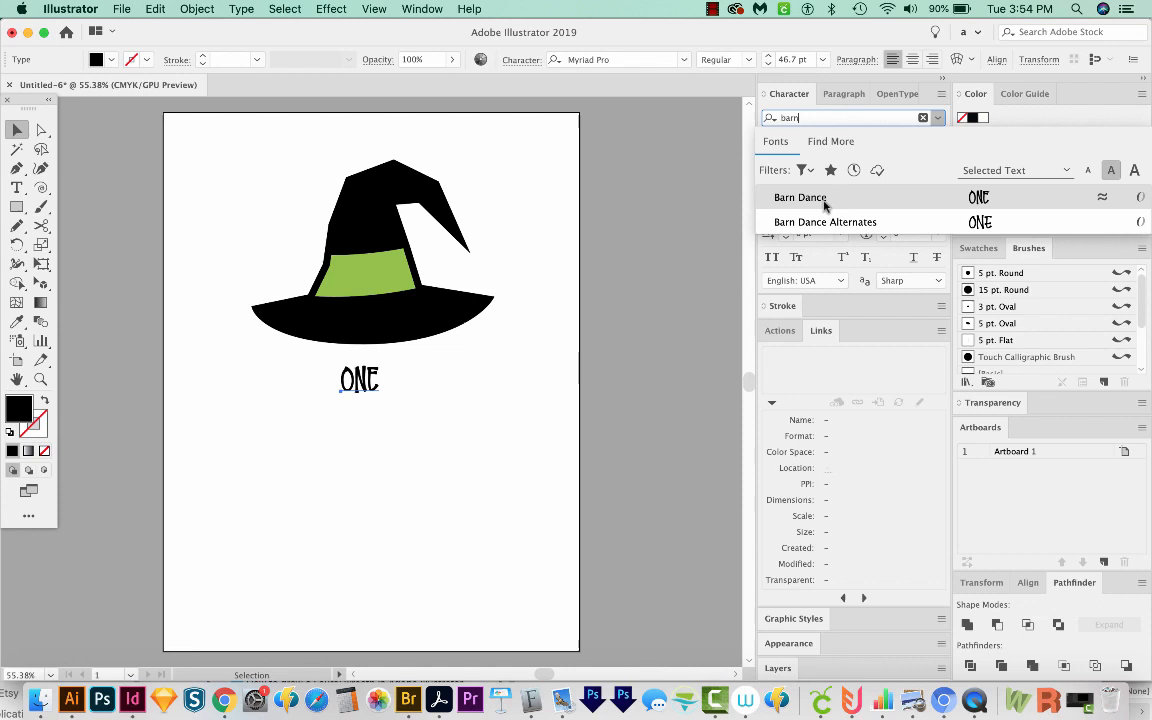
click(800, 198)
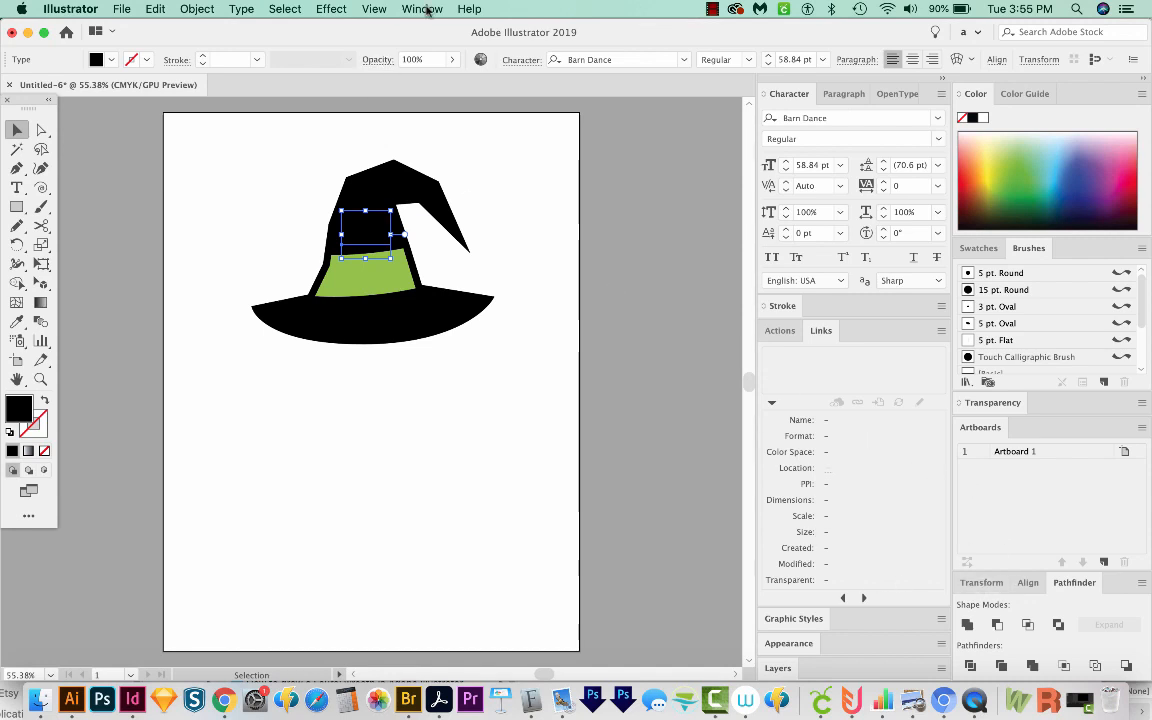
Make ONE white on the crown and place a copy of ONE on the green band
click(422, 8)
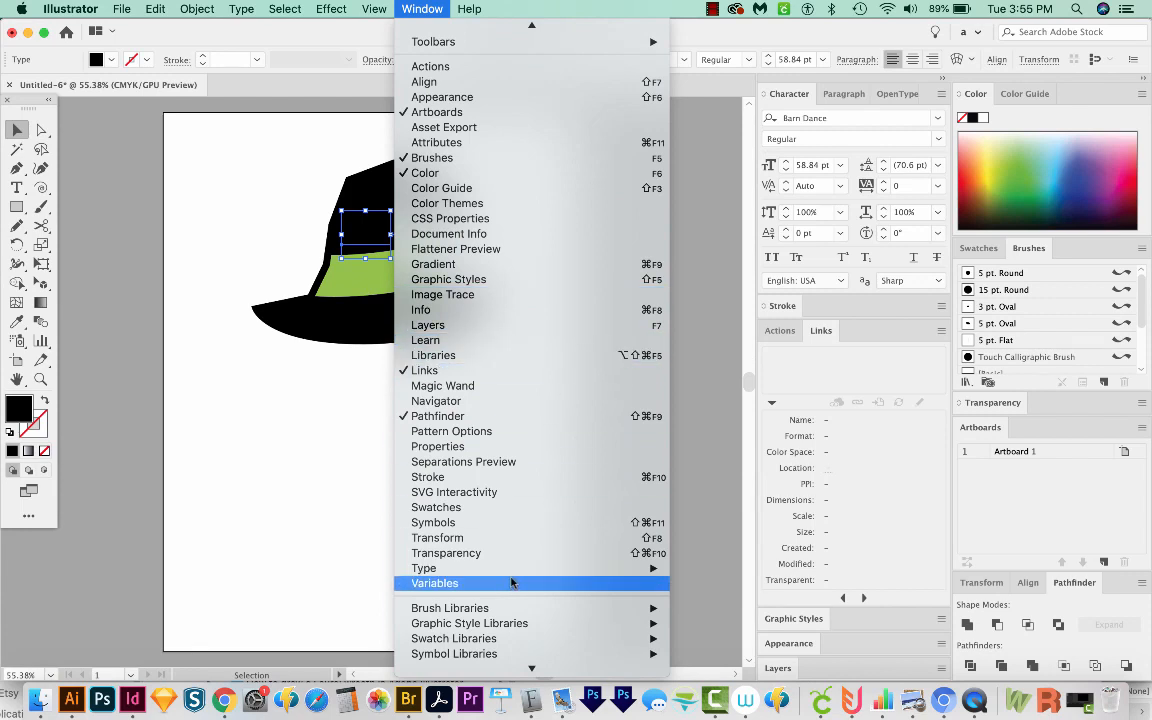
mouse_move(424, 568)
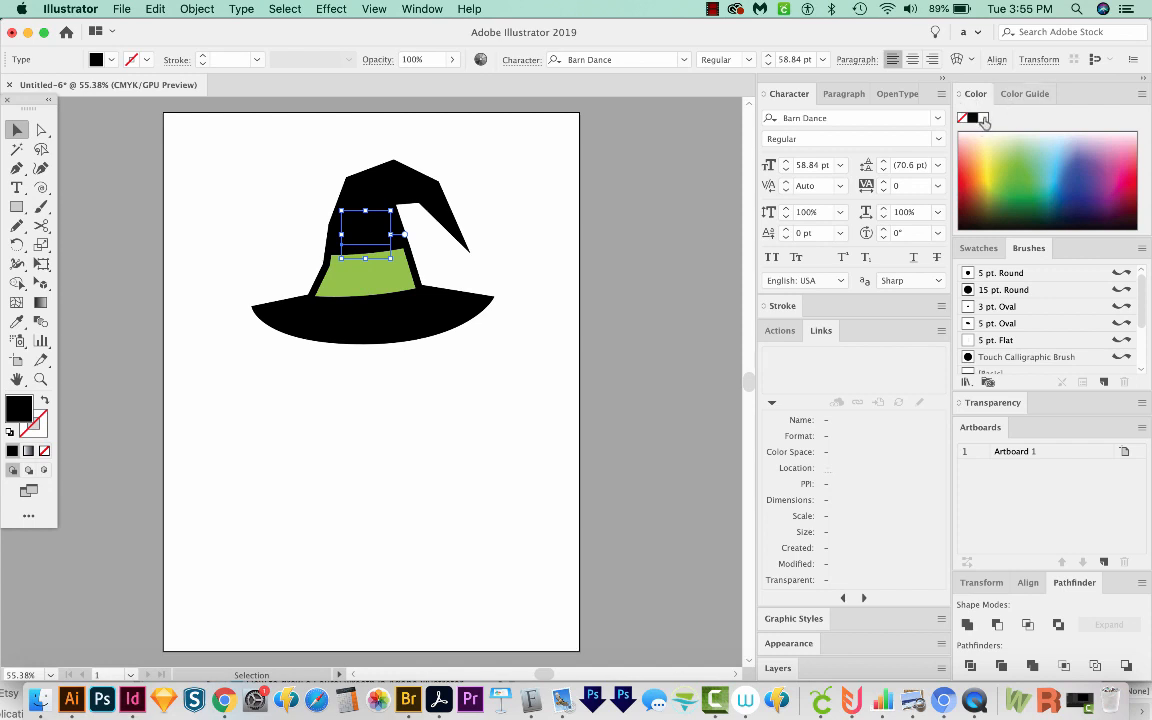
text(ONE)
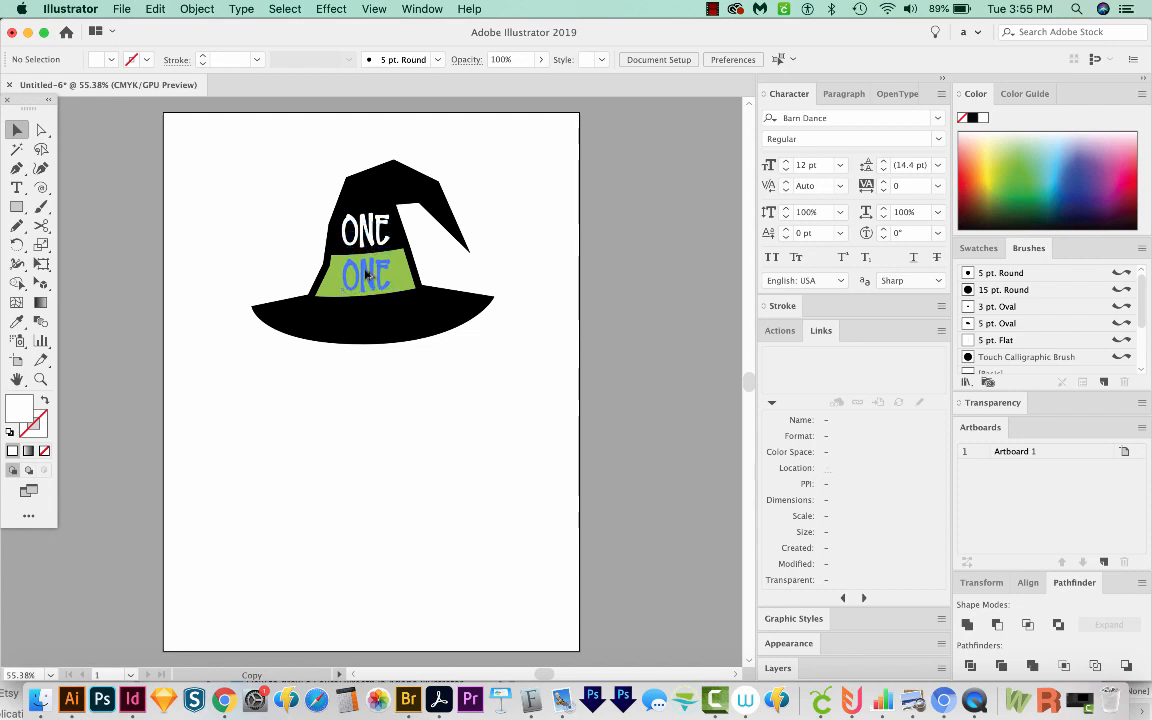
Replace the band copy's text with WITCHY and sample the hat's black for it
click(364, 276)
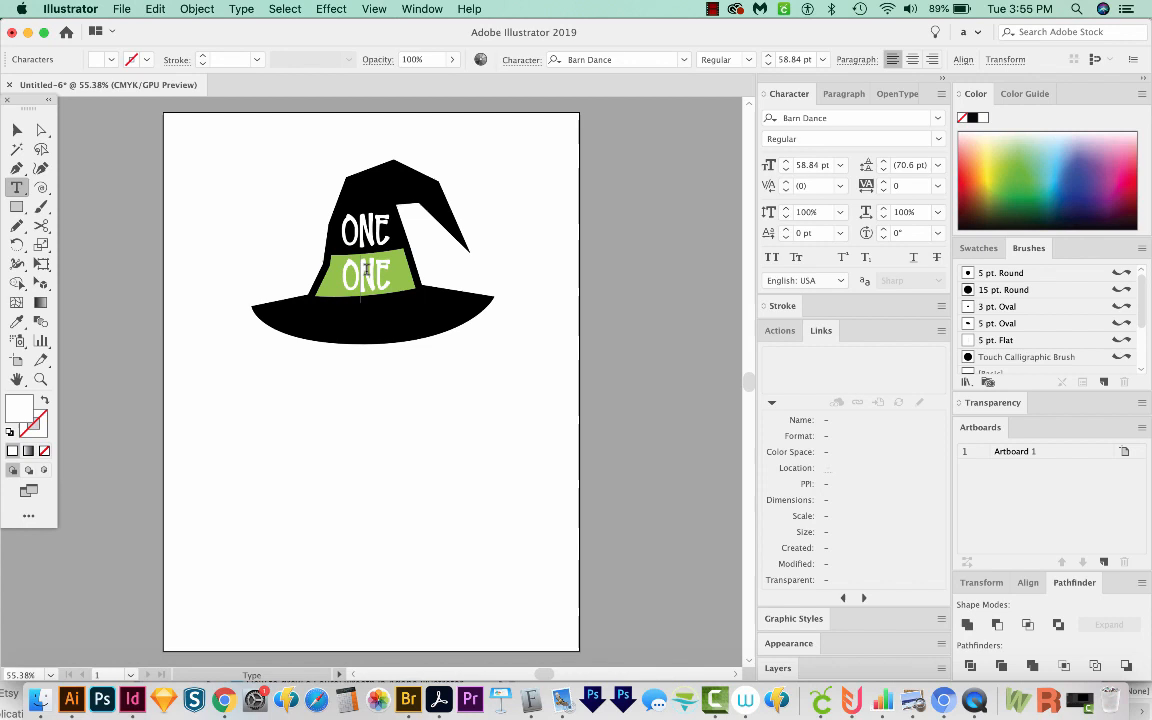
double_click(364, 276)
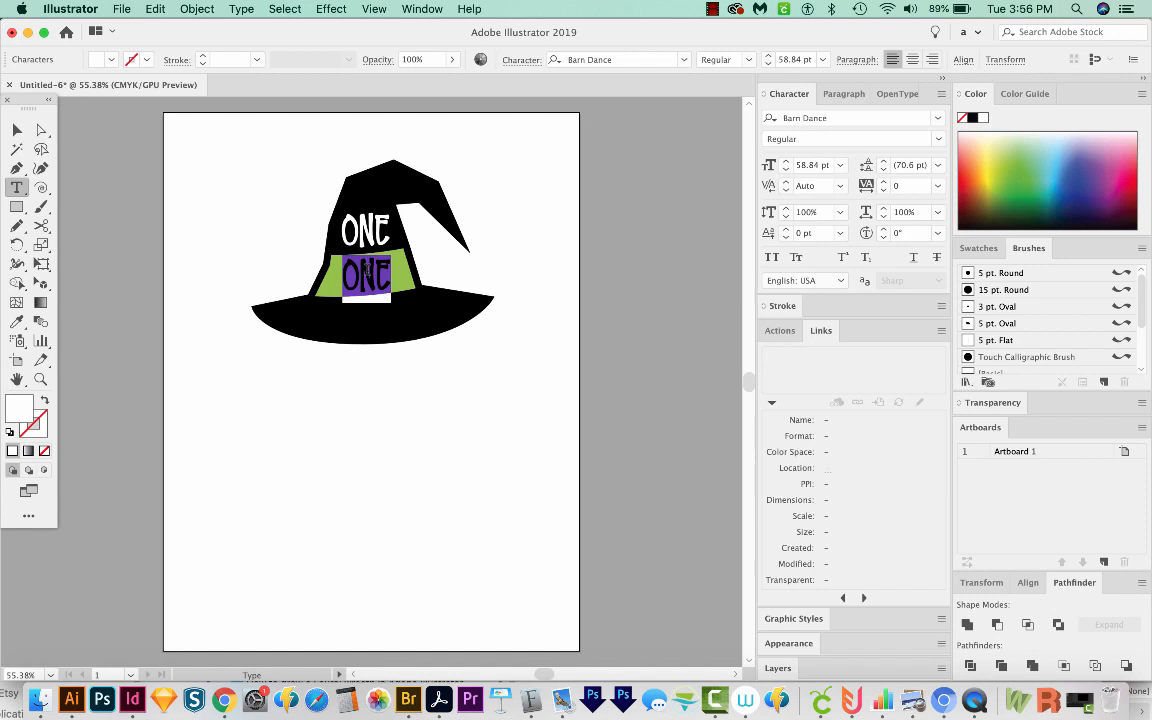
text(WITCHY)
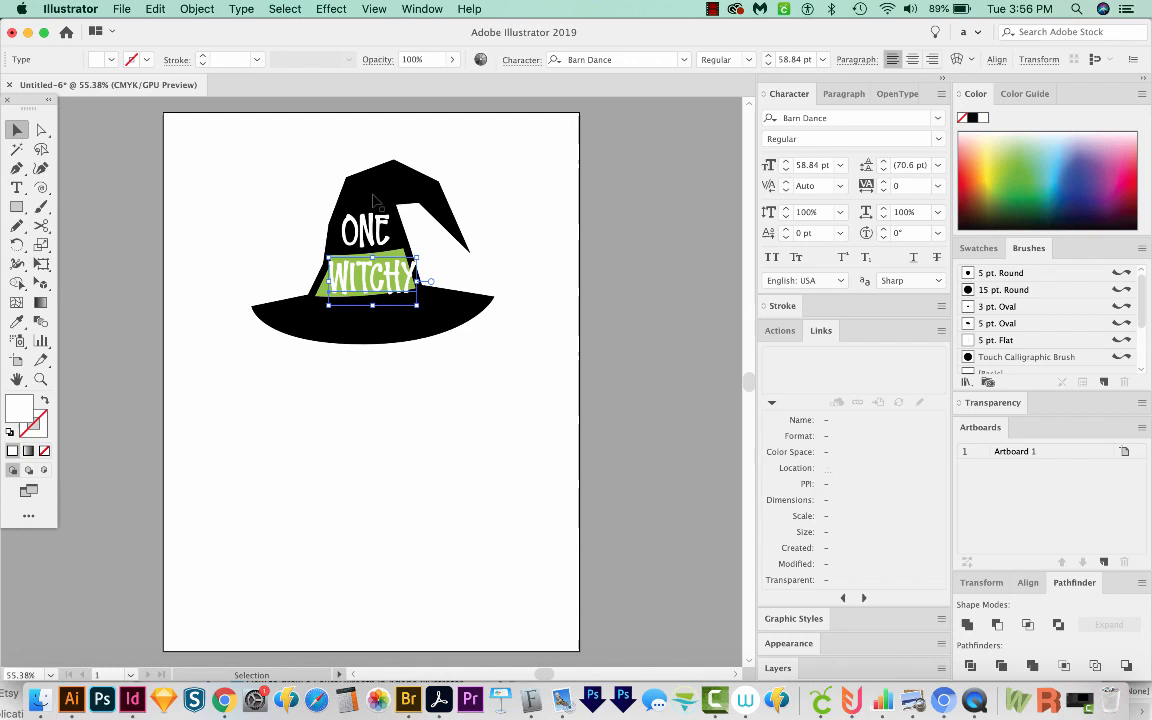
mouse_move(392, 184)
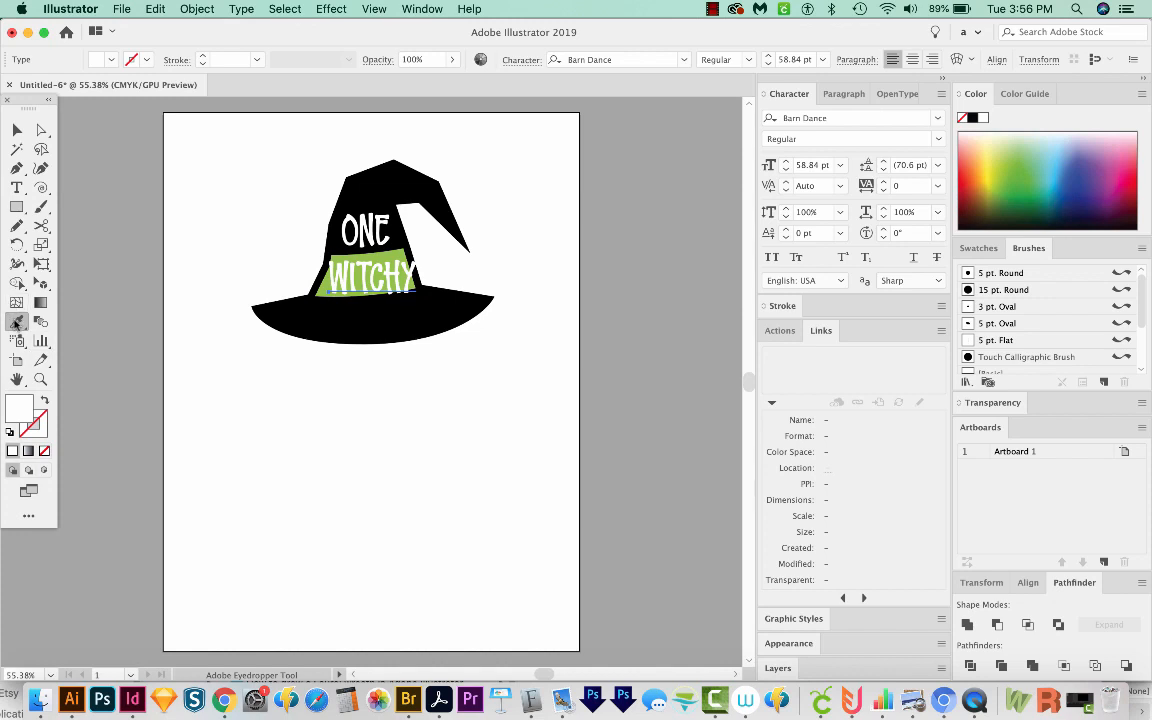
click(404, 180)
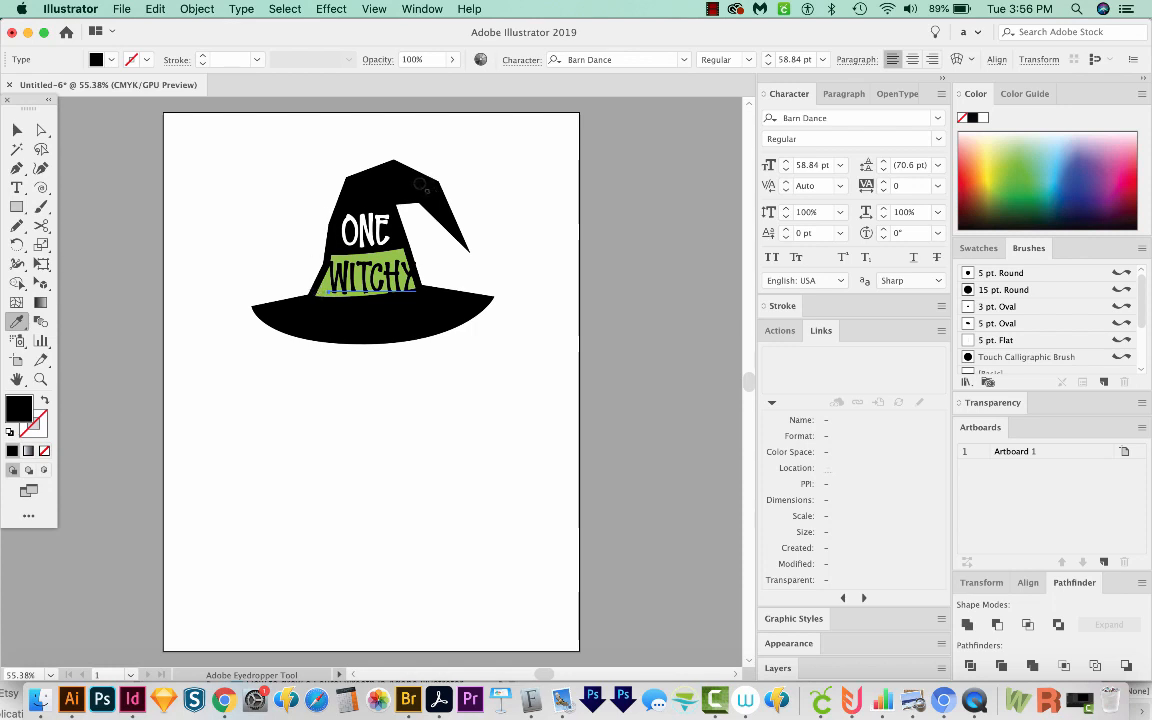
mouse_move(110, 236)
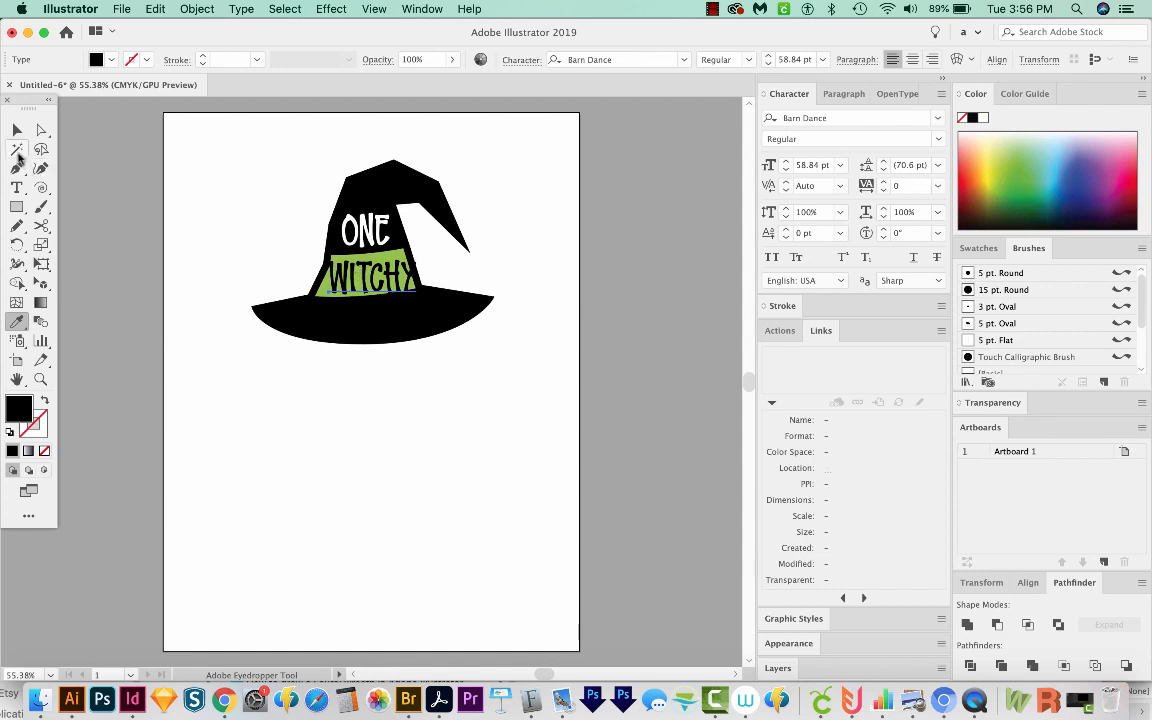
Copy ONE below the band and retype it as WOMAN on the brim
click(16, 130)
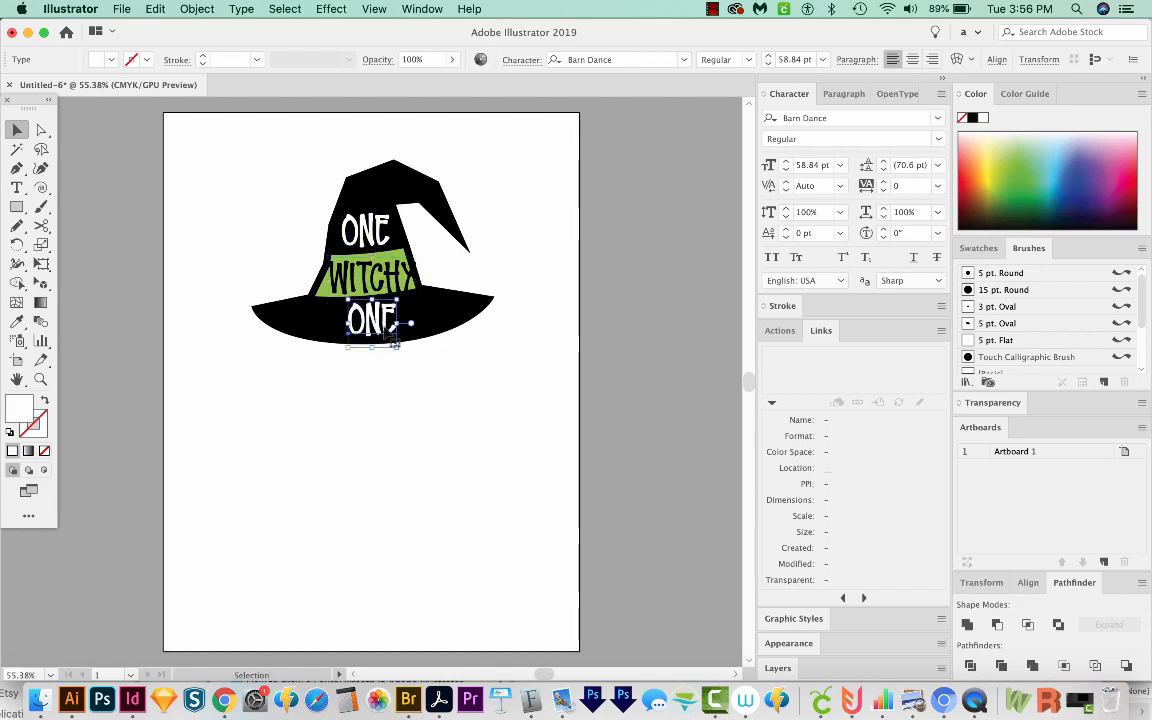
click(16, 150)
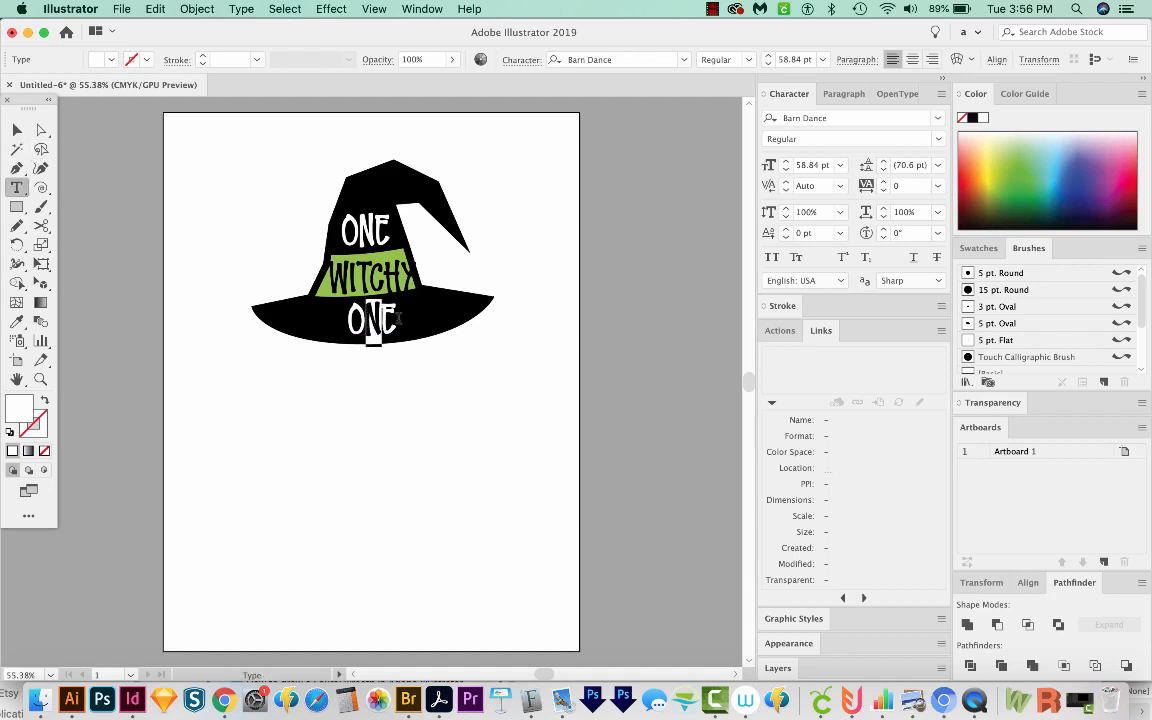
click(370, 320)
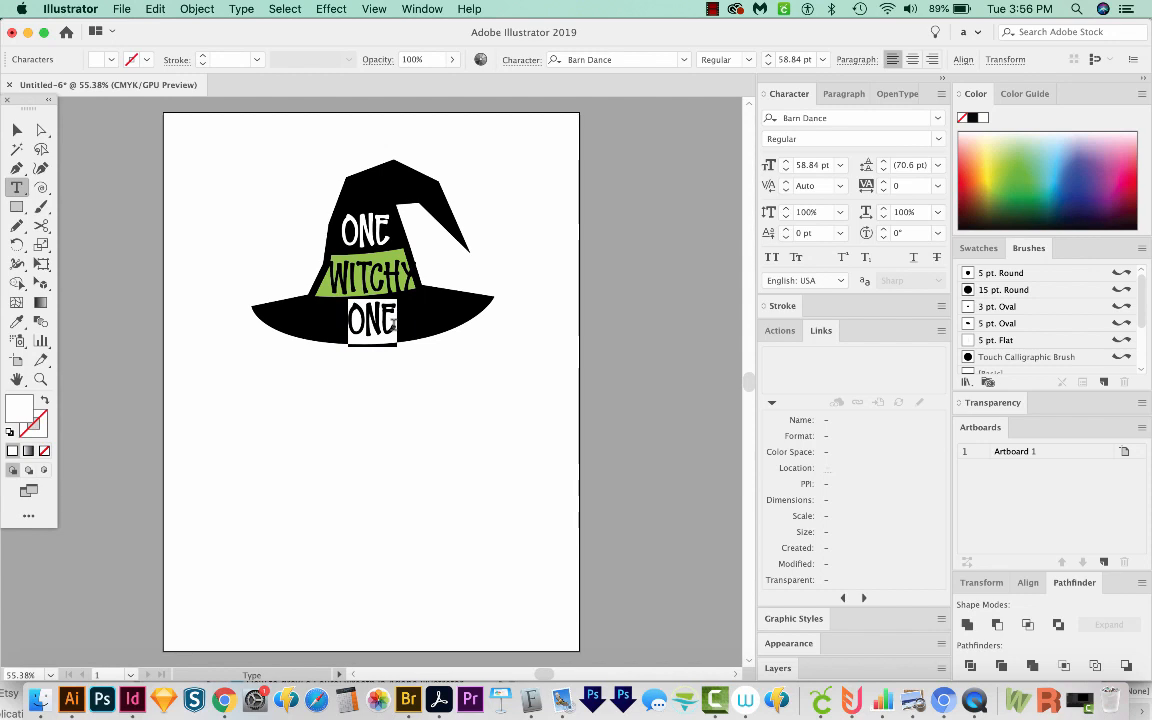
text(WOMAN)
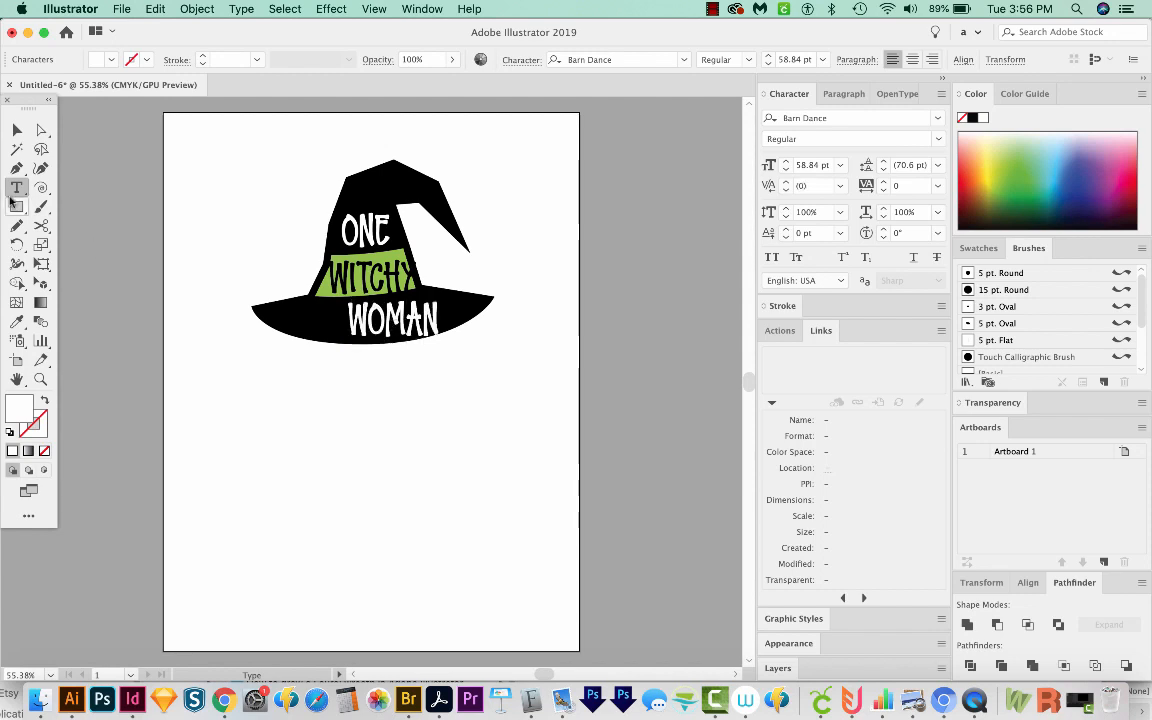
click(16, 130)
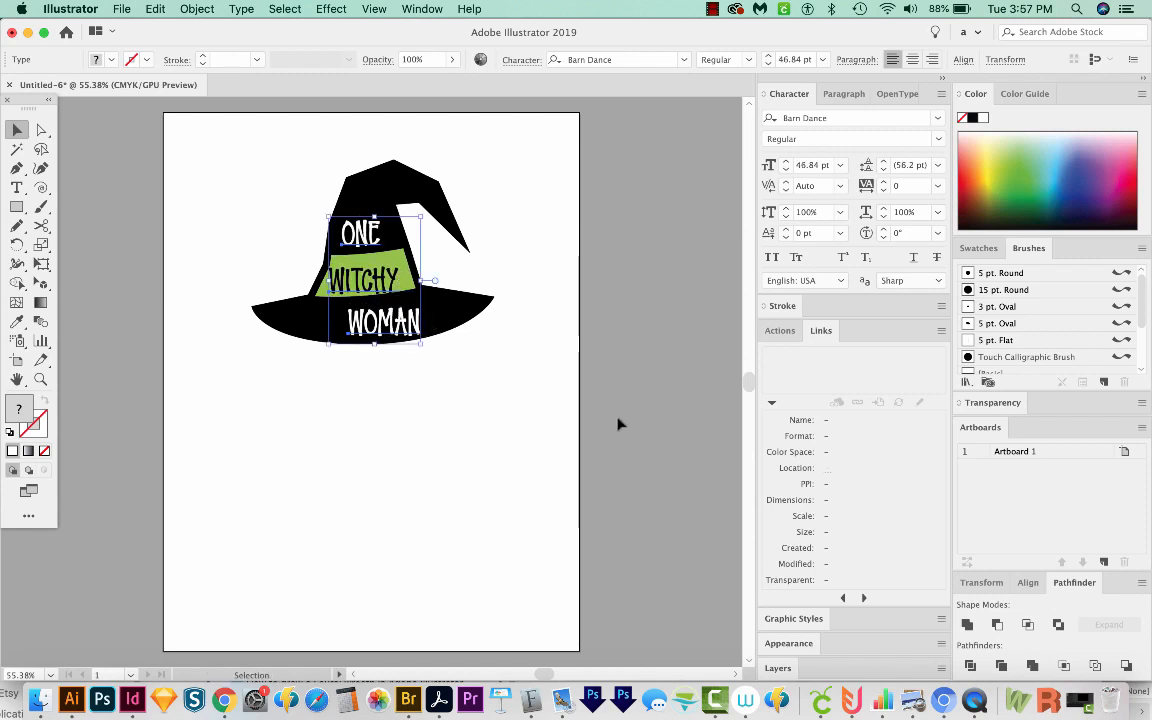
mouse_move(648, 404)
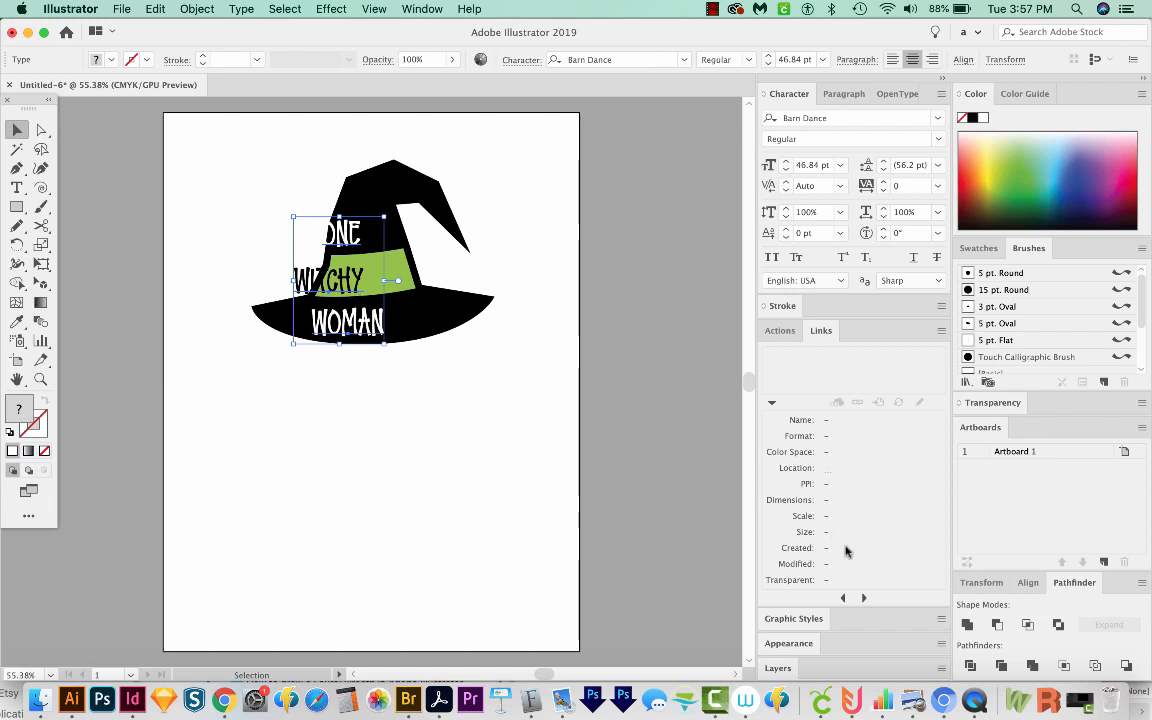
Horizontal Align Center the ONE, WITCHY and WOMAN text objects
click(1028, 530)
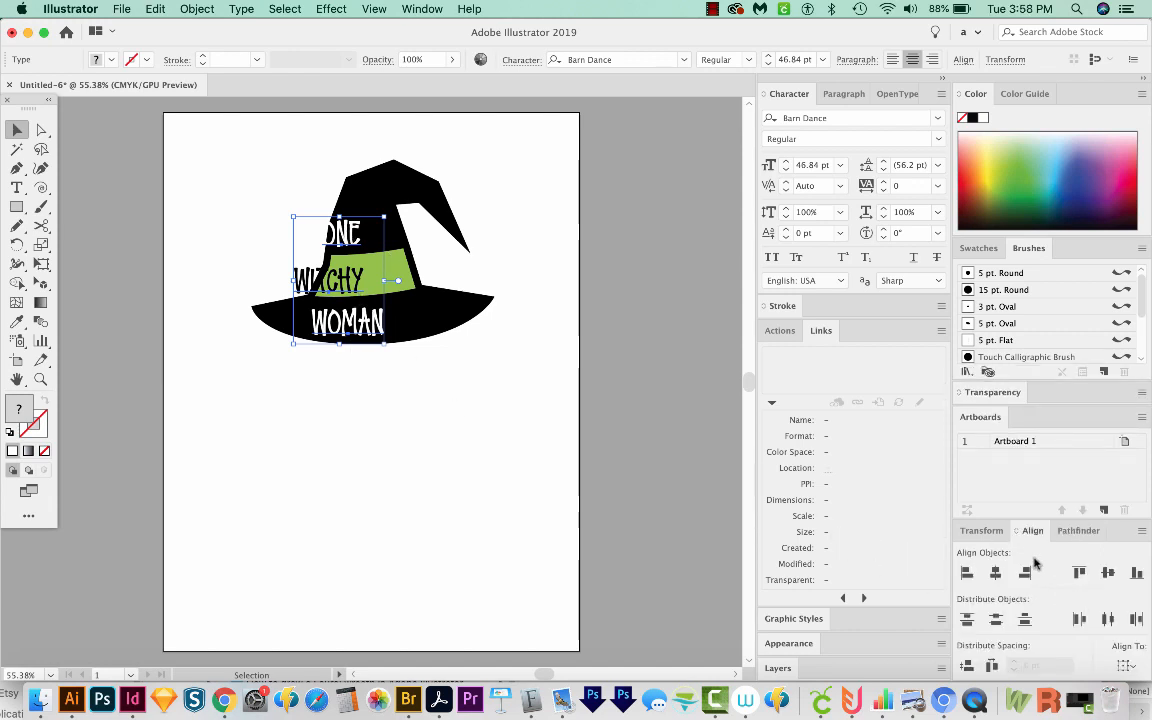
click(996, 572)
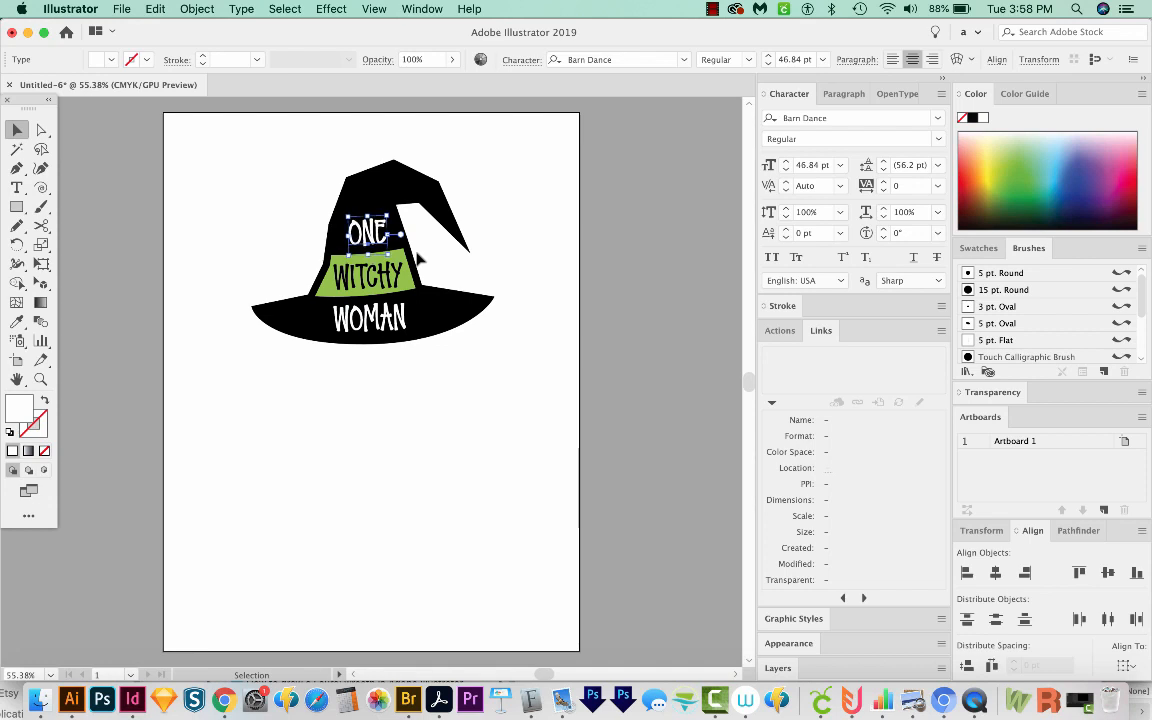
Select all the hat artwork and apply Object > Expand to its group and lettering
click(352, 380)
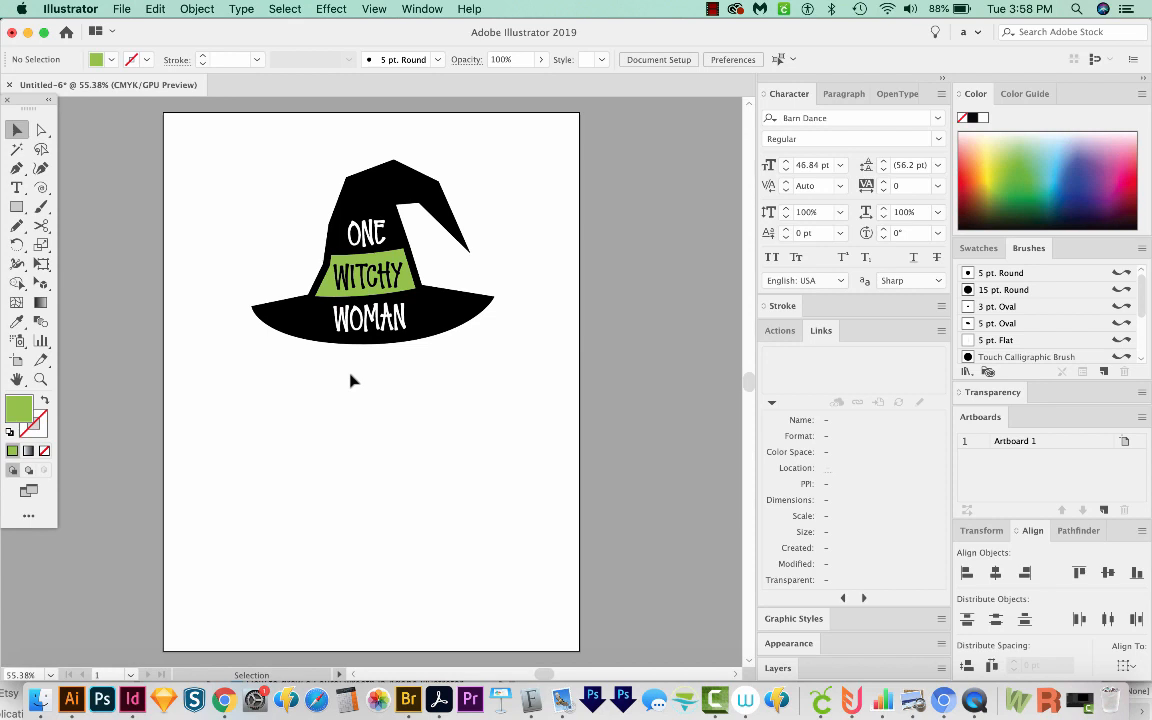
click(40, 132)
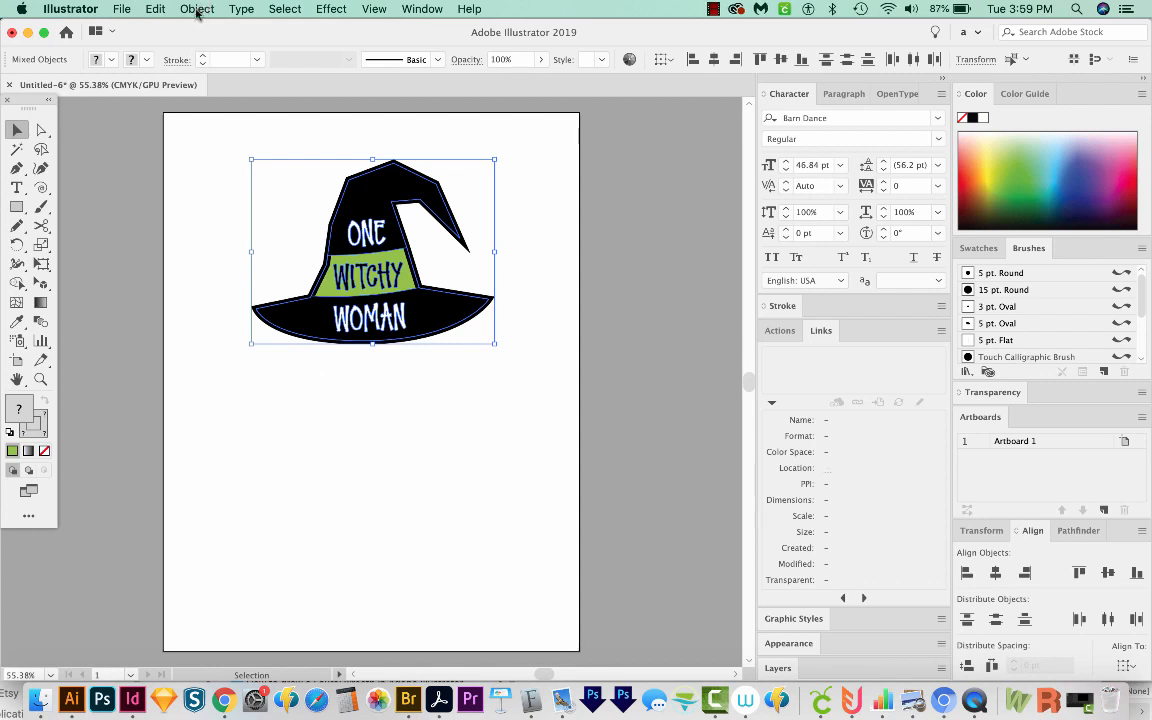
click(196, 8)
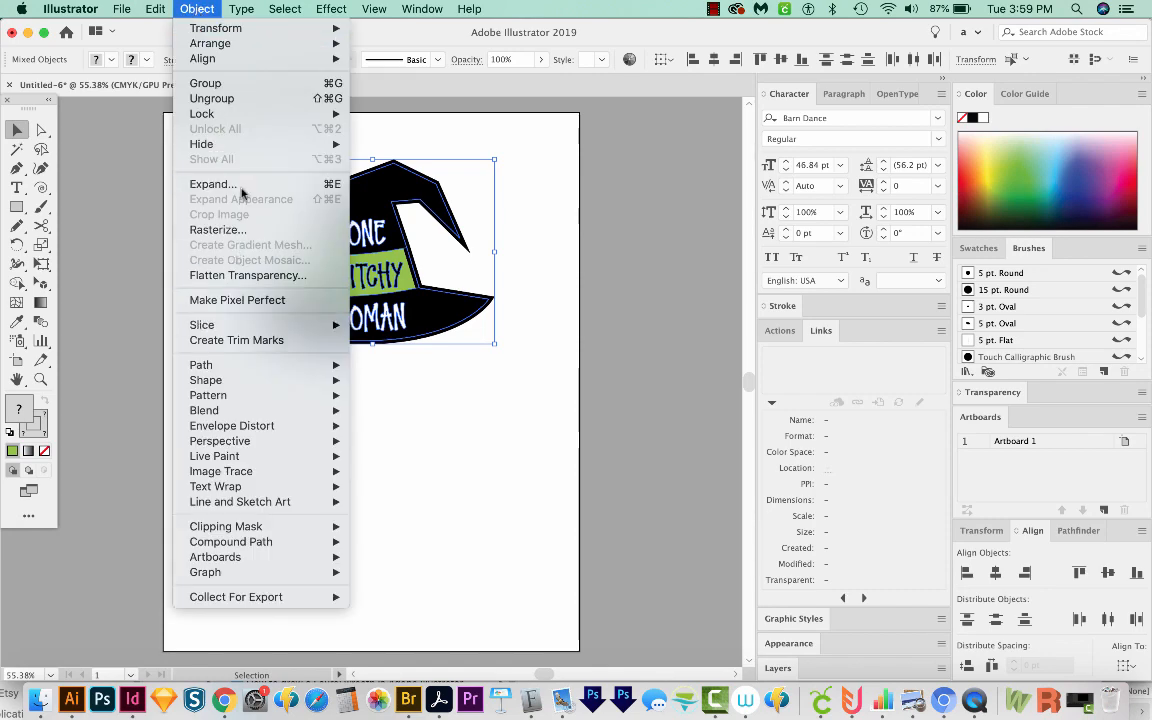
click(212, 184)
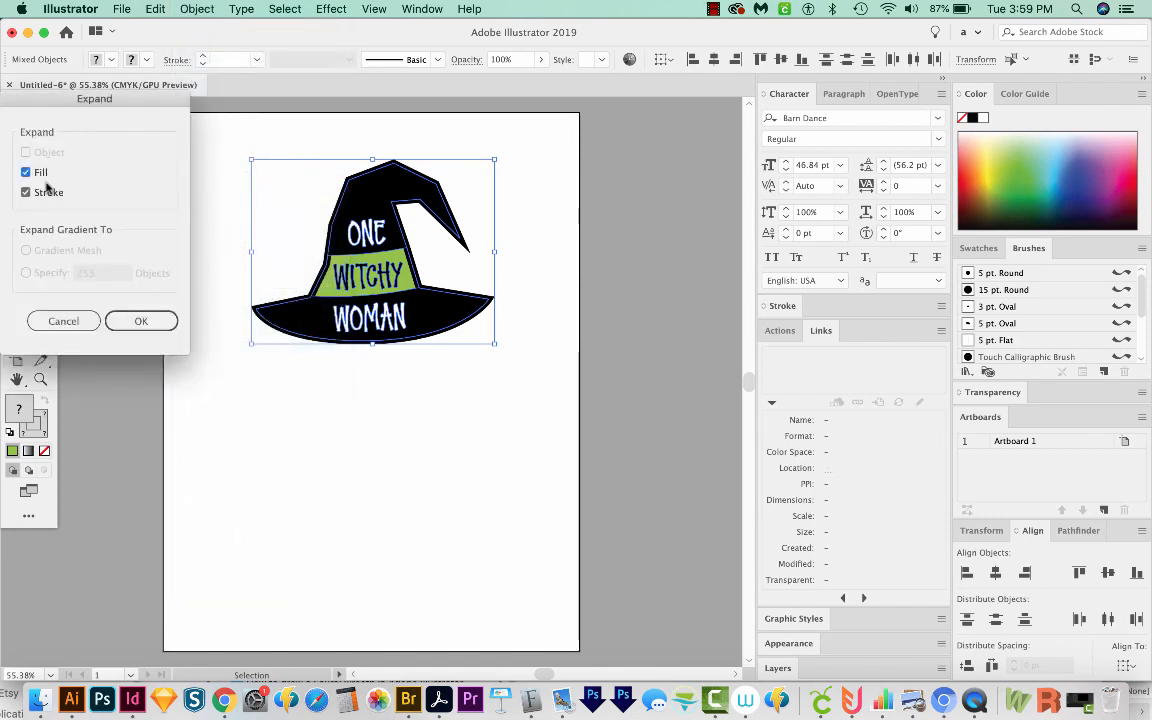
click(140, 320)
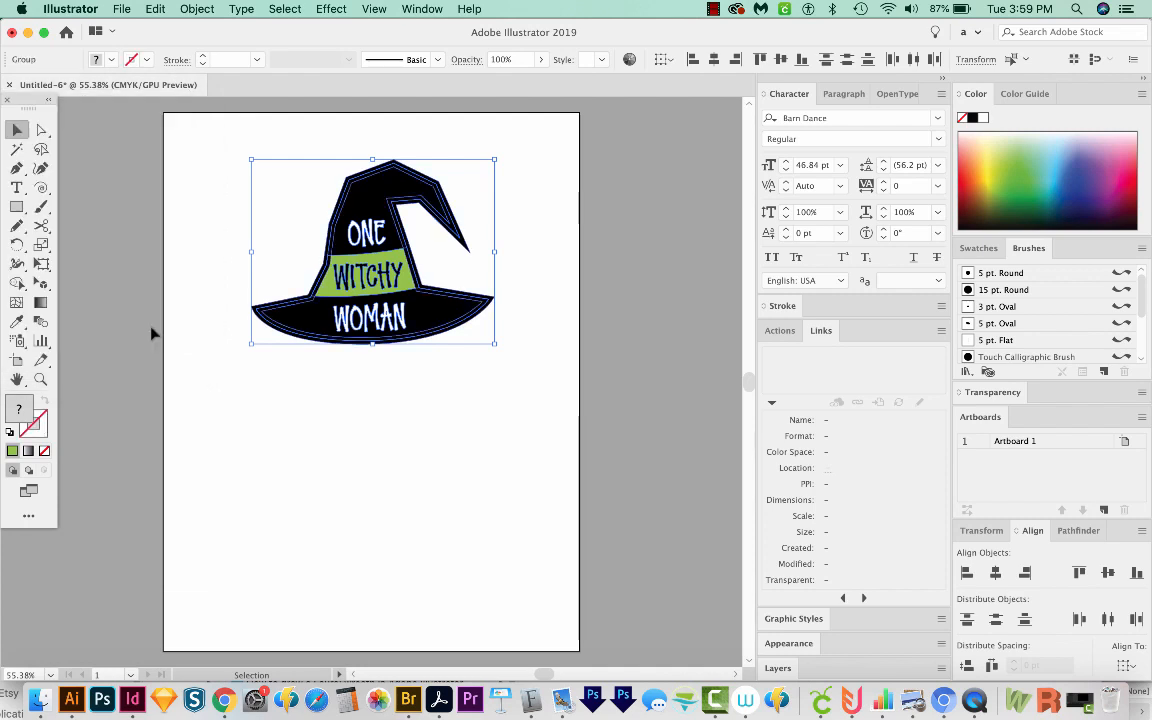
click(196, 8)
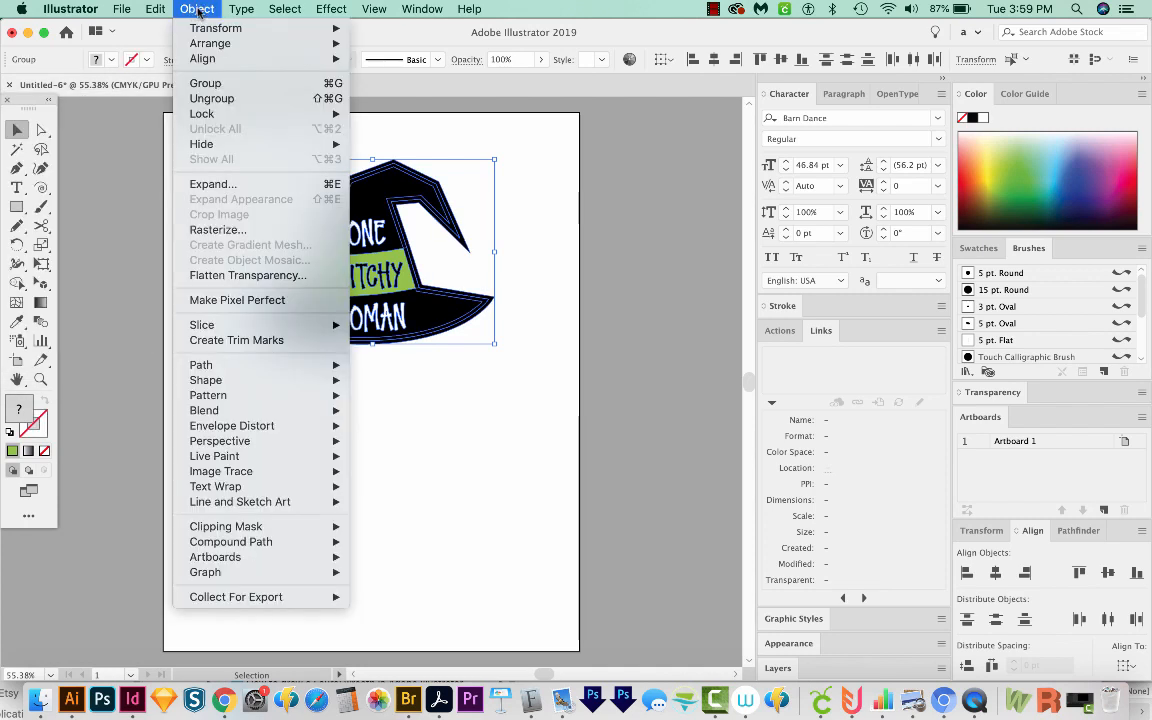
mouse_move(210, 184)
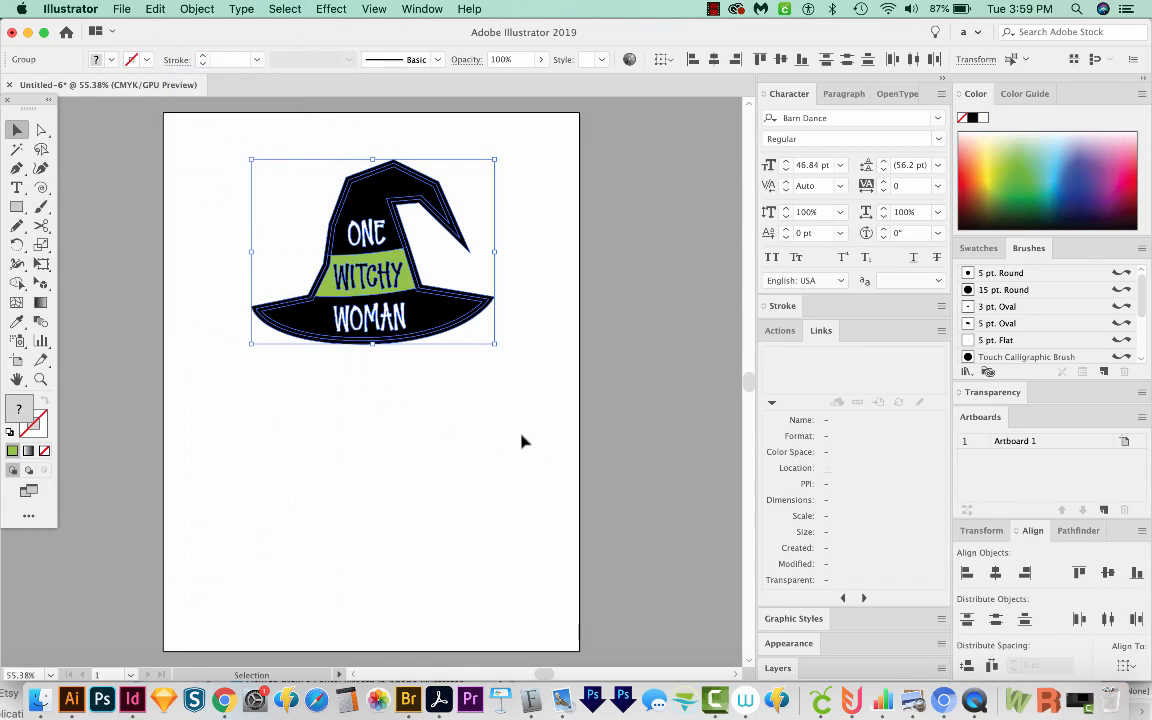
mouse_move(732, 452)
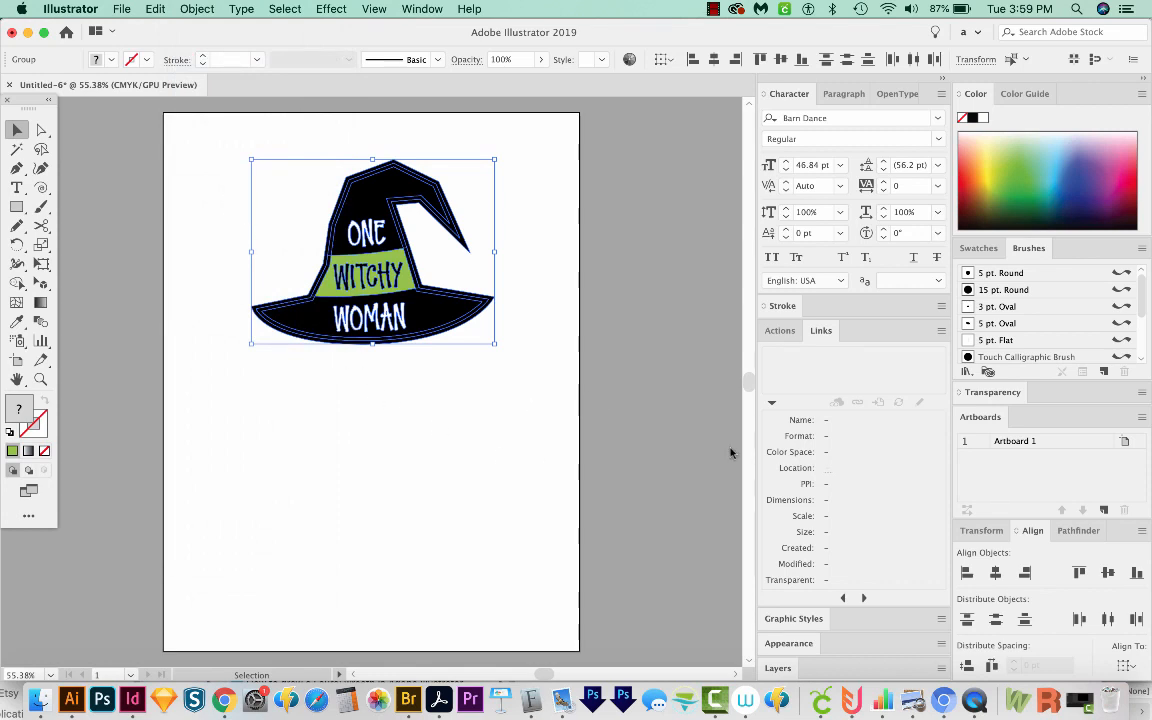
Divide the hat with Pathfinder, then select and delete every black-filled piece
click(1078, 530)
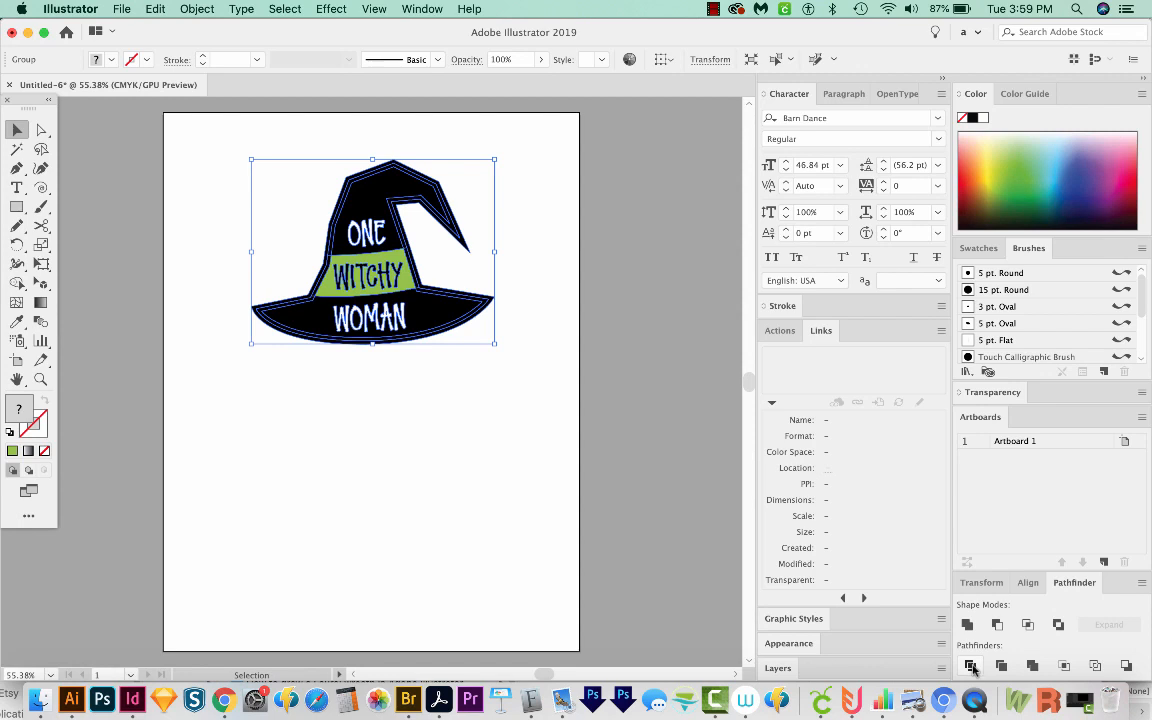
mouse_move(448, 270)
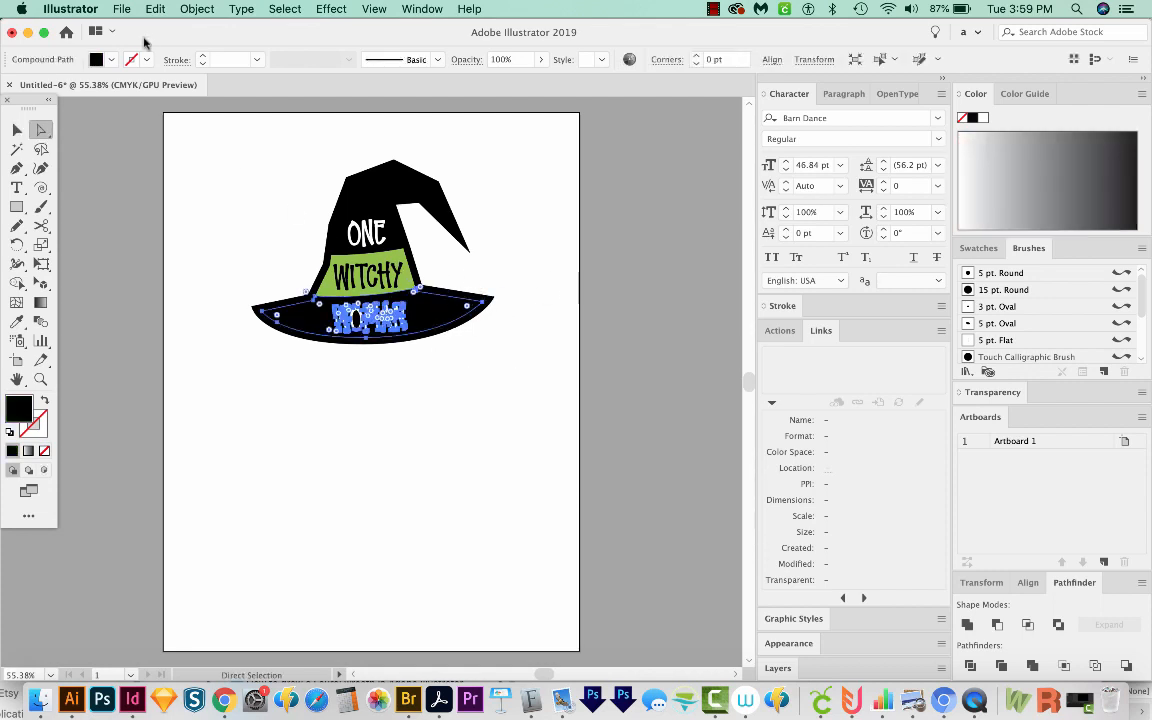
click(284, 8)
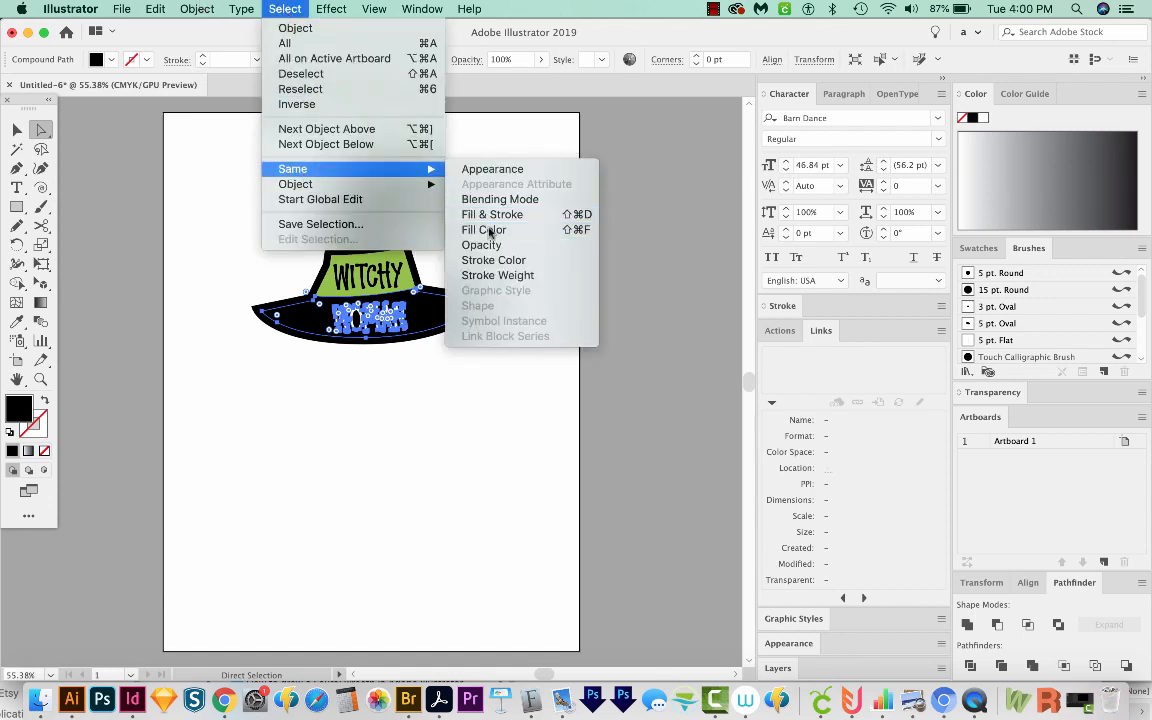
click(484, 230)
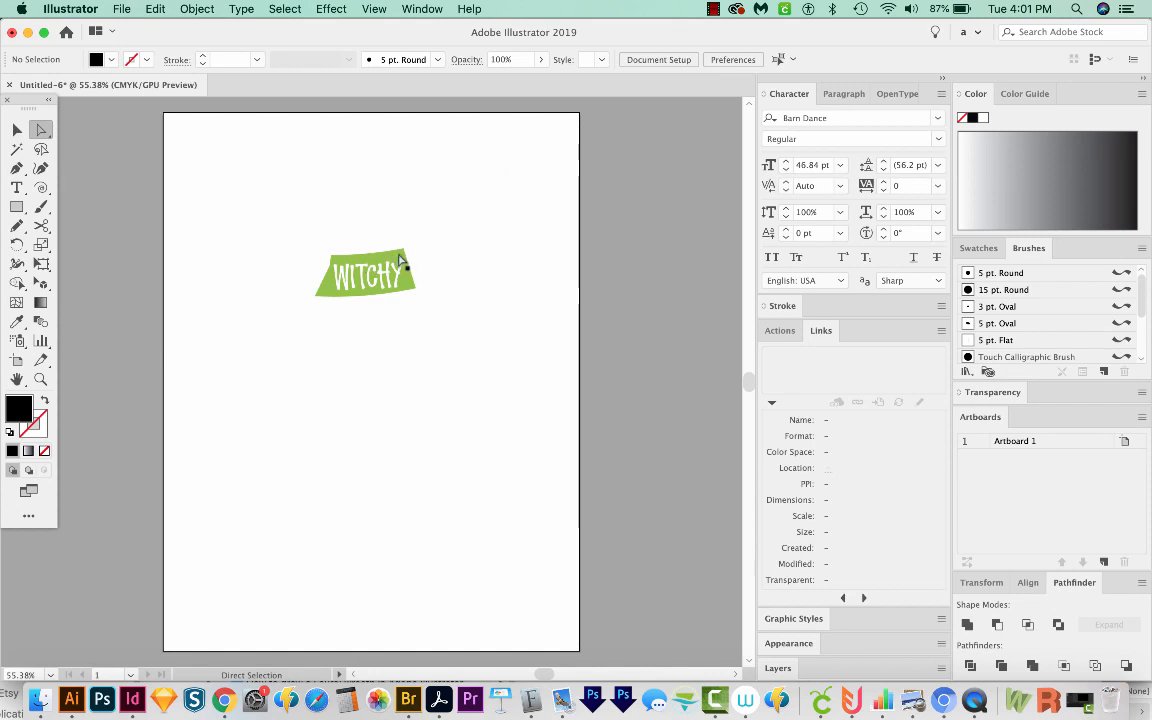
Select every green-filled piece via Same Fill Color and delete the band
click(284, 8)
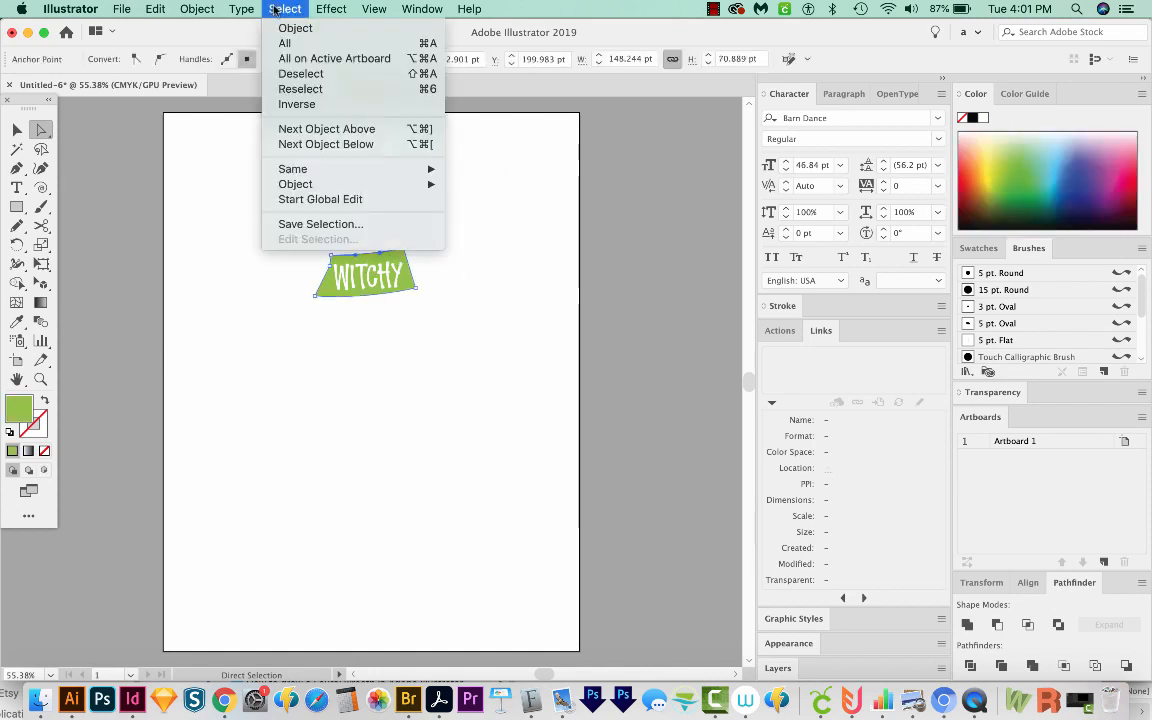
mouse_move(292, 168)
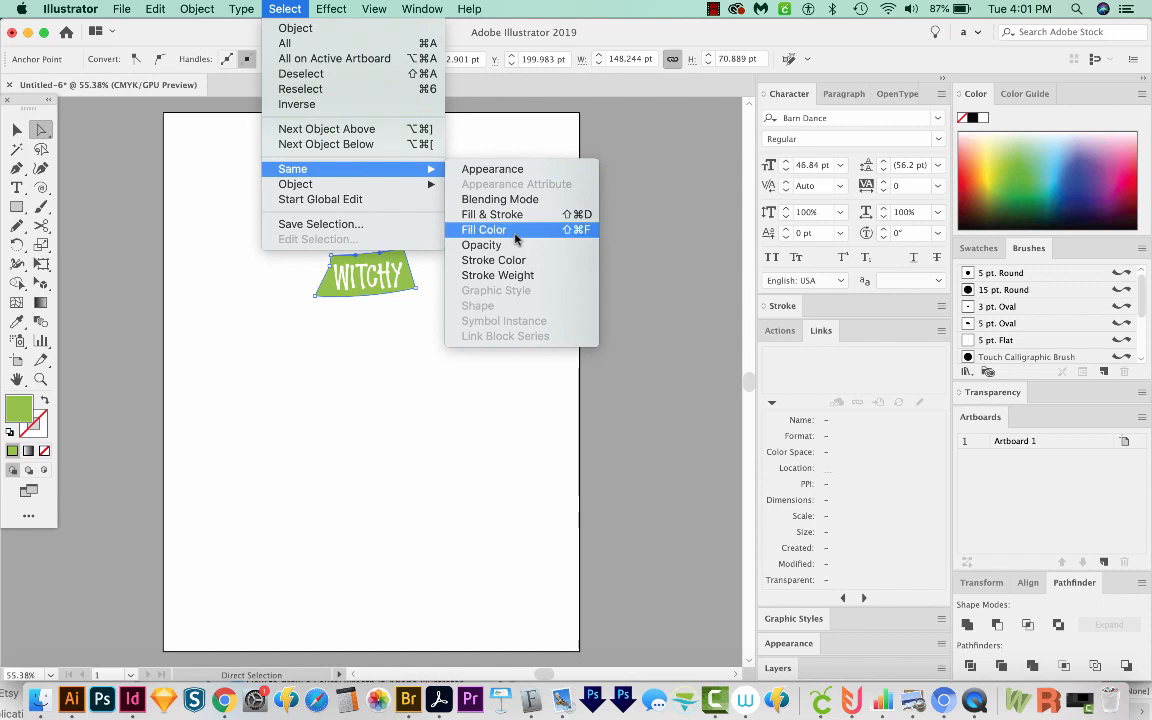
click(484, 230)
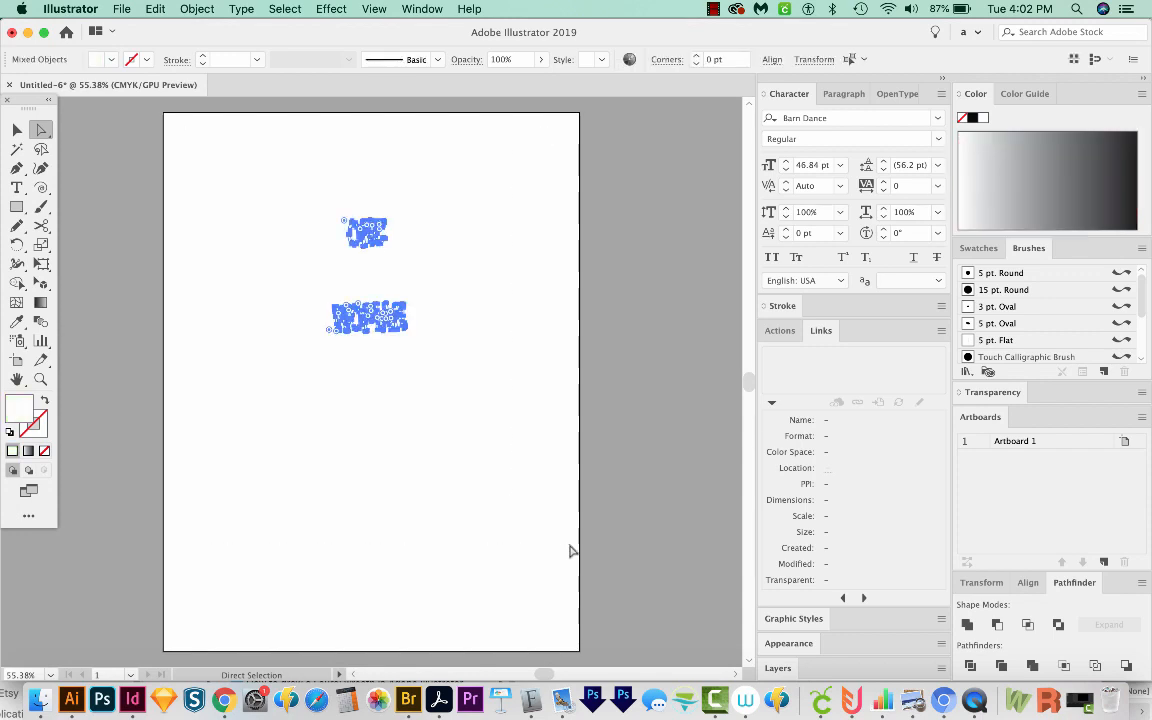
mouse_move(432, 358)
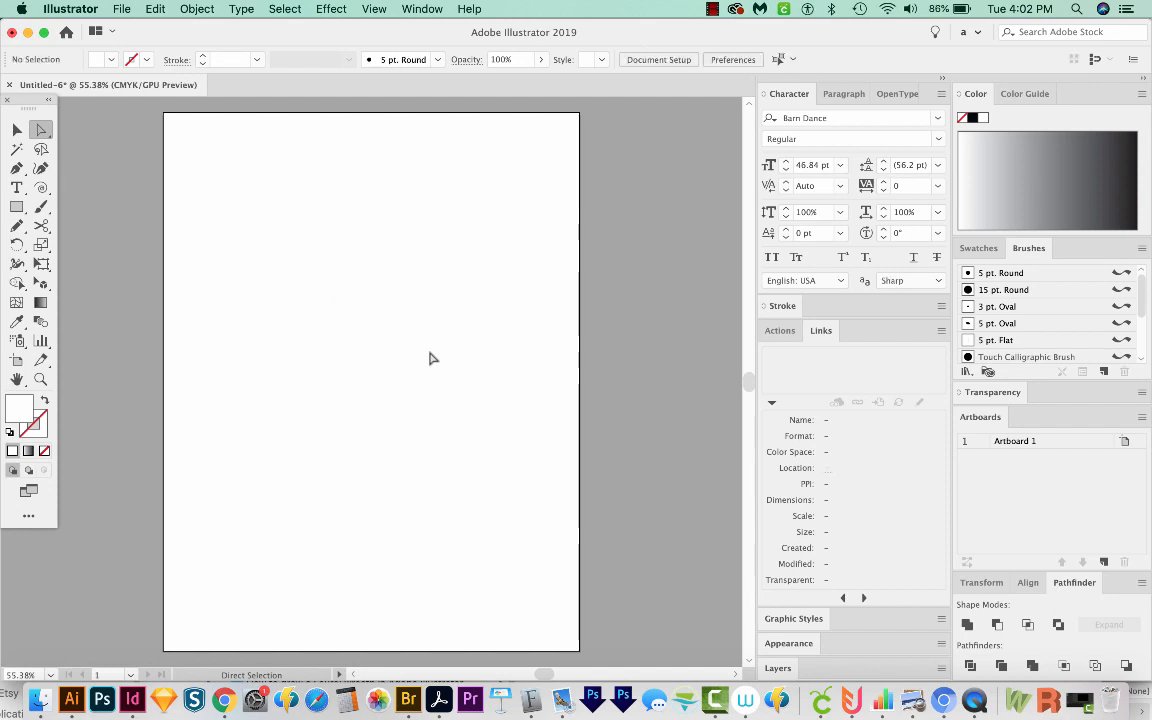
mouse_move(426, 290)
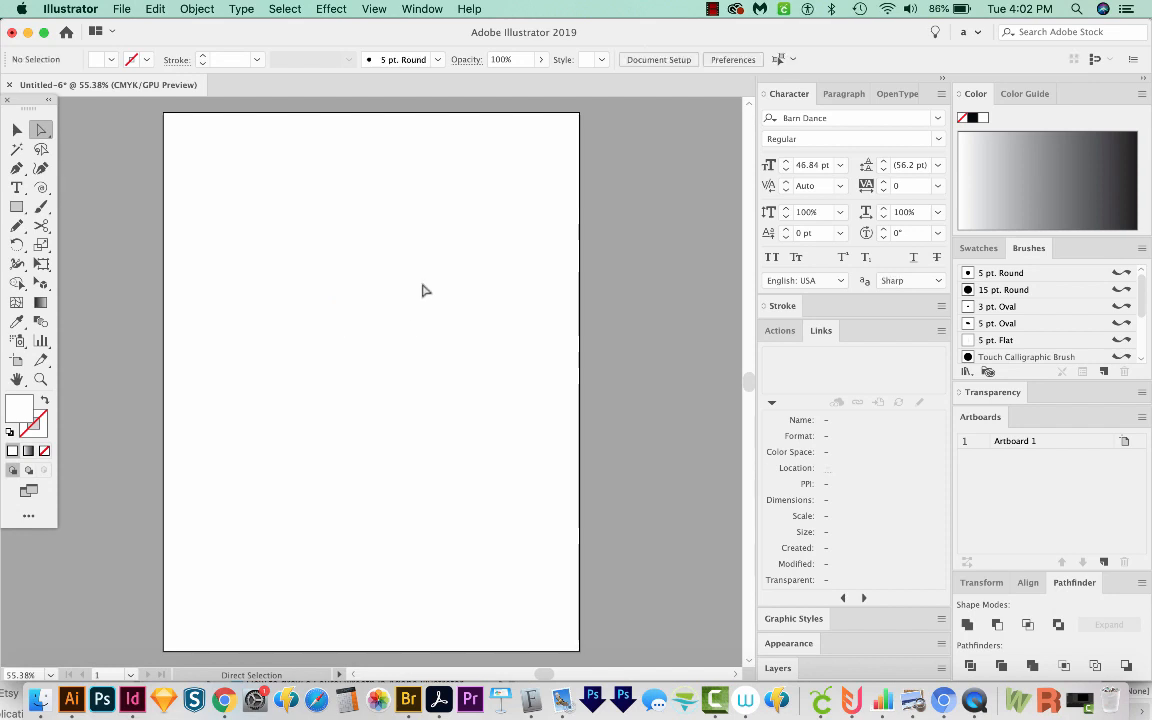
mouse_move(388, 428)
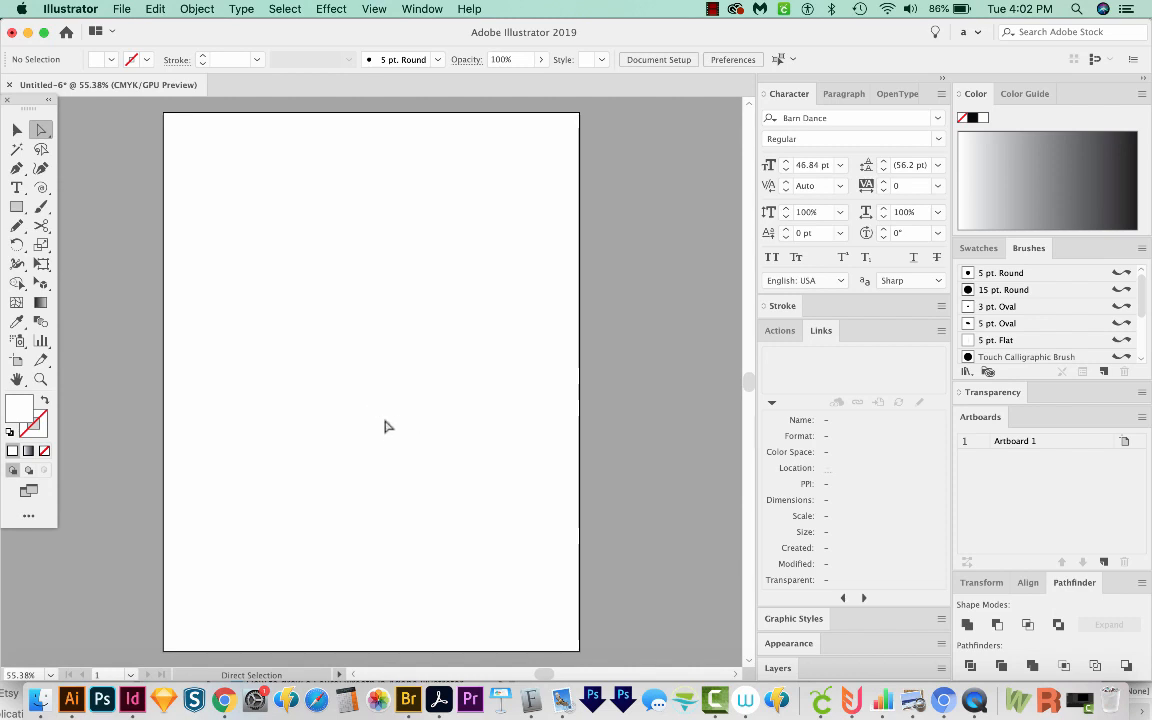
Undo to restore the hat, then delete the green band sublayer from the Layers panel
click(196, 8)
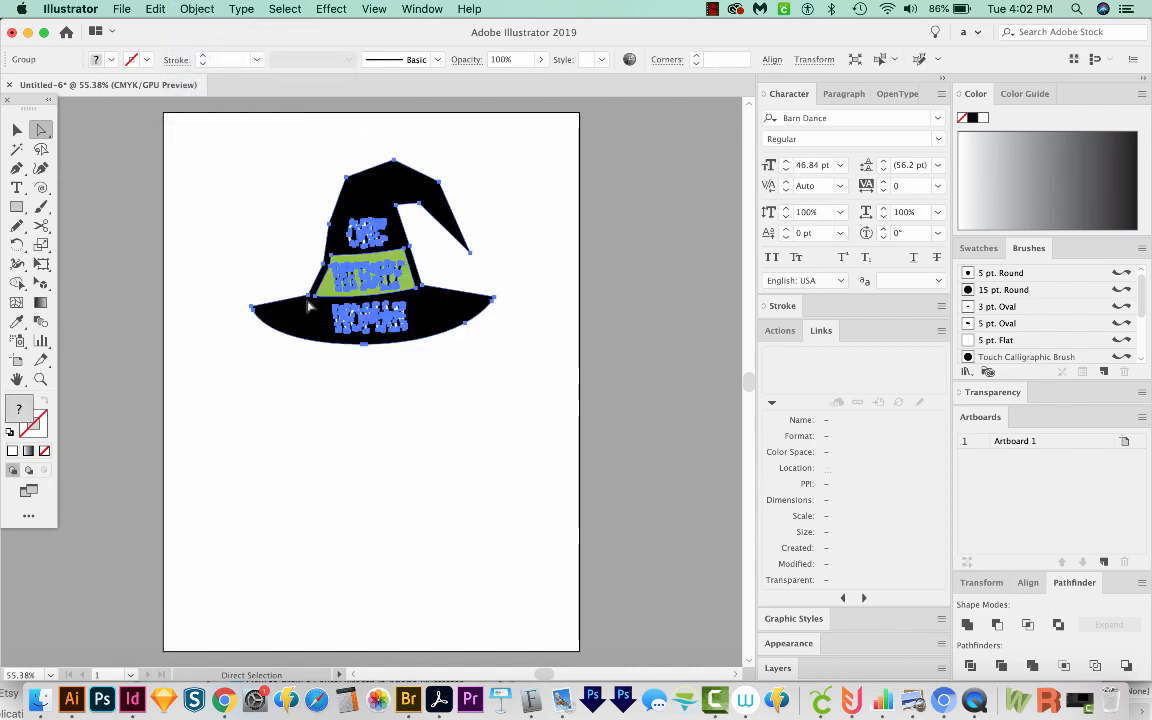
click(16, 130)
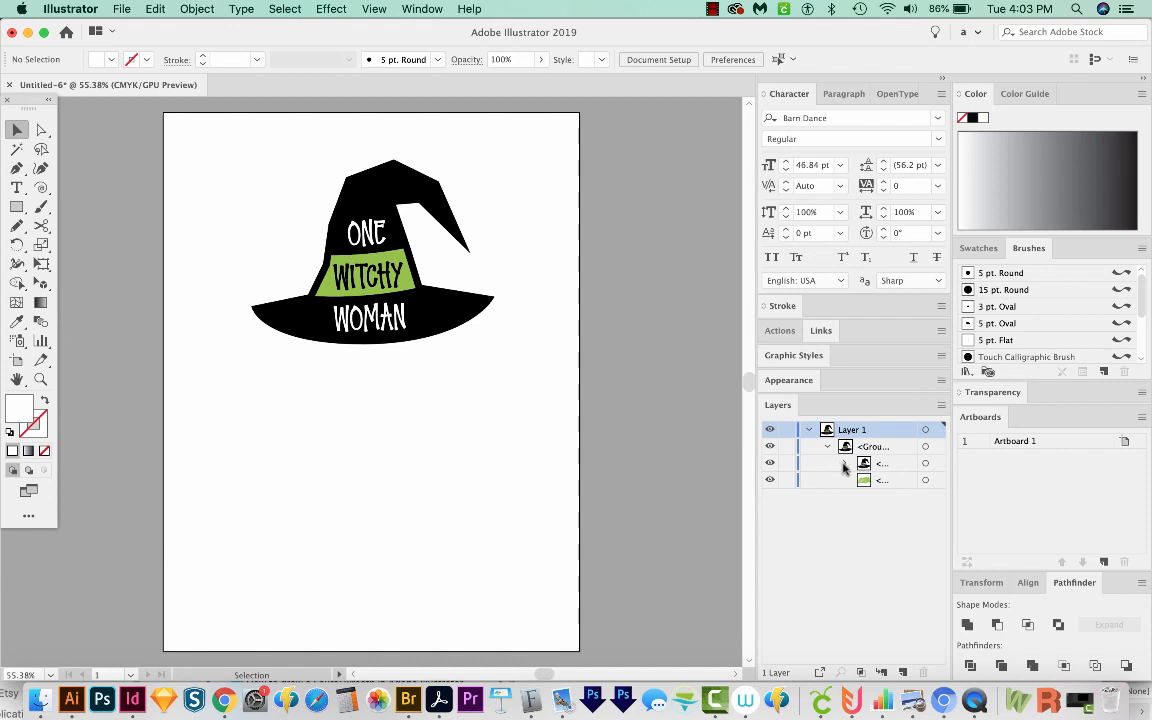
click(832, 464)
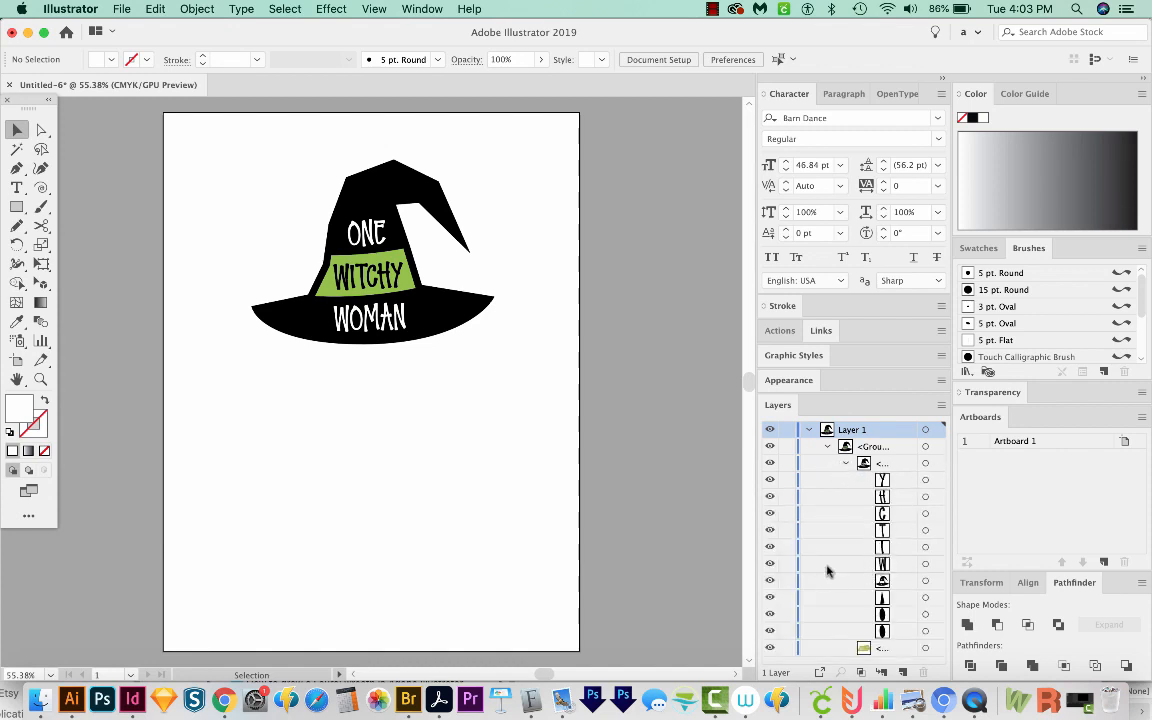
mouse_move(976, 700)
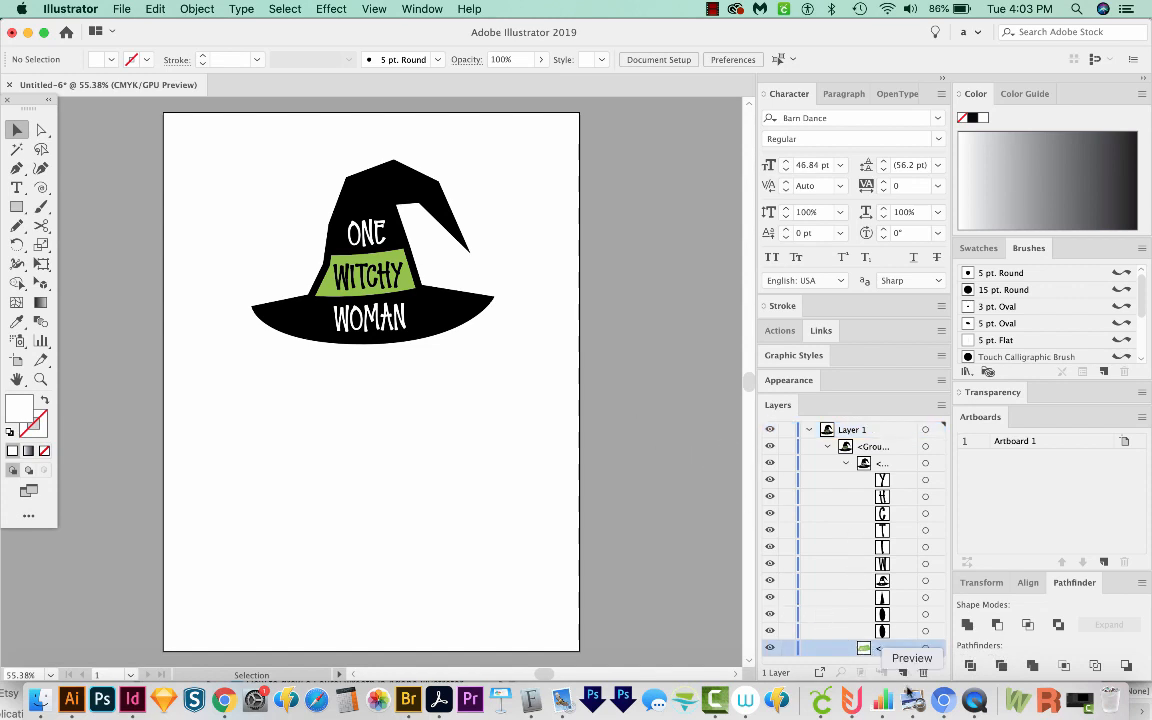
click(372, 250)
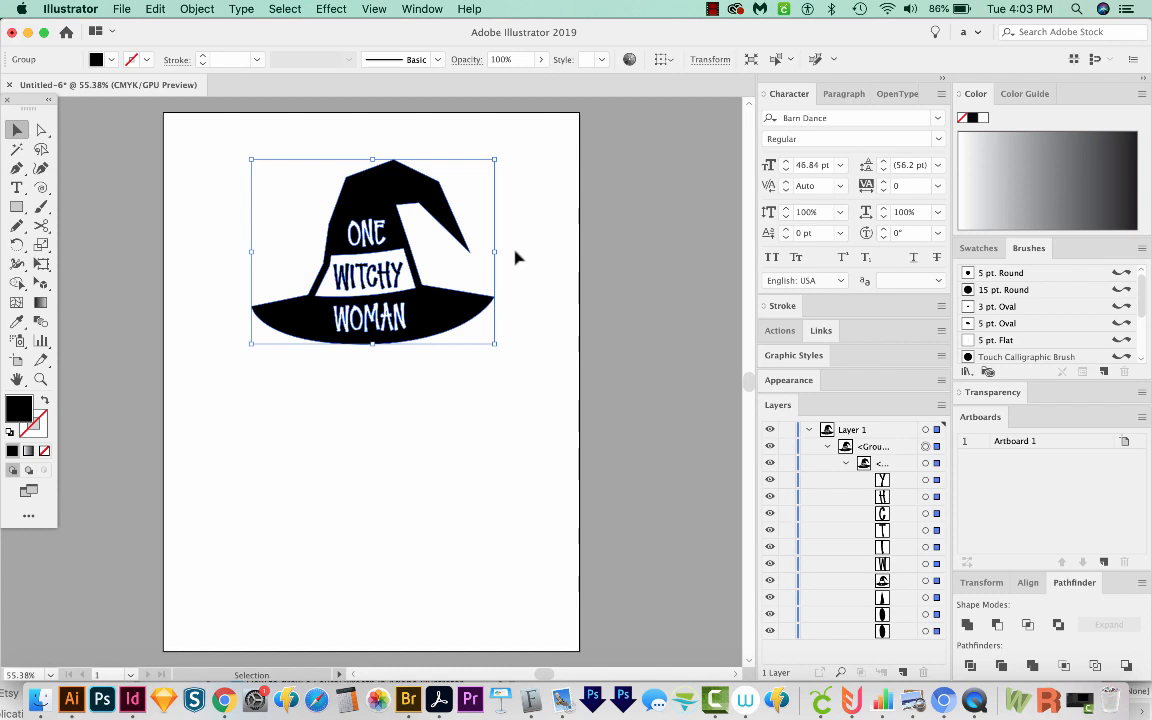
mouse_move(430, 310)
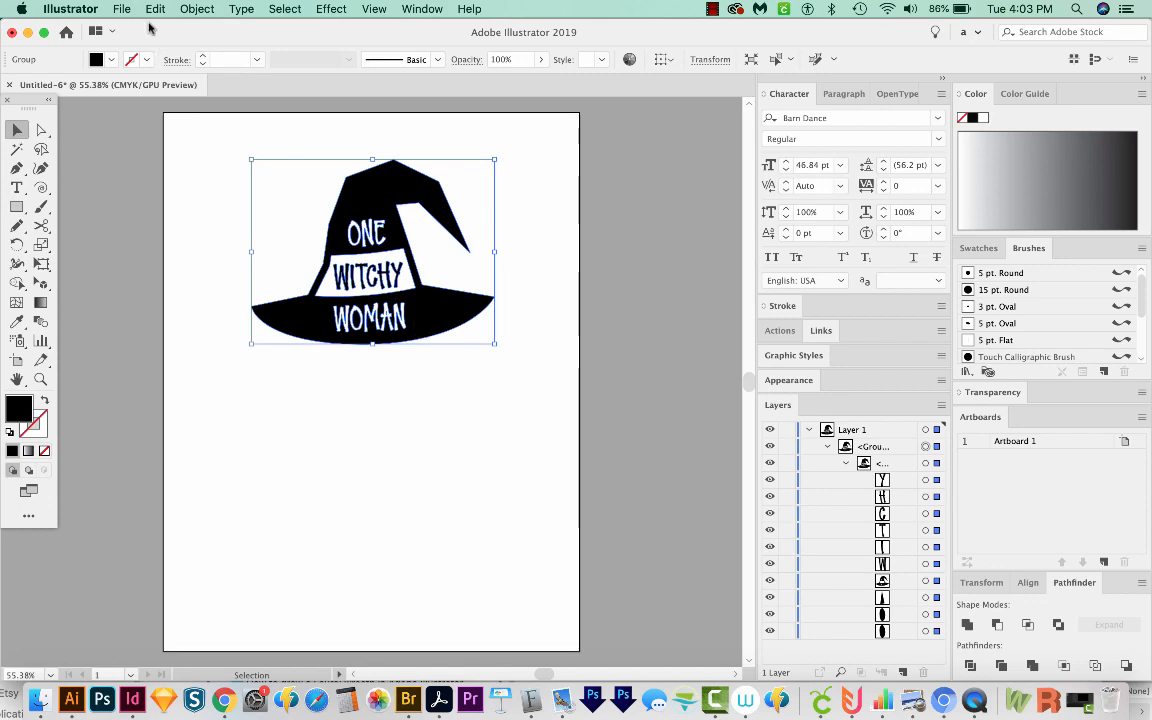
Save the artwork as Untitled-6.svg in SVG format with default SVG Options
click(120, 8)
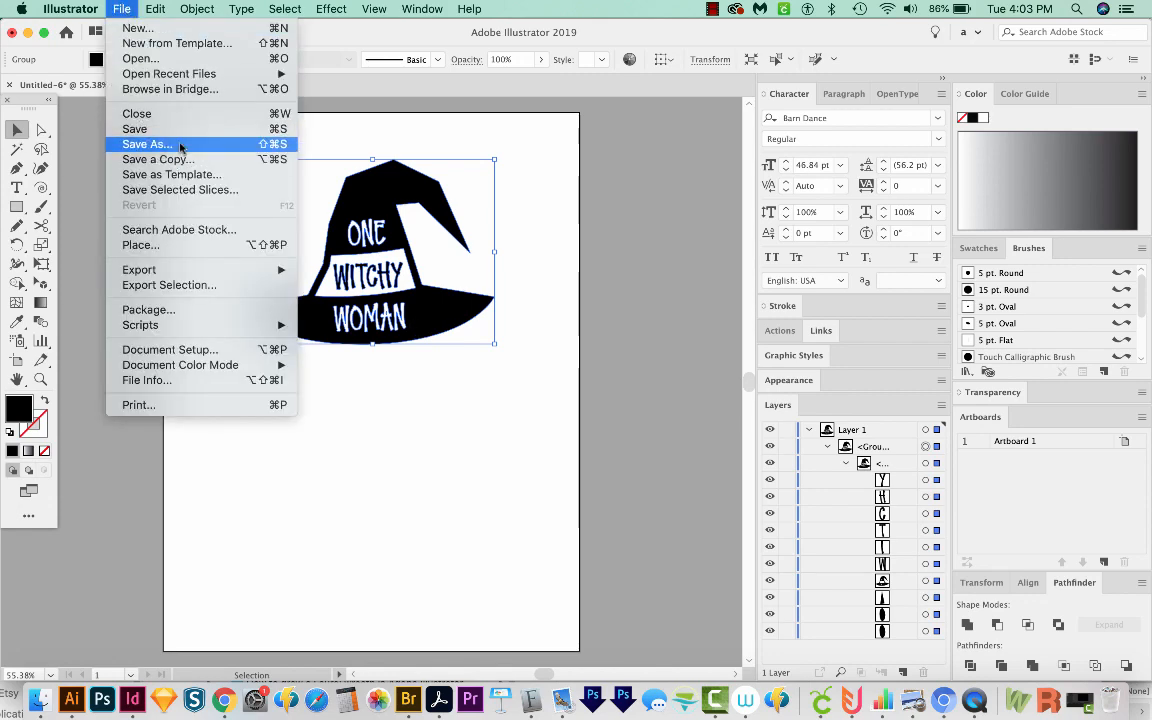
click(148, 144)
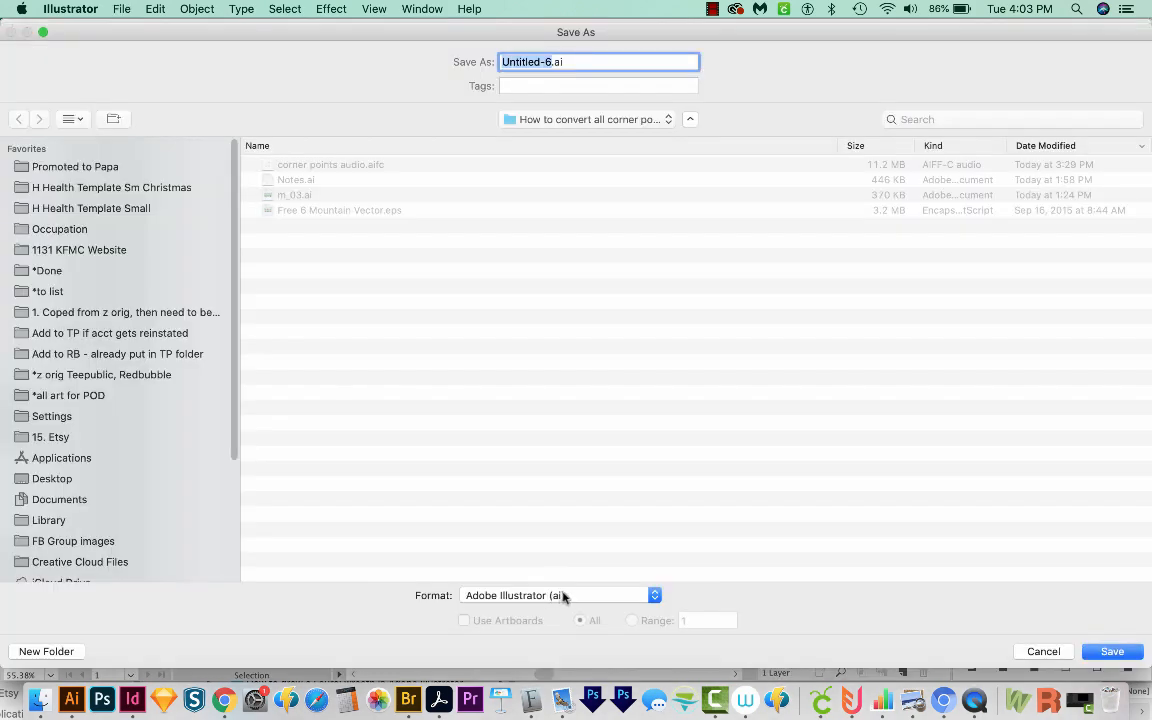
click(556, 596)
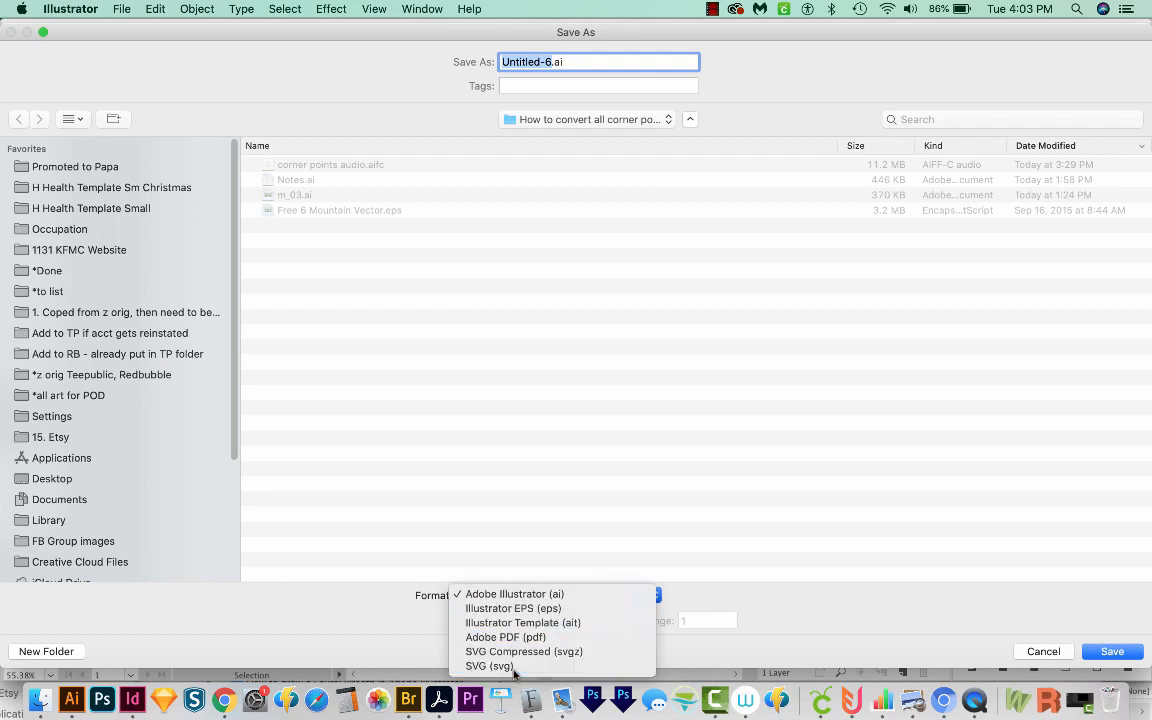
click(488, 664)
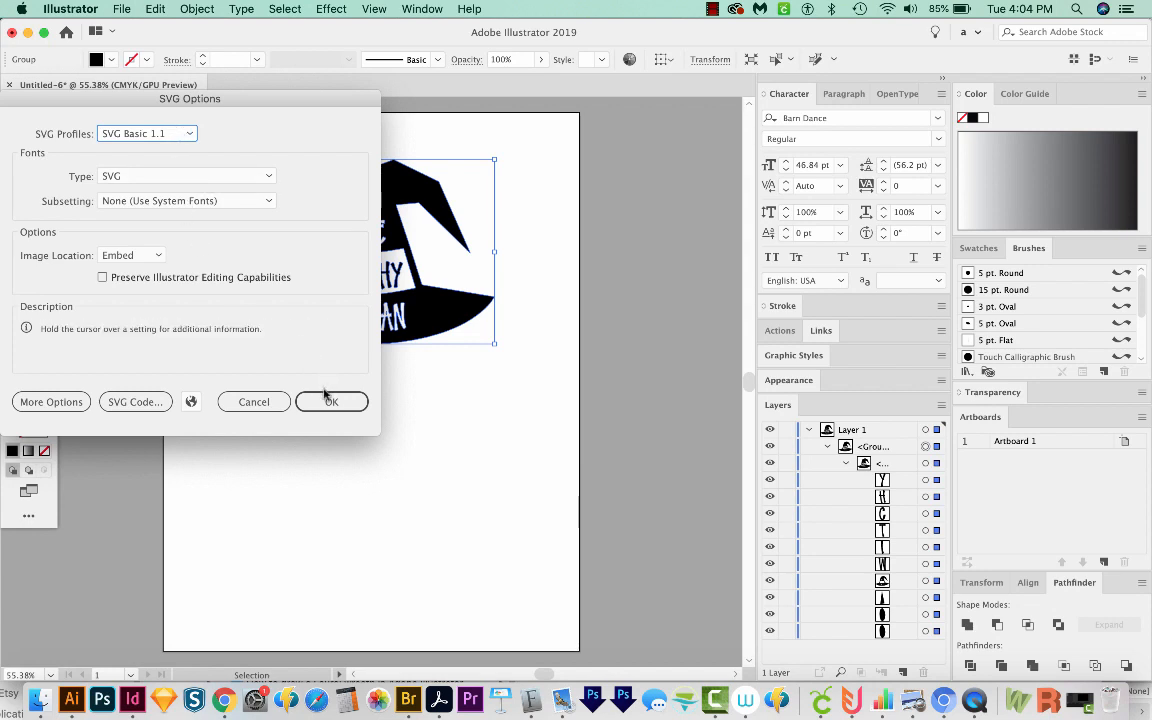
click(332, 400)
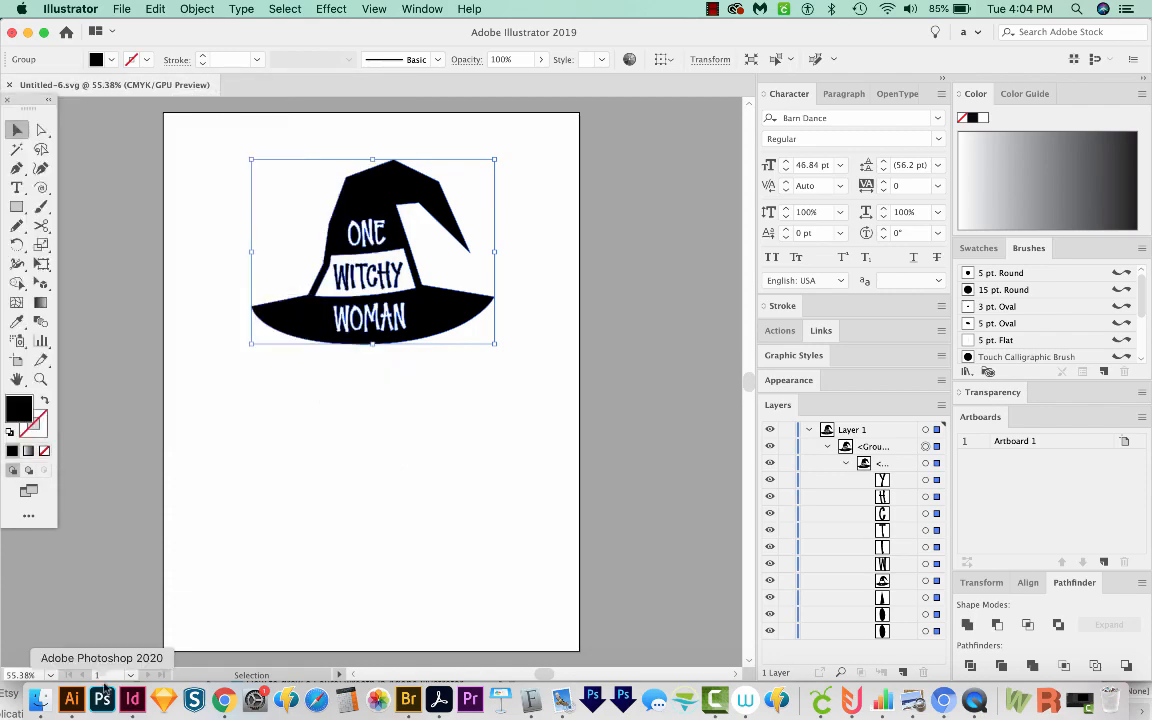